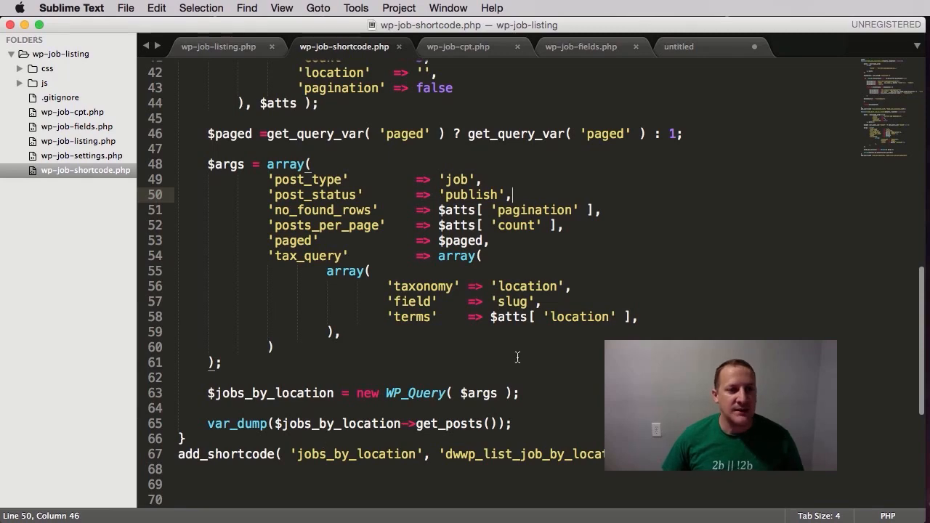
mouse_move(367, 286)
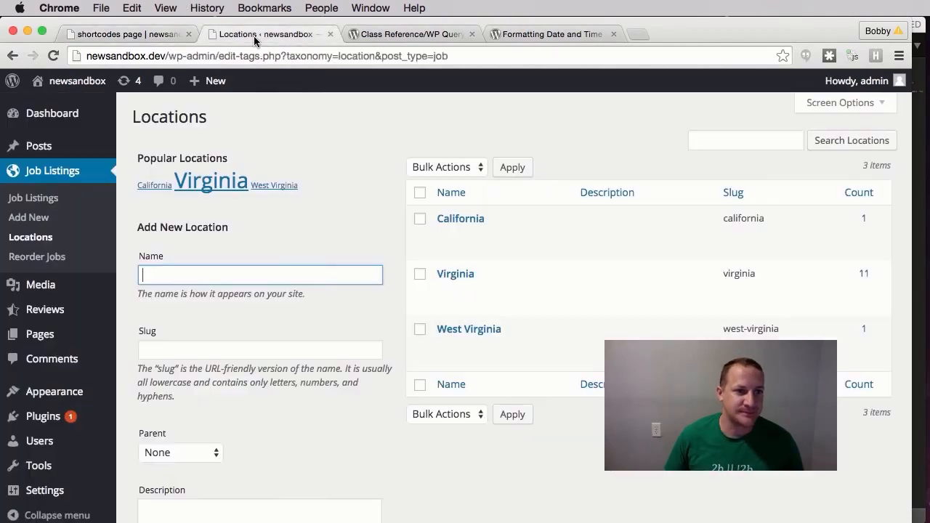
Step: Check the location="virginia" shortcode attribute, then start an empty if condition in the function
left_click(127, 33)
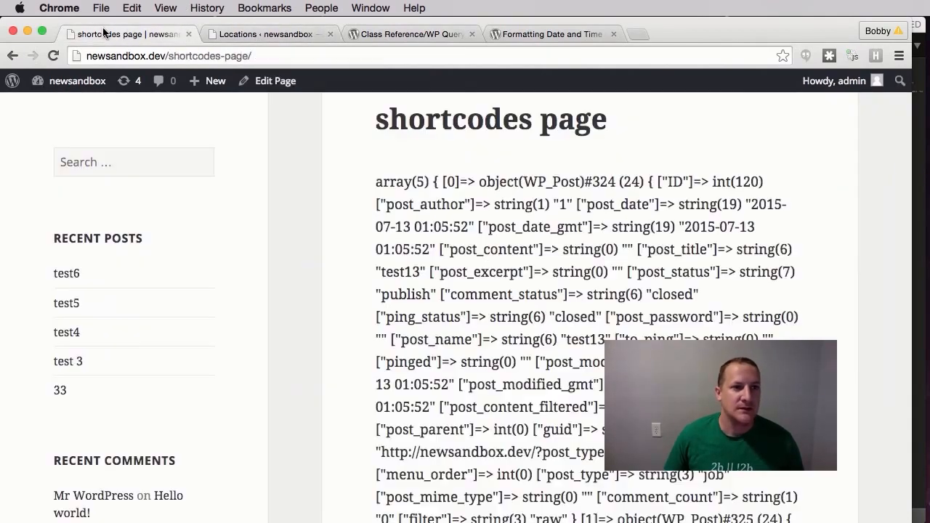
left_click(275, 81)
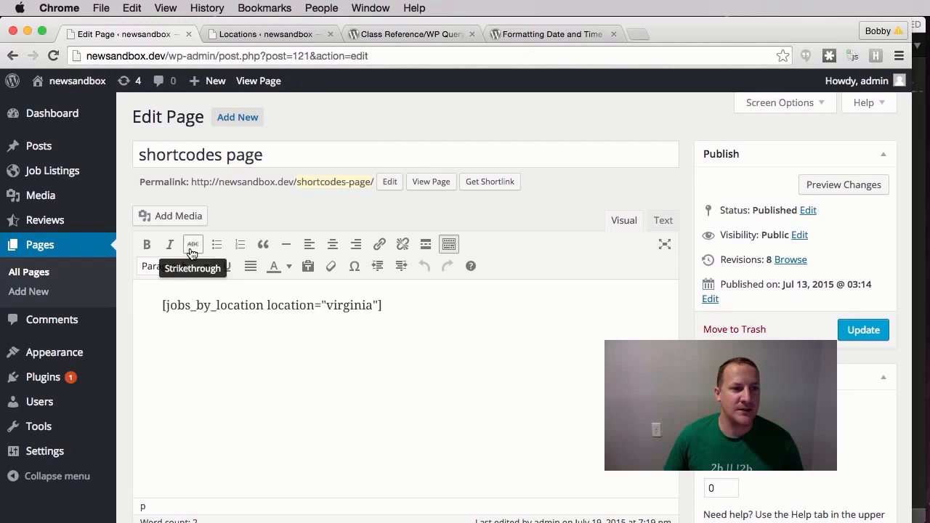
left_click_drag(268, 305, 378, 305)
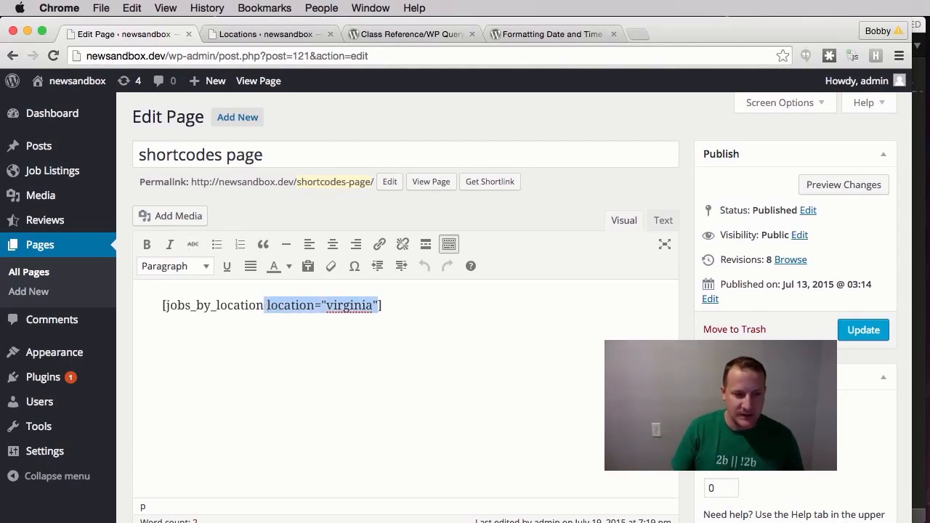
left_click(863, 329)
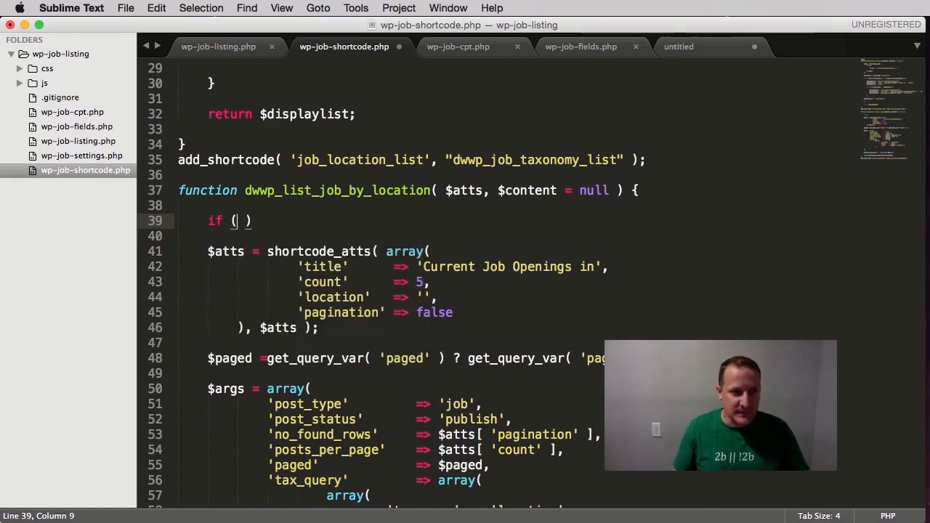
Step: Open an if block checking that $atts['location'] is not set
type("! isset(")
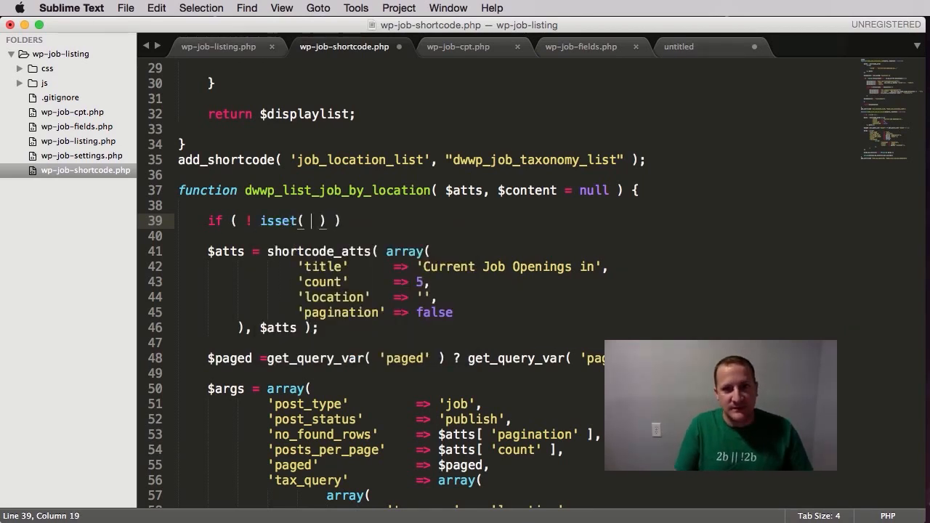
type("$")
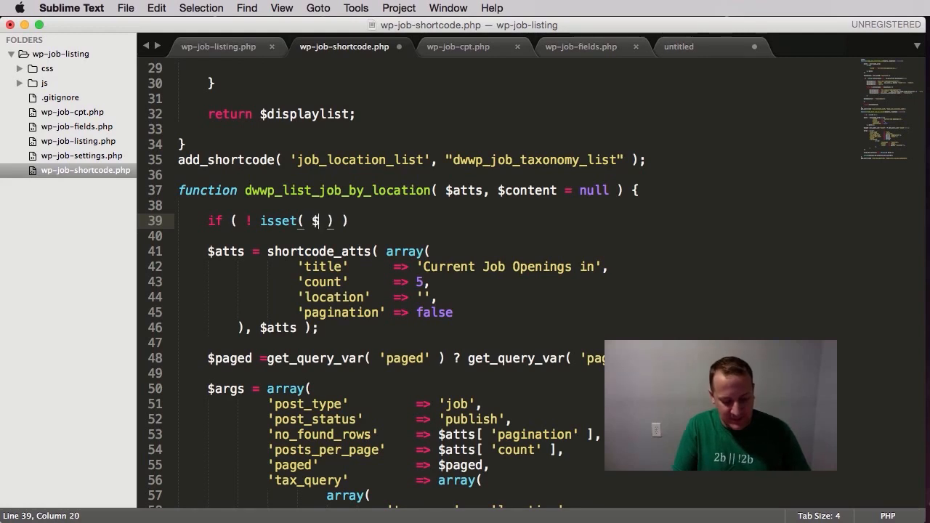
type("atts['lo")
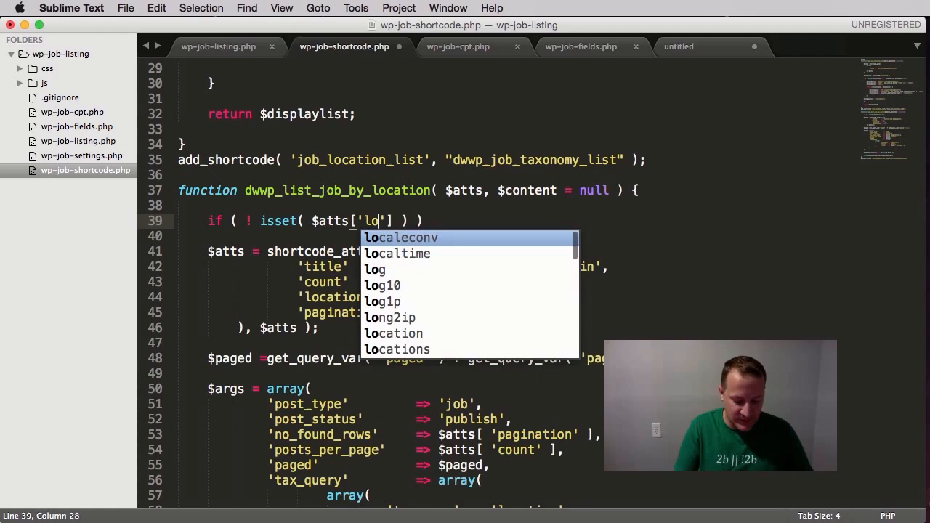
type("cation")
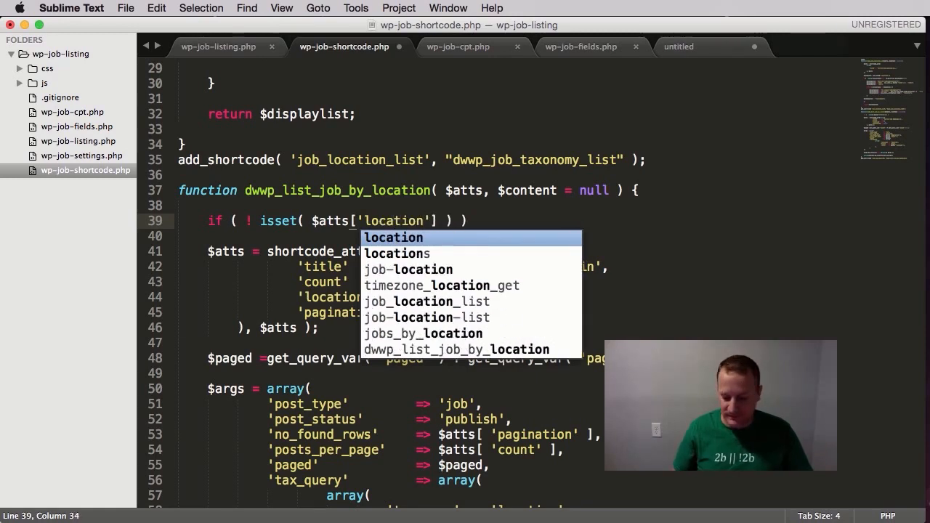
type("{")
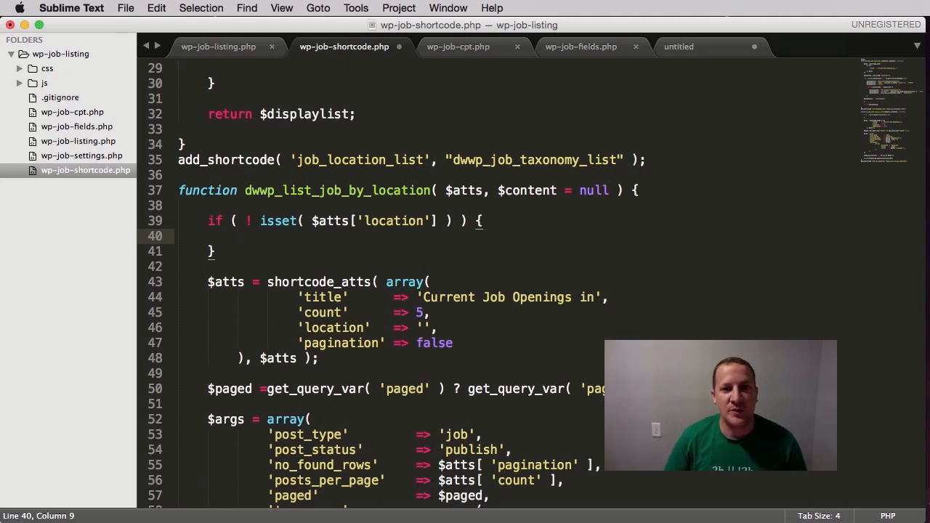
Step: Return a job-error paragraph: 'You must provide a location for this shortcode to work.'
type("re")
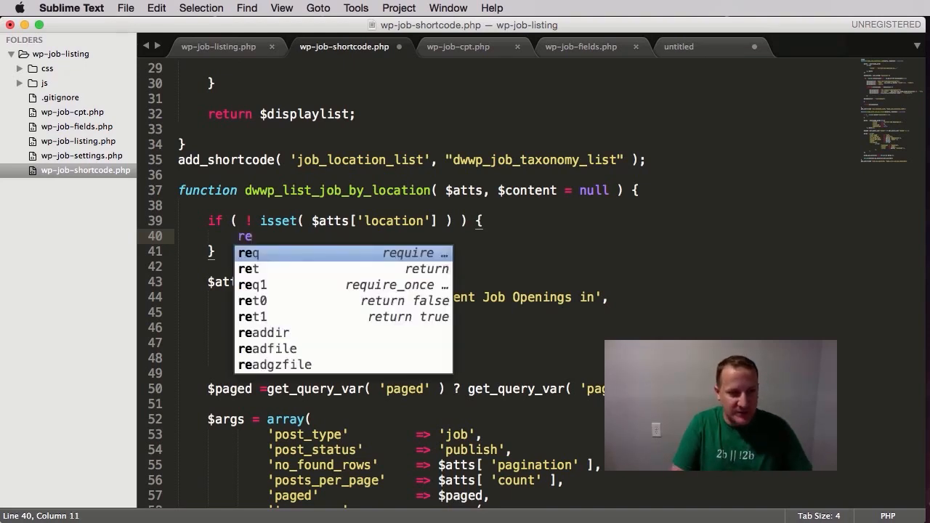
type("turn")
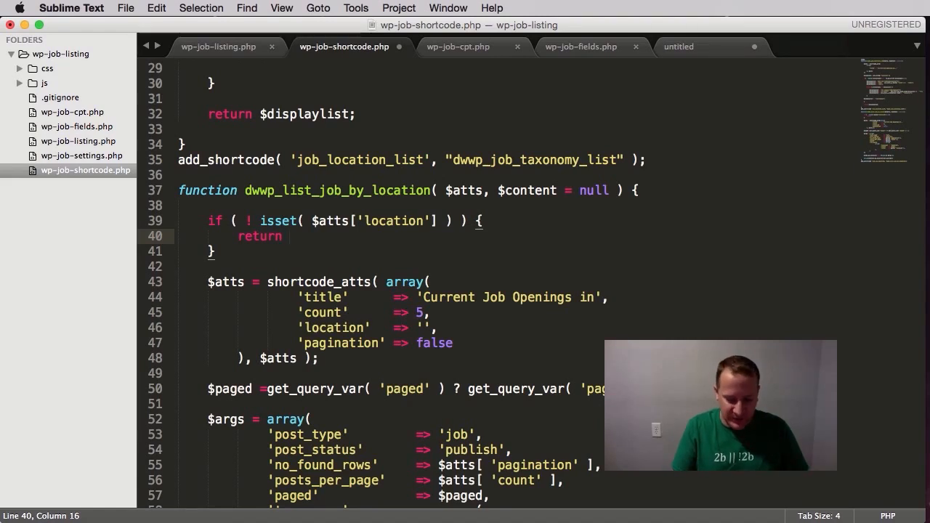
type("''")
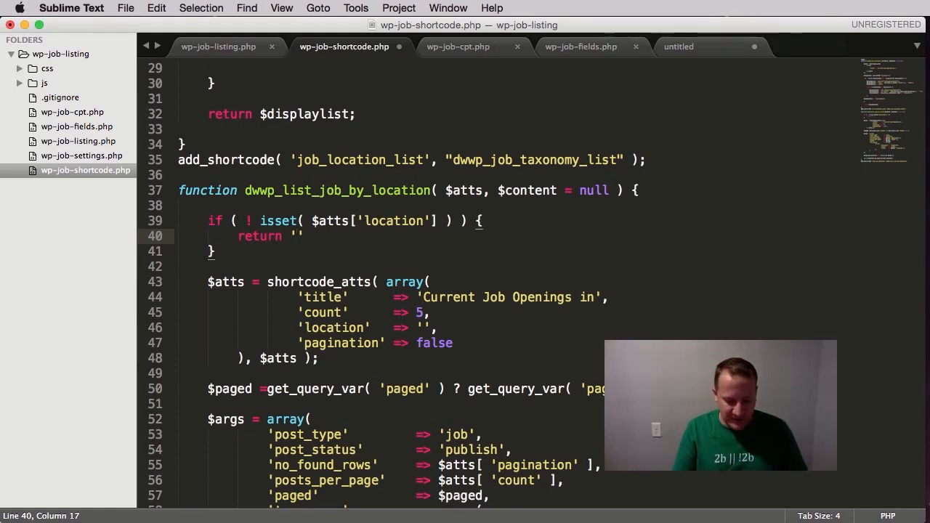
type("<p")
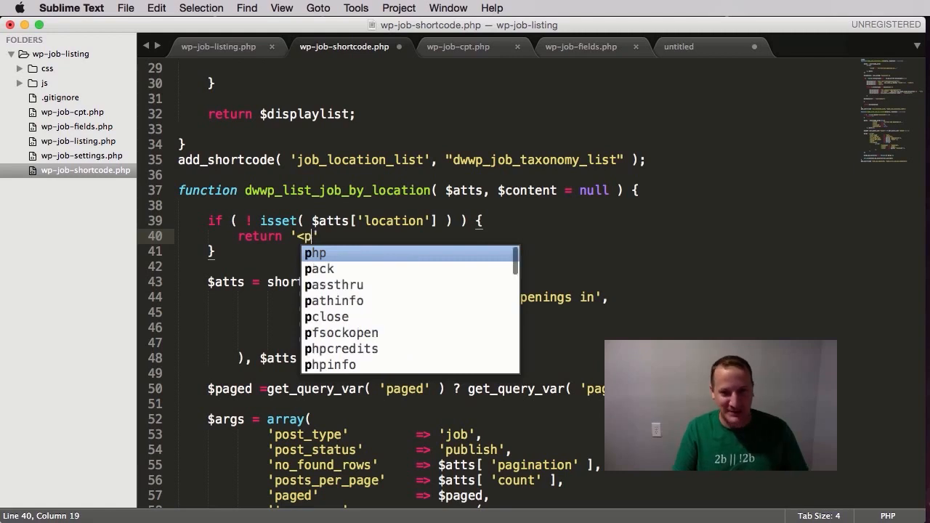
type("class")
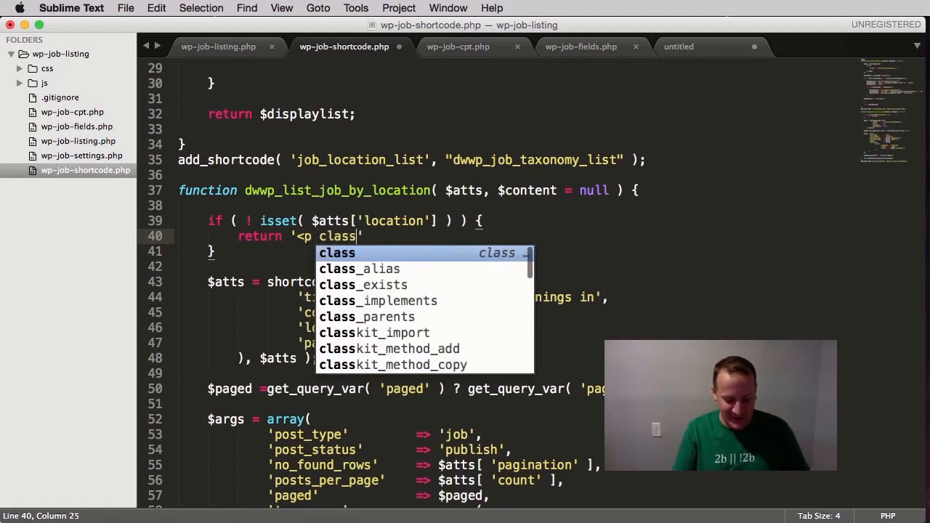
type("=")
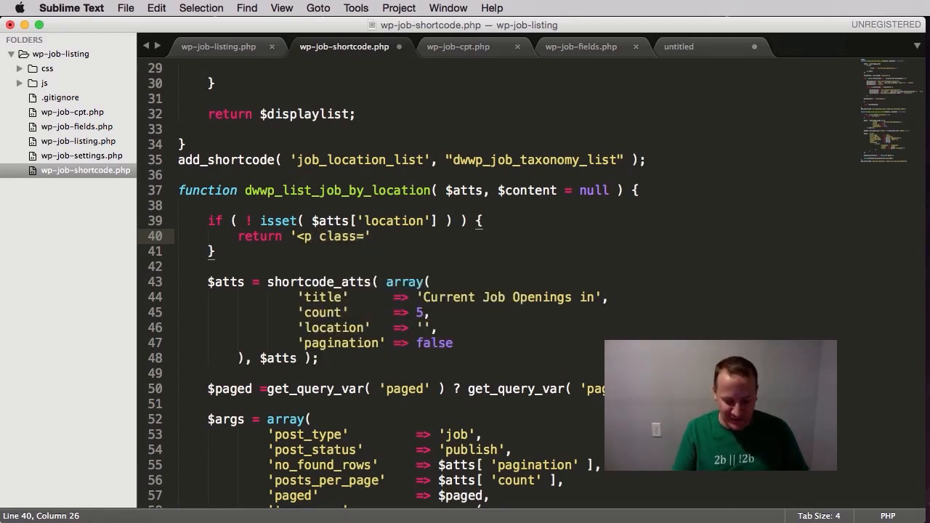
type("\"")
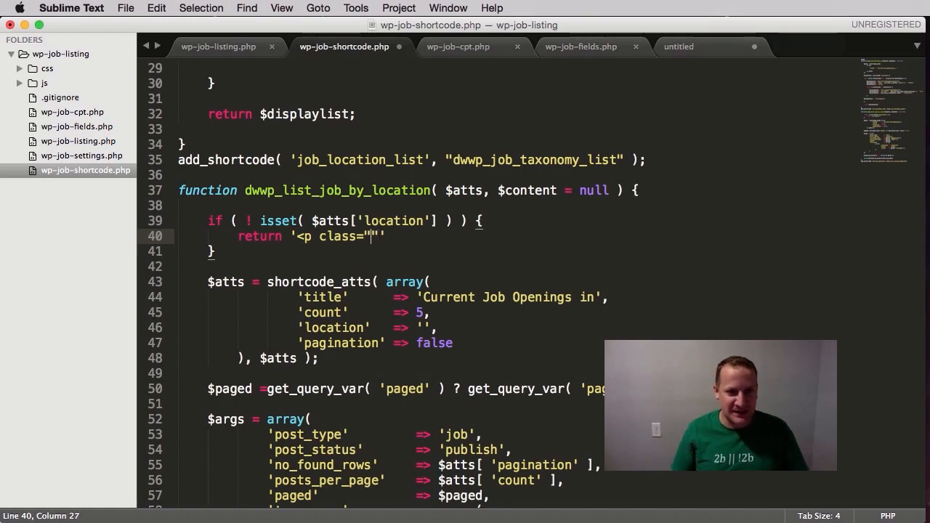
type("job-")
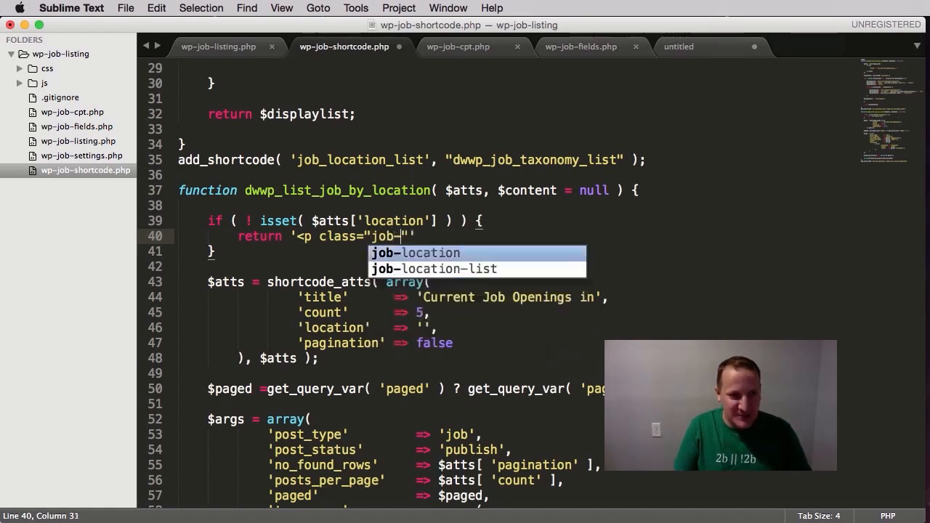
type("error")
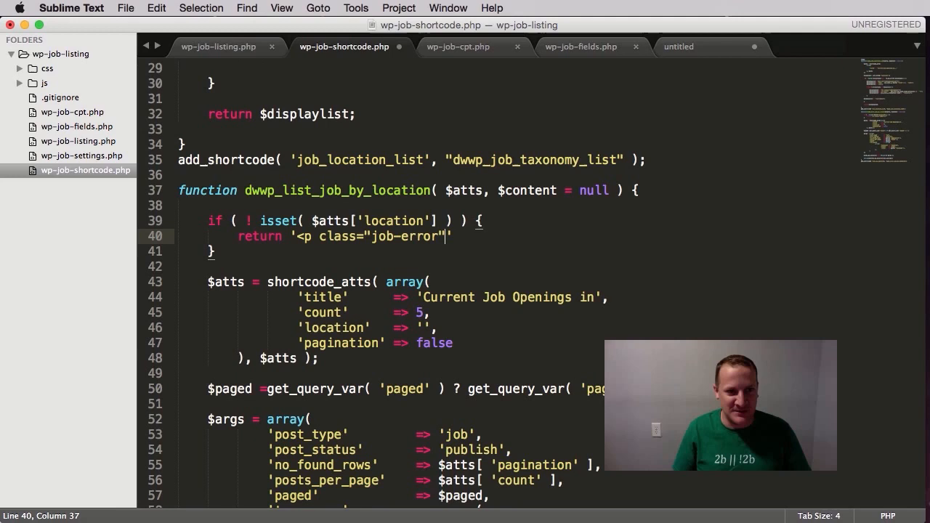
type(">")
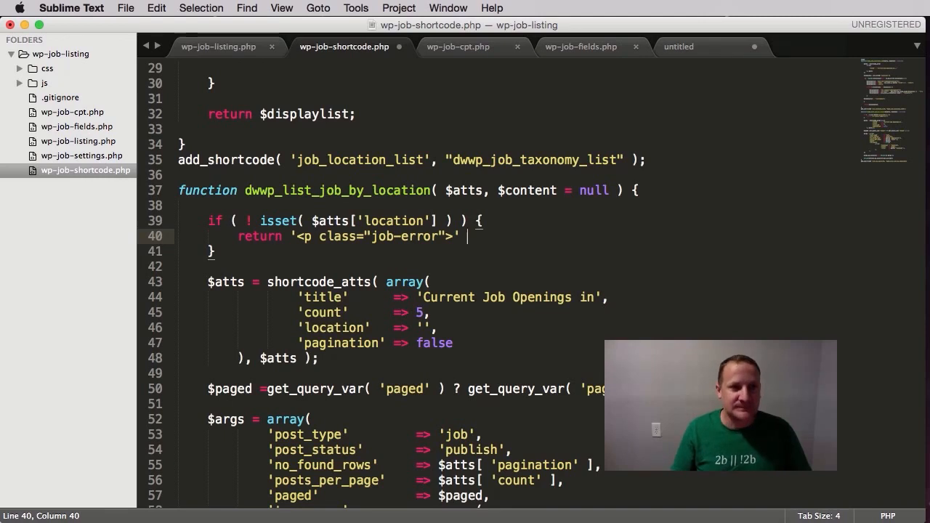
key("backspace")
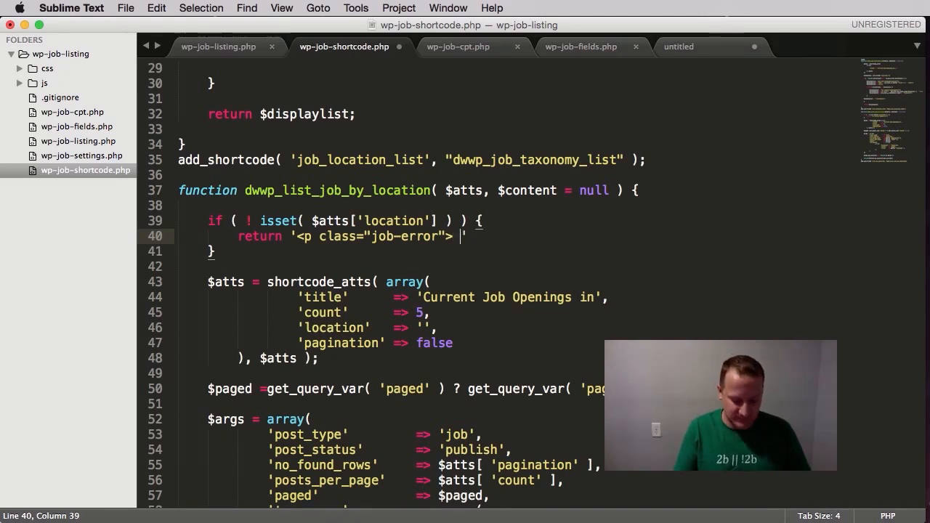
type("You")
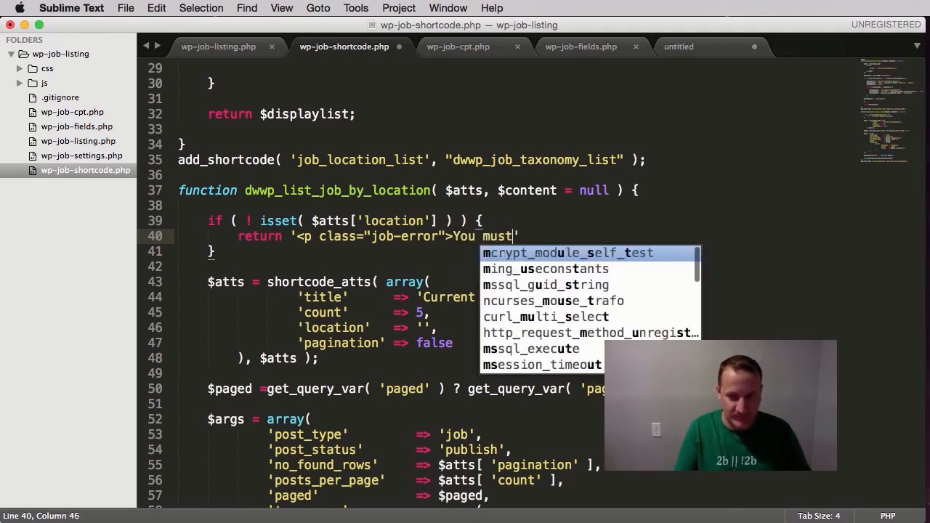
type("provide a location for this shortcode to work.</p>")
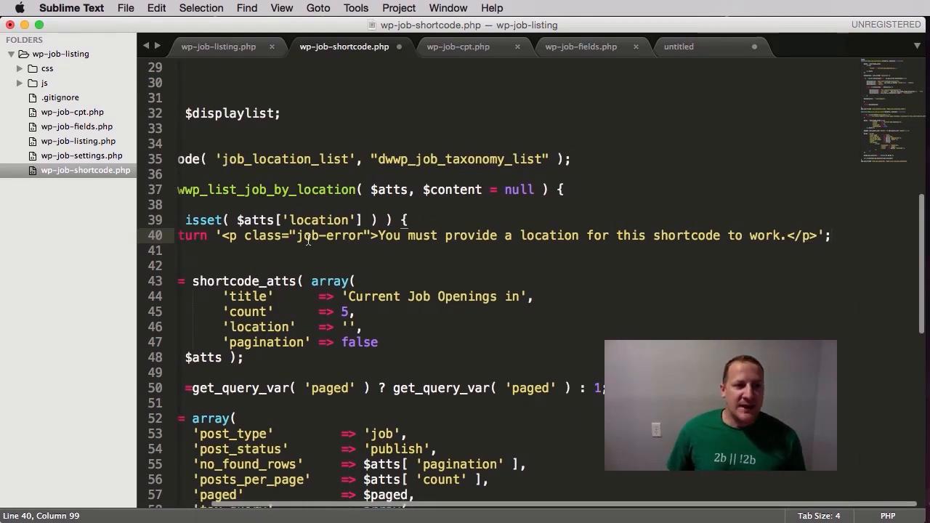
Step: Review the job-error class name and save the shortcode file
double_click(319, 236)
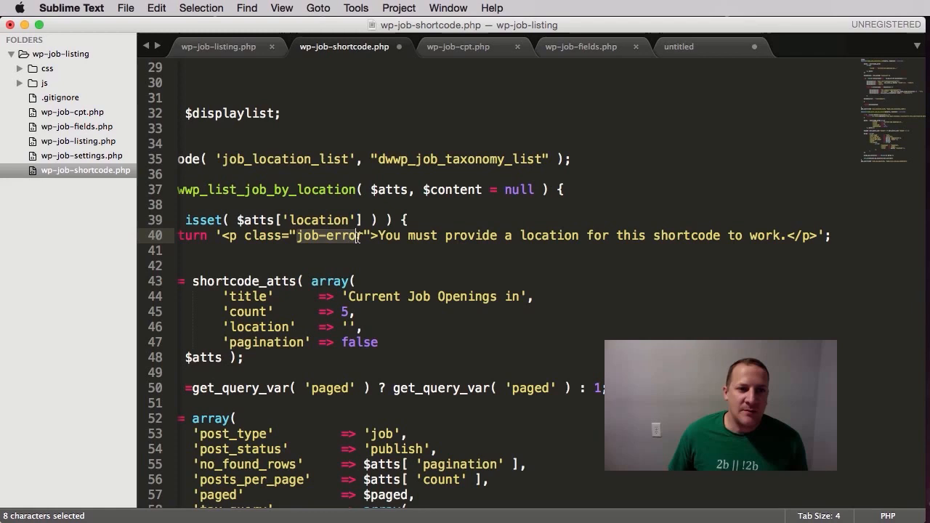
left_click(432, 236)
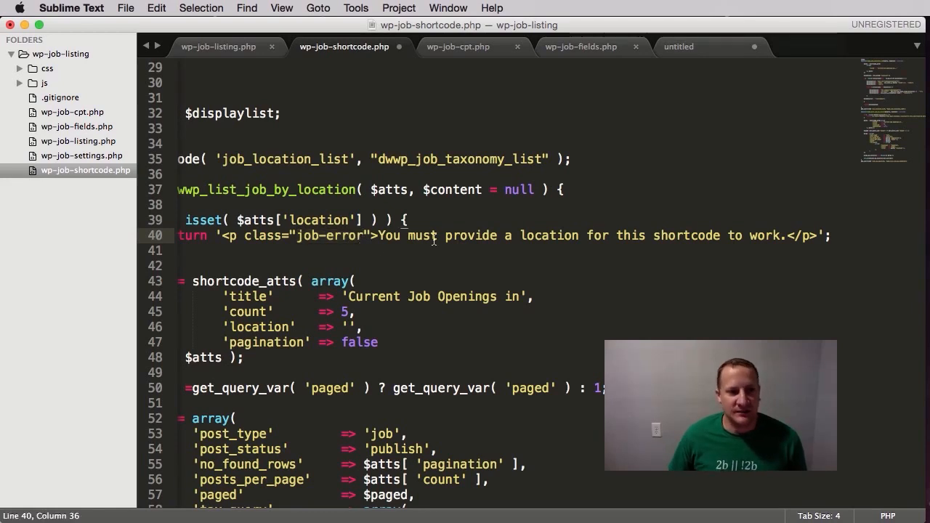
key("cmd+s")
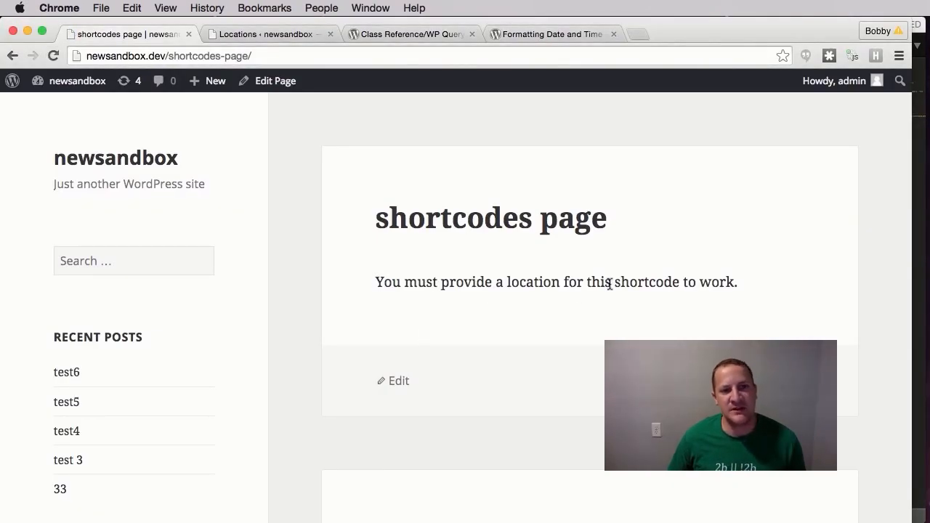
mouse_move(392, 292)
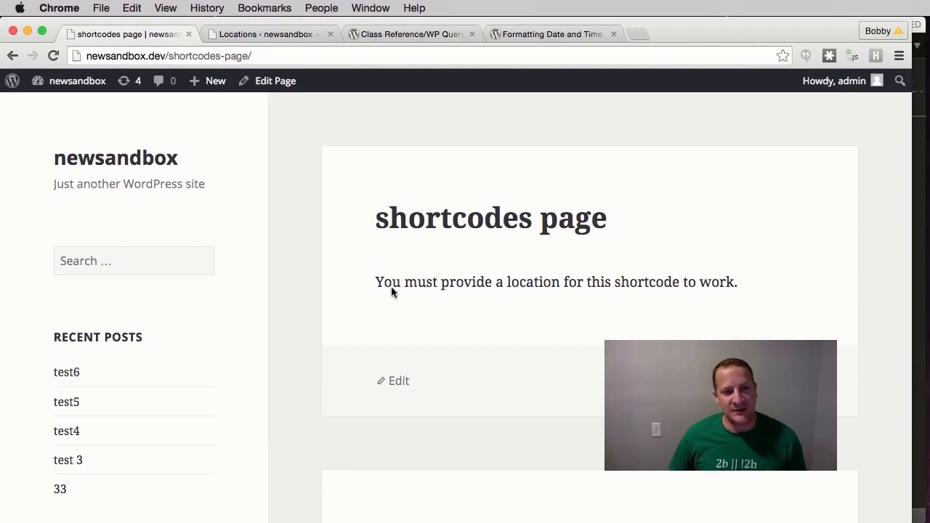
mouse_move(471, 255)
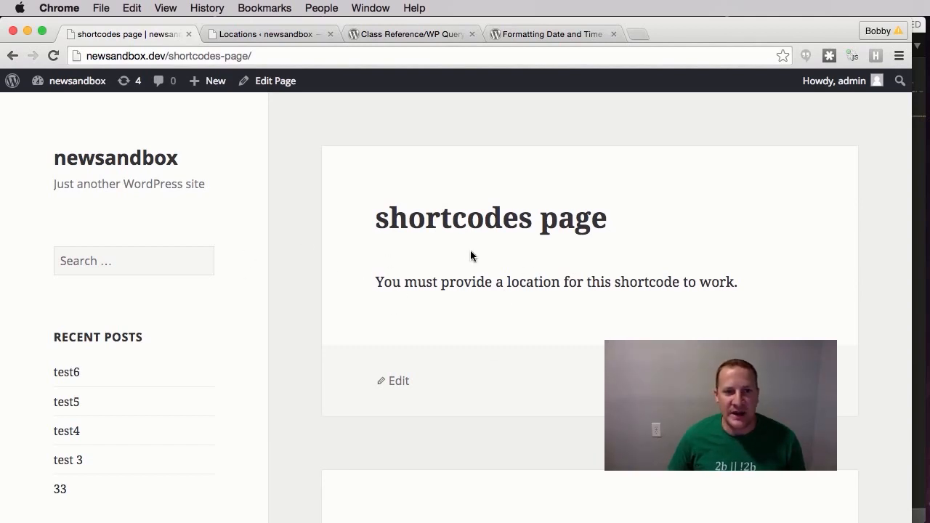
mouse_move(345, 320)
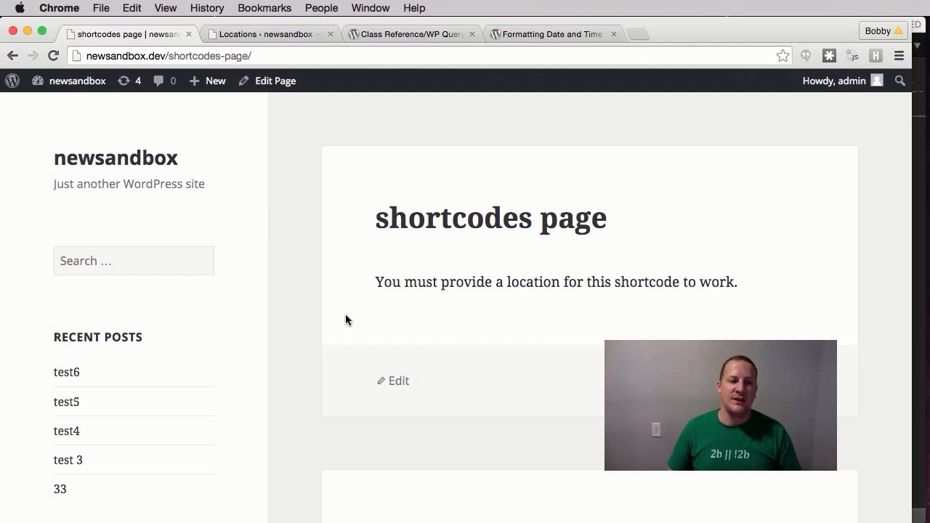
mouse_move(384, 341)
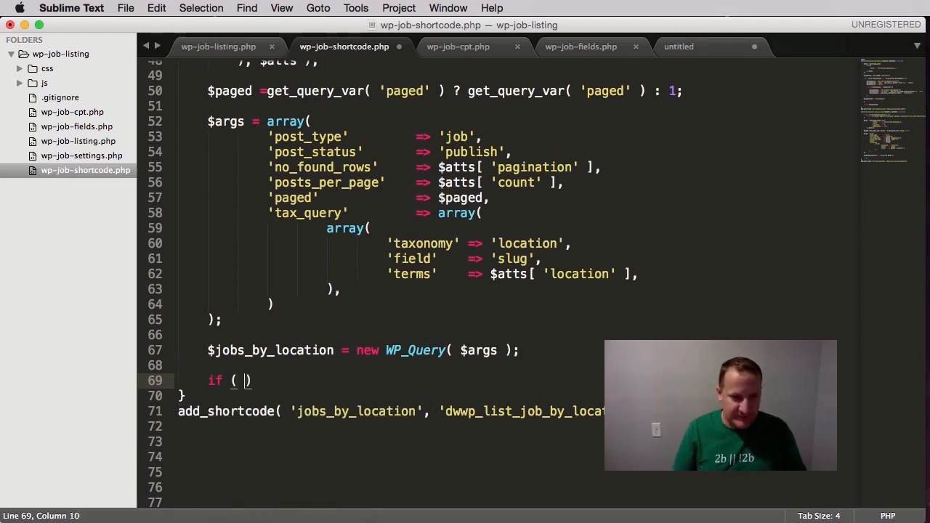
Step: Add `if ( $jobs_by_location->have_posts() ) :` and begin a `$location =` line inside it
type("$jobs_by_location")
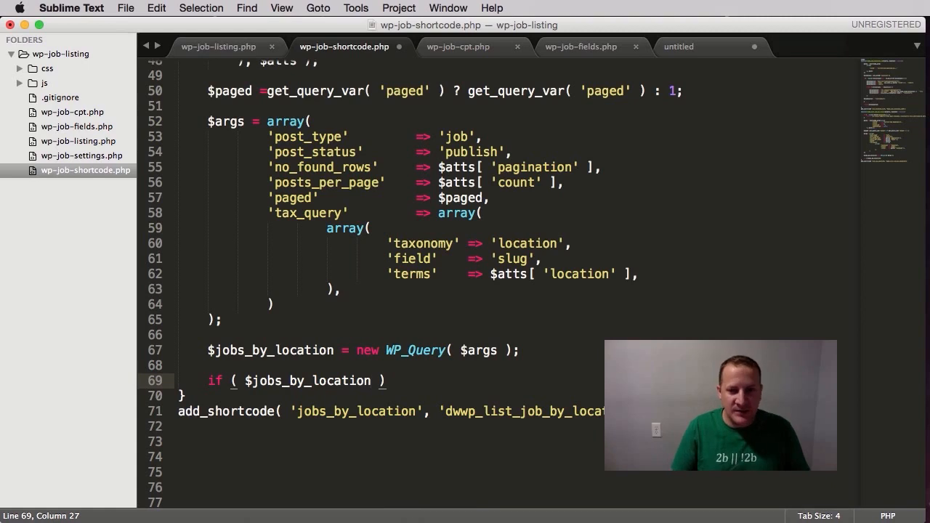
type("->")
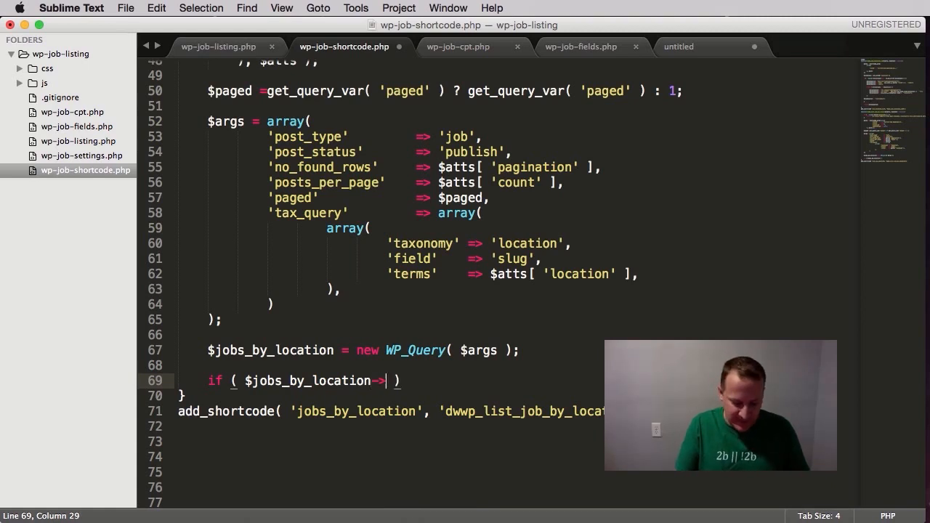
type("have_po")
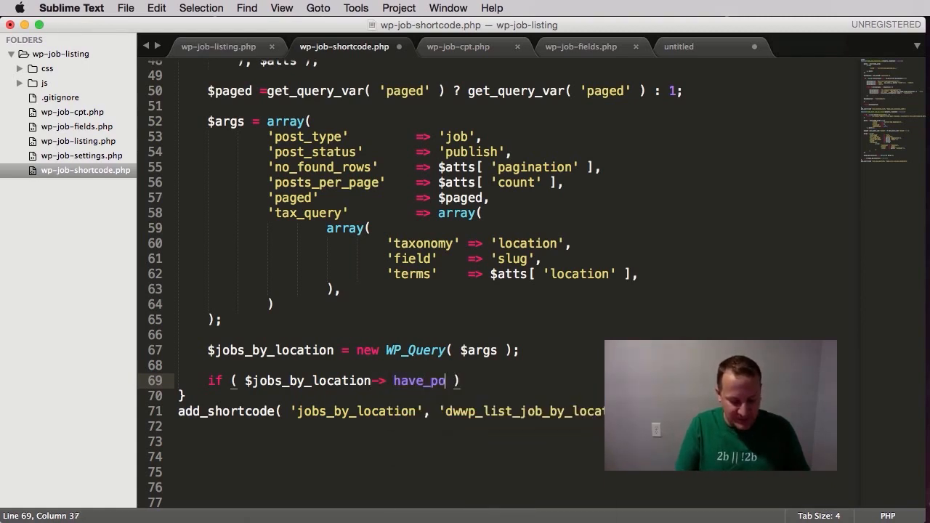
type("sts()")
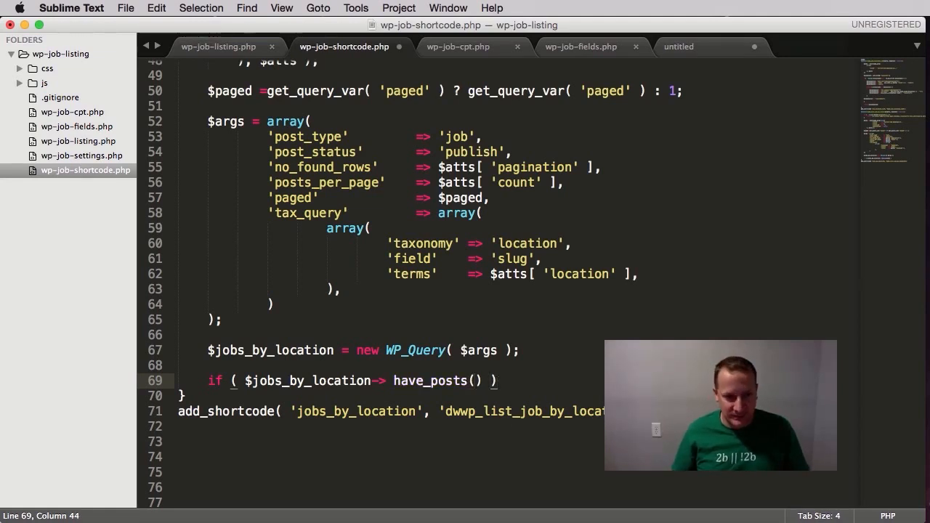
type(":")
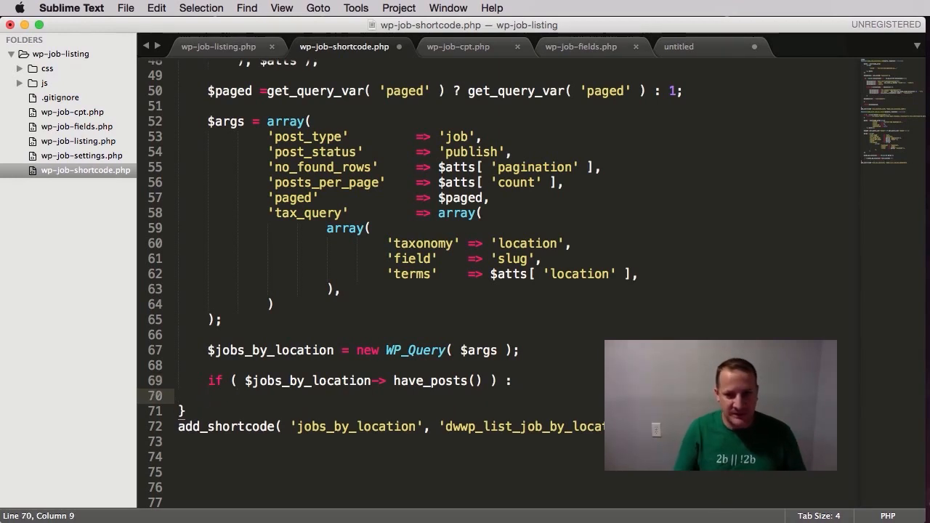
type("$locatio")
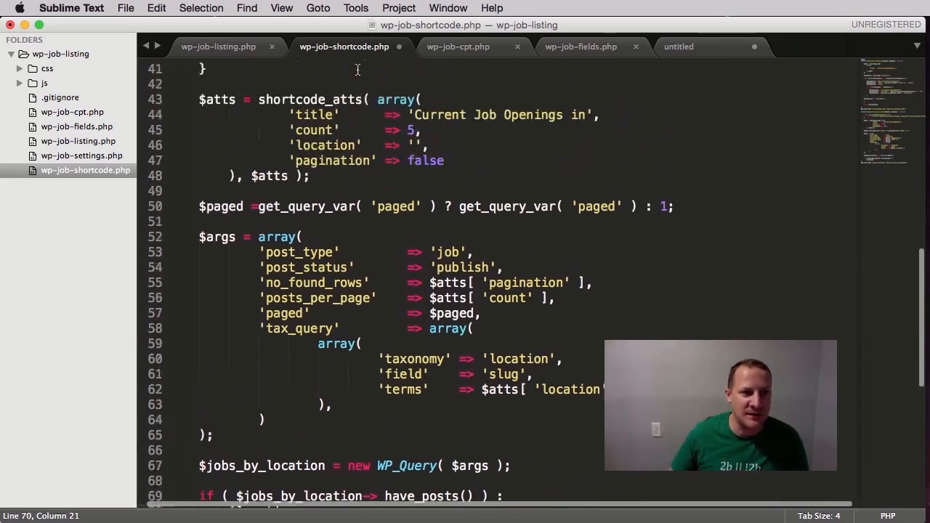
scroll("down", 3)
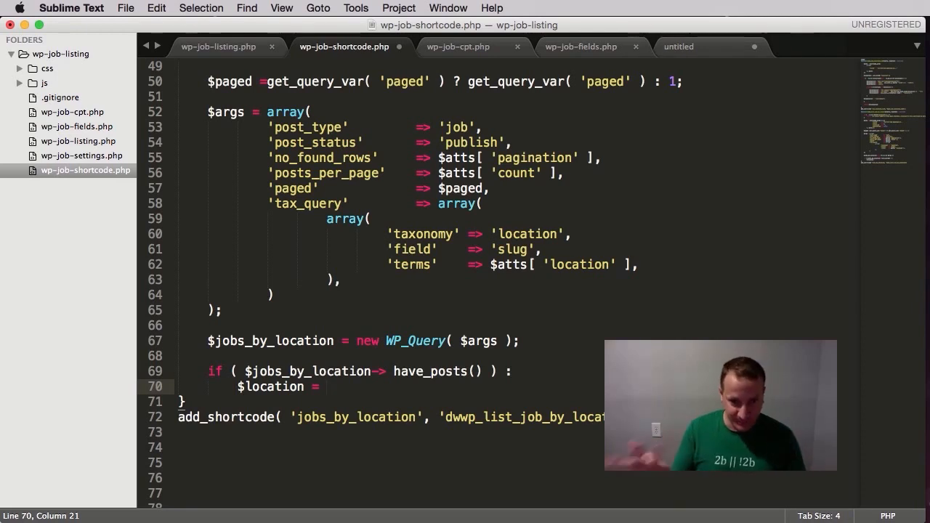
Step: Finish the line as `$location = str_replace( '-', ' ', $atts['location'] );`
type("str_replace")
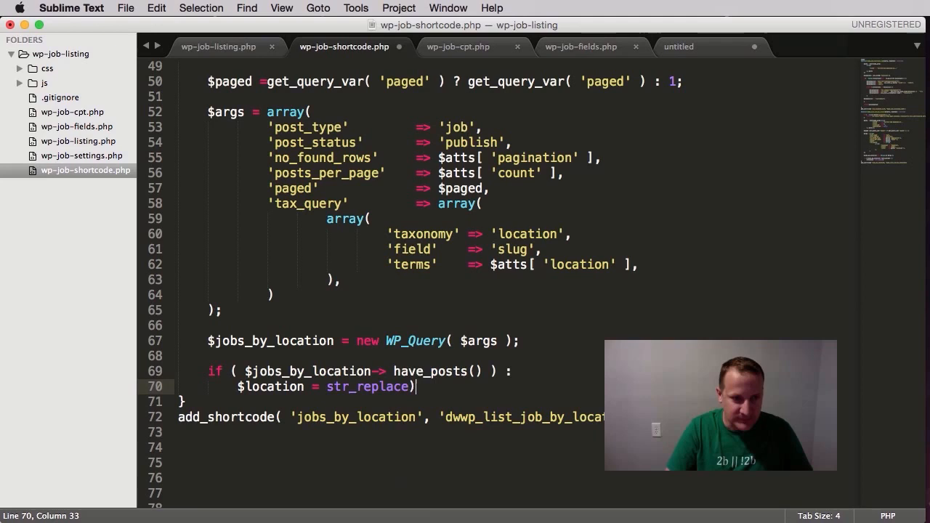
type("(")
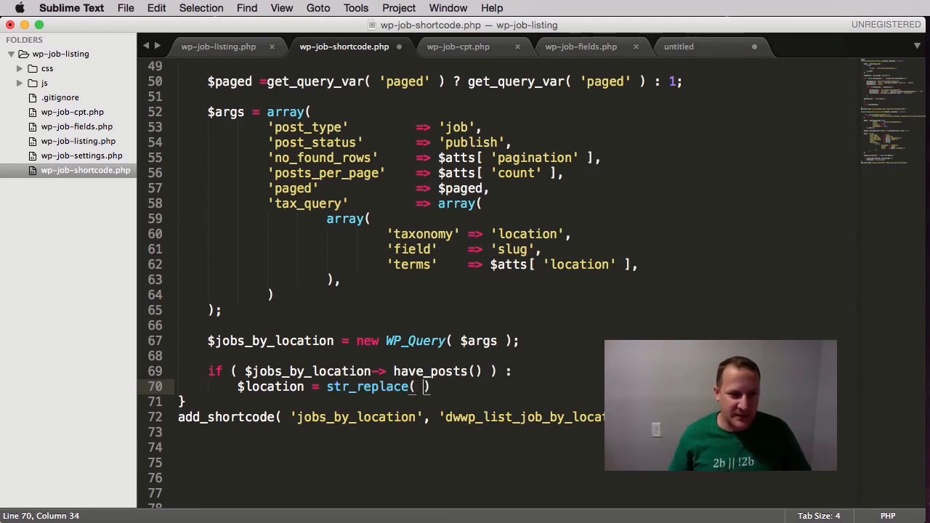
type("''")
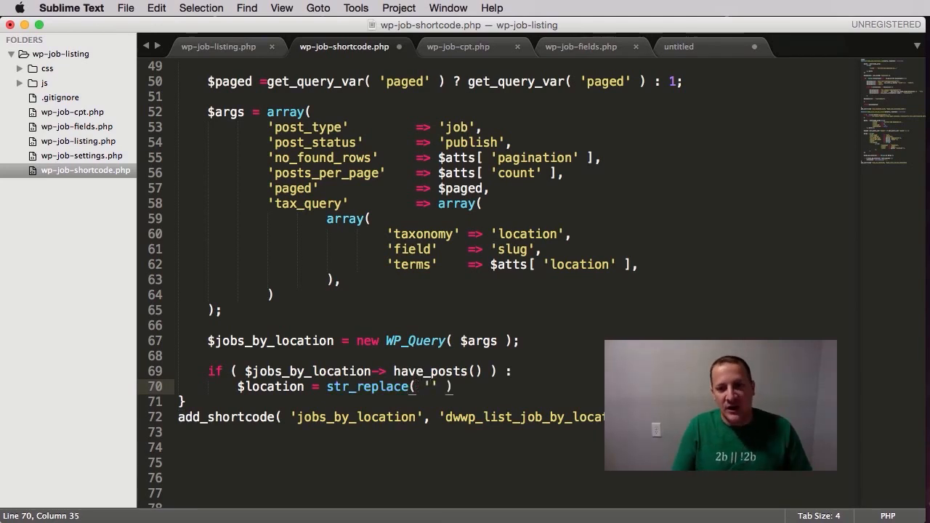
type("-")
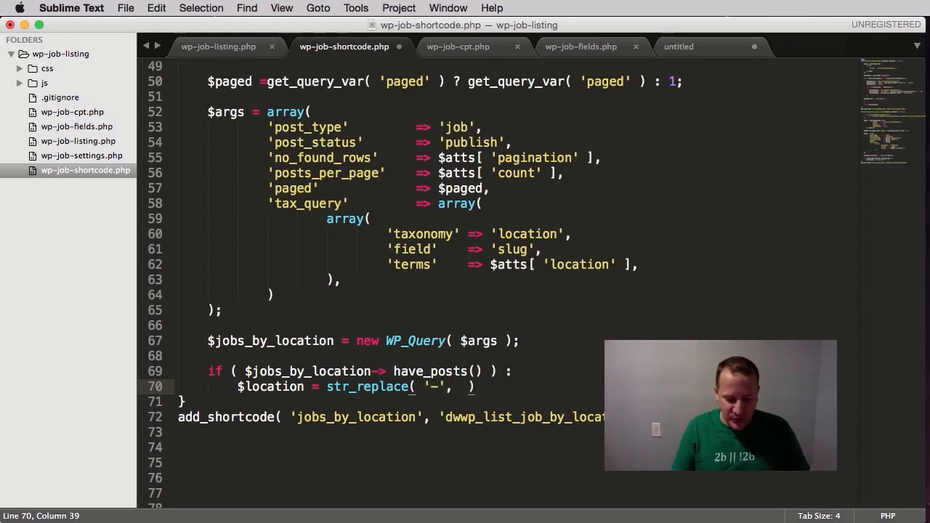
type("' ',")
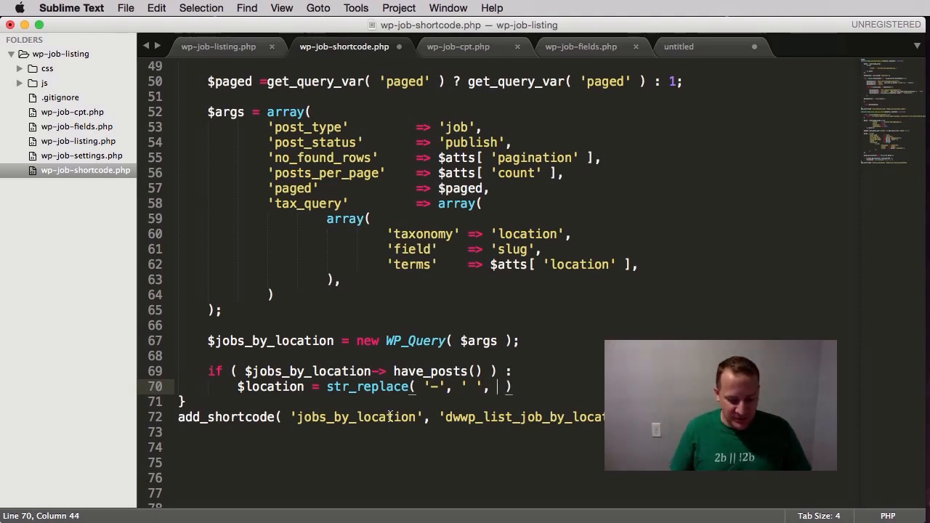
type("$atts['l")
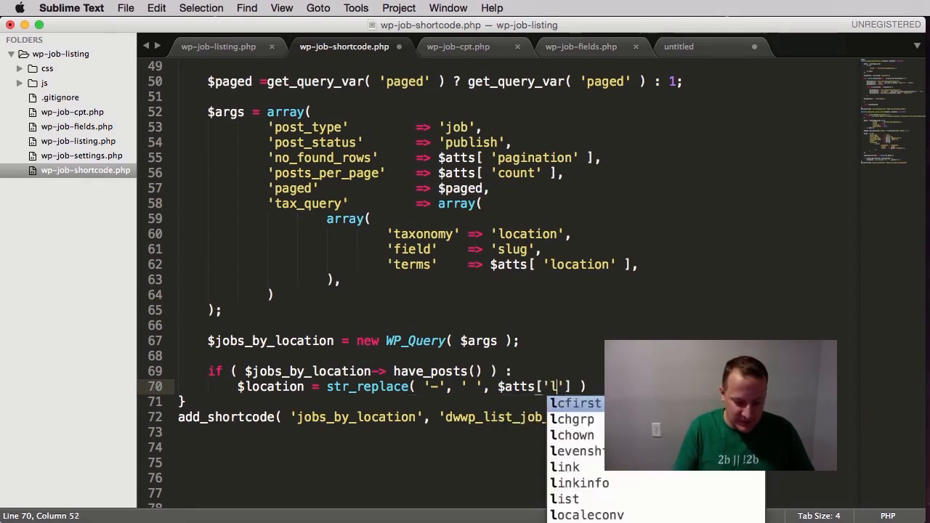
type("ocation")
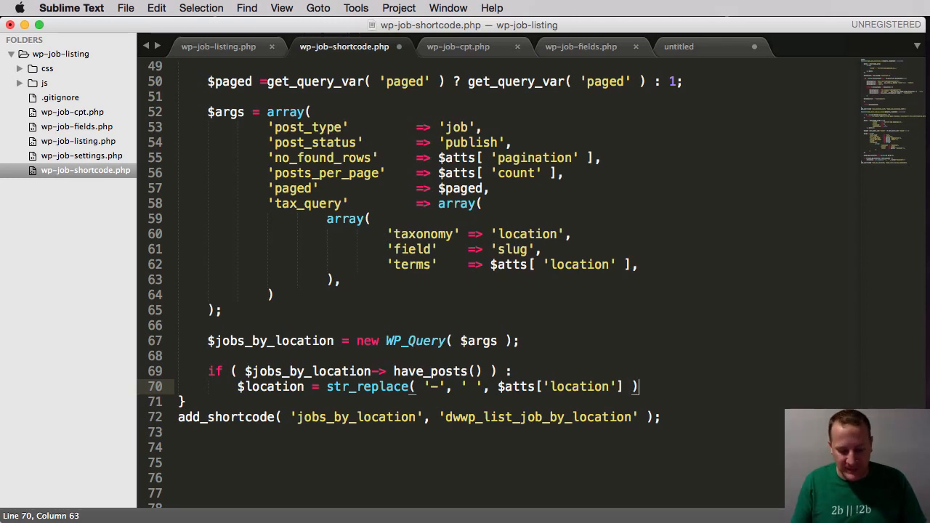
type(";")
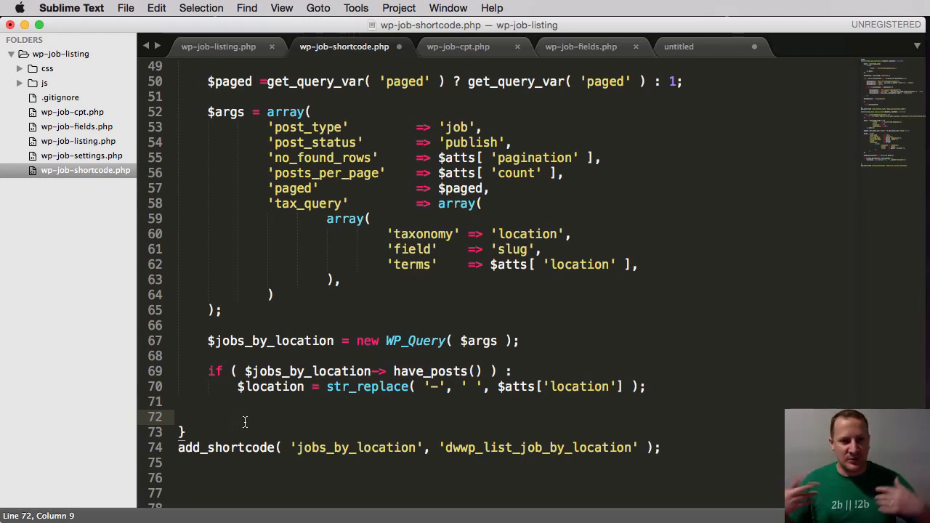
Step: Assign `$display_by_location = '<div id="jobs-by-location">';`
type("$")
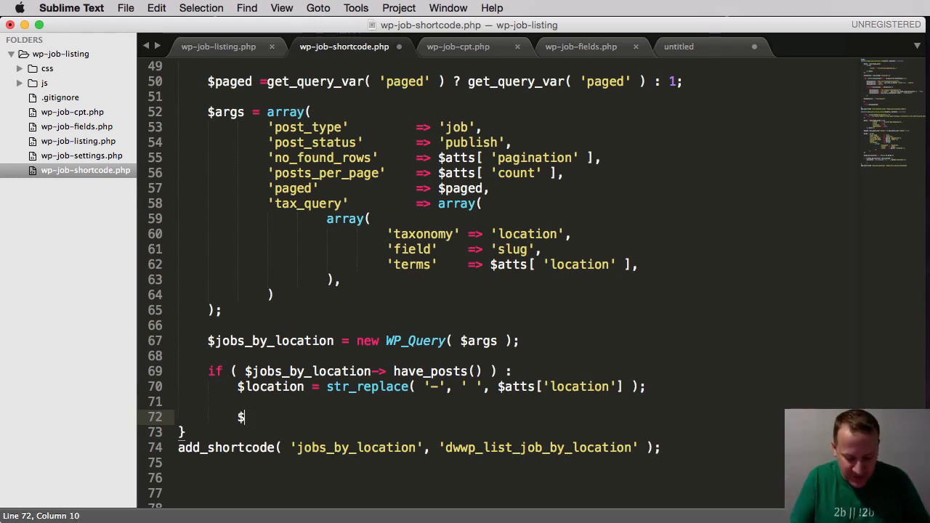
type("display")
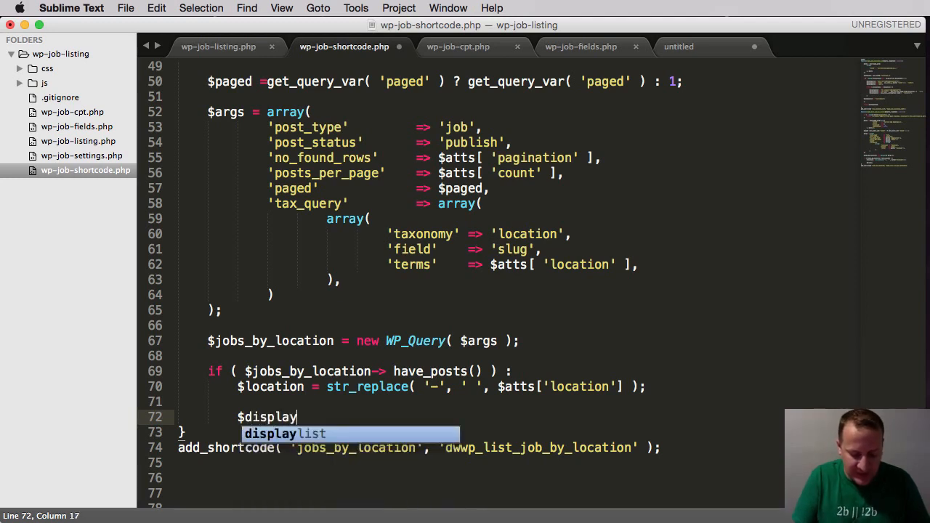
type("_by")
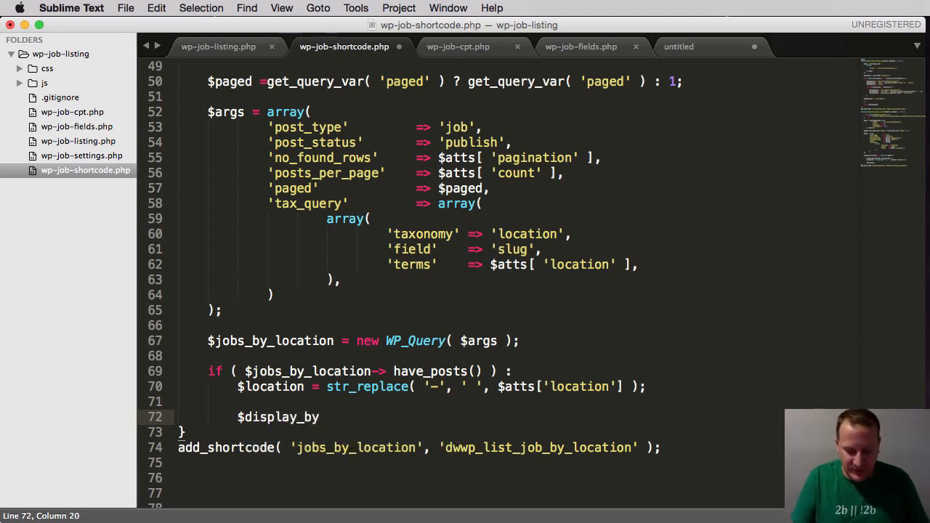
type("_location")
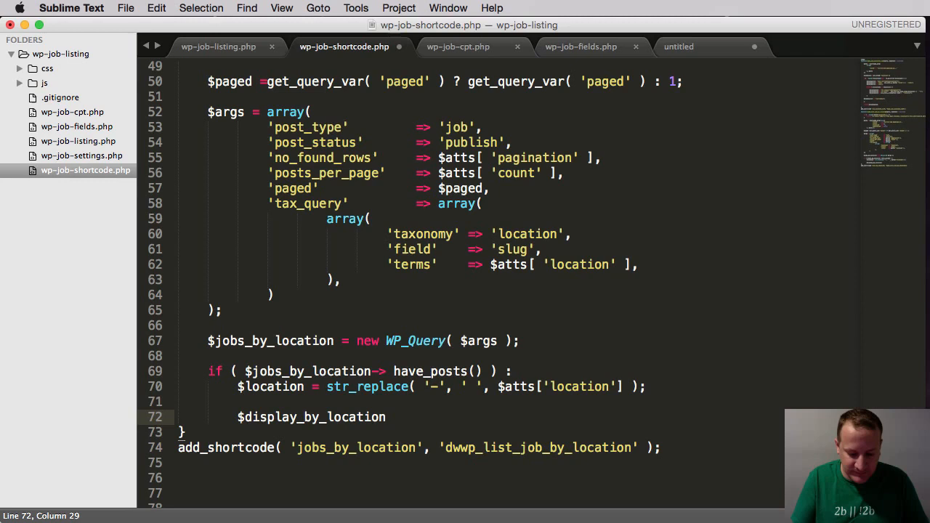
type("=")
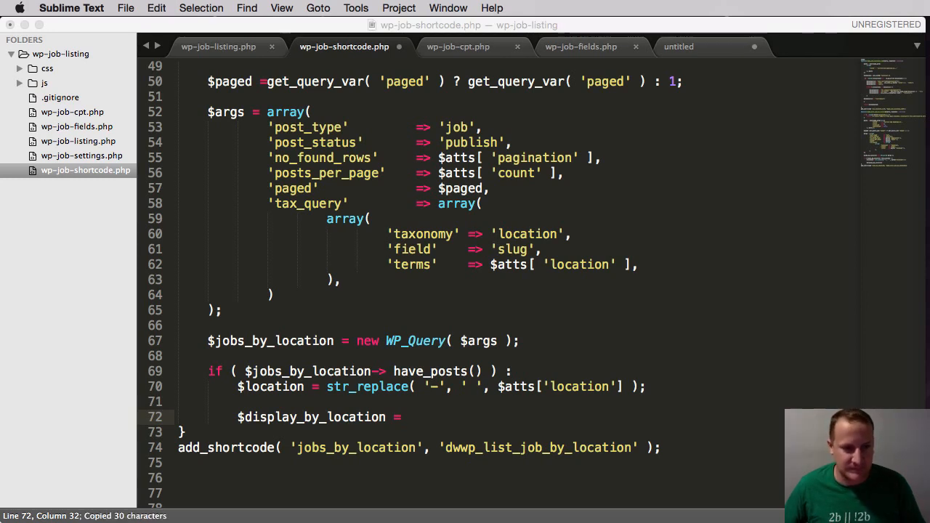
type("'<div id=\"jobs-by-location\">';")
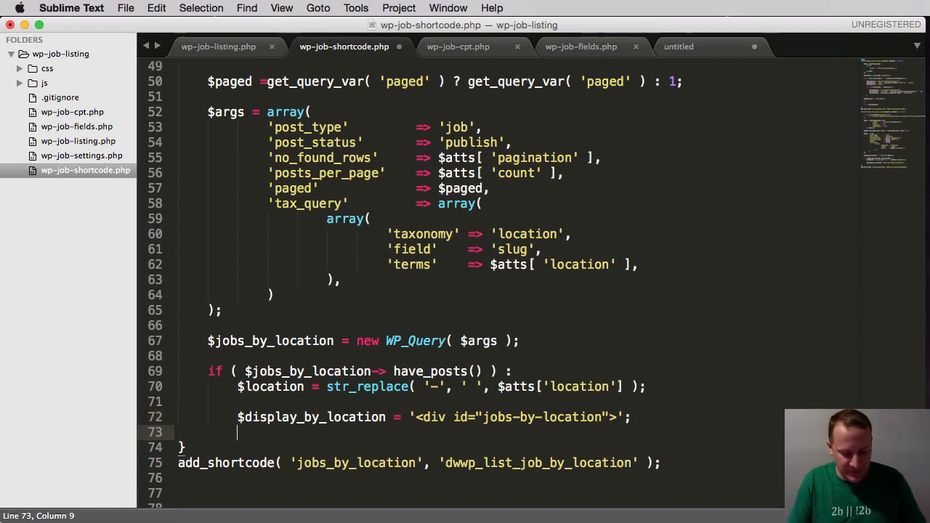
Step: Start a `$display_by_location .=` line and select the opening div statement
type("$display_by_location")
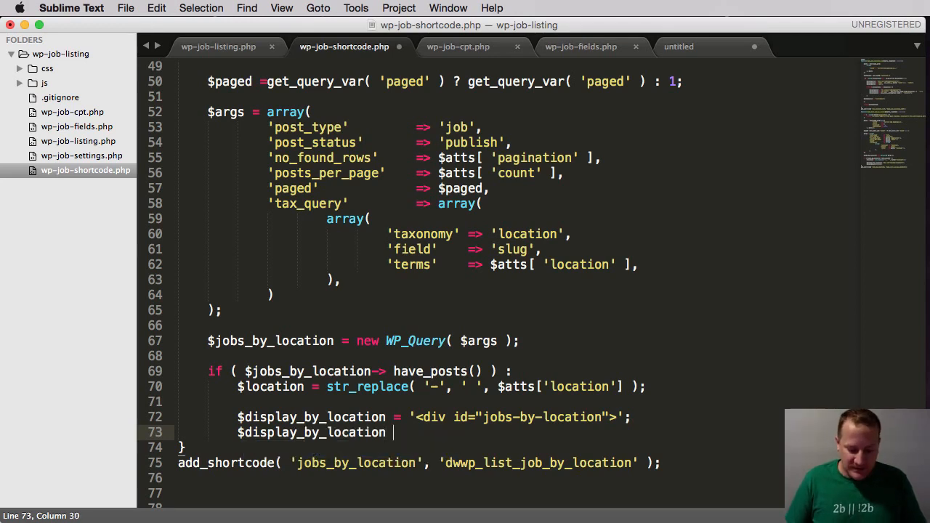
type(".=")
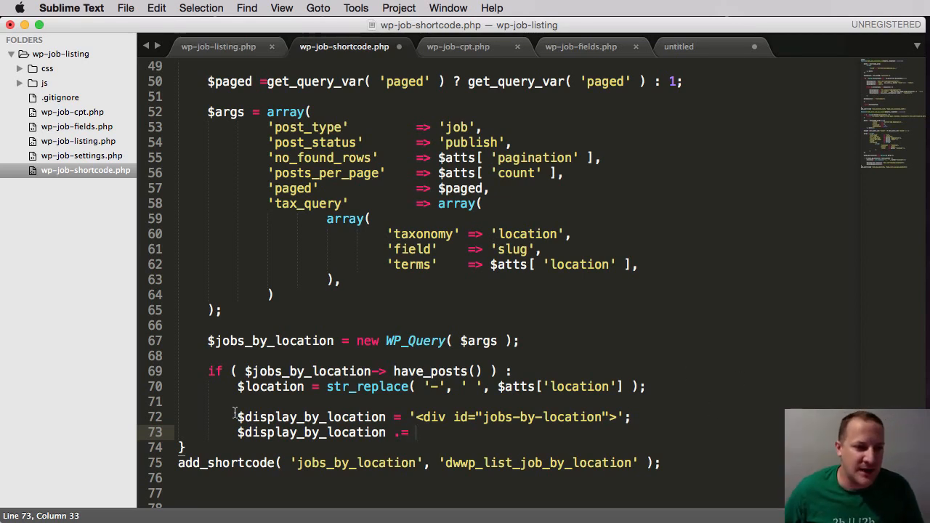
left_click_drag(238, 416, 632, 416)
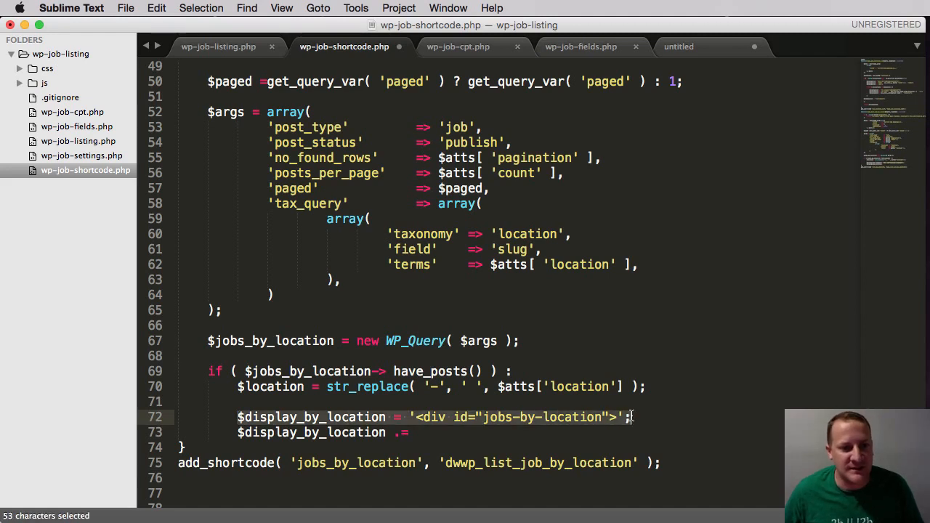
key("backspace")
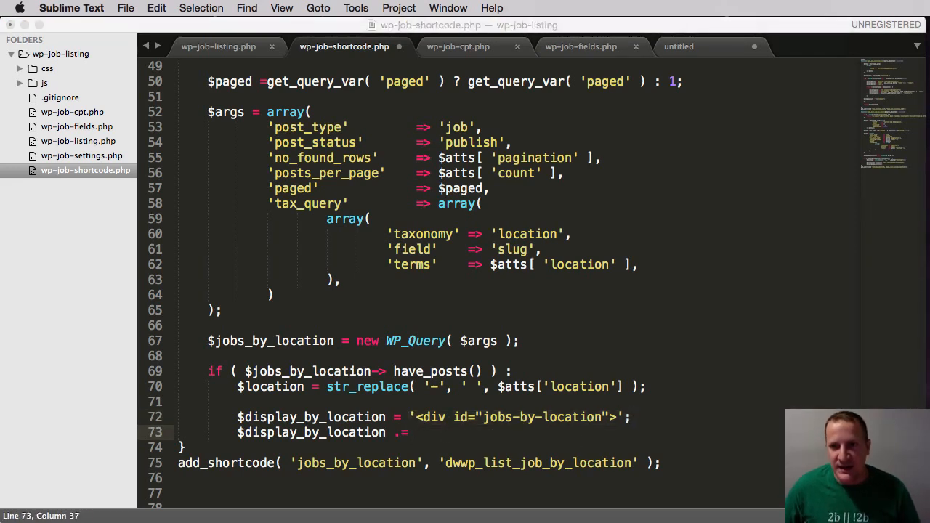
Step: Append an h4 using esc_html__( $atts['title'] ), '&nbsp' and ucwords( $location )
left_click(156, 8)
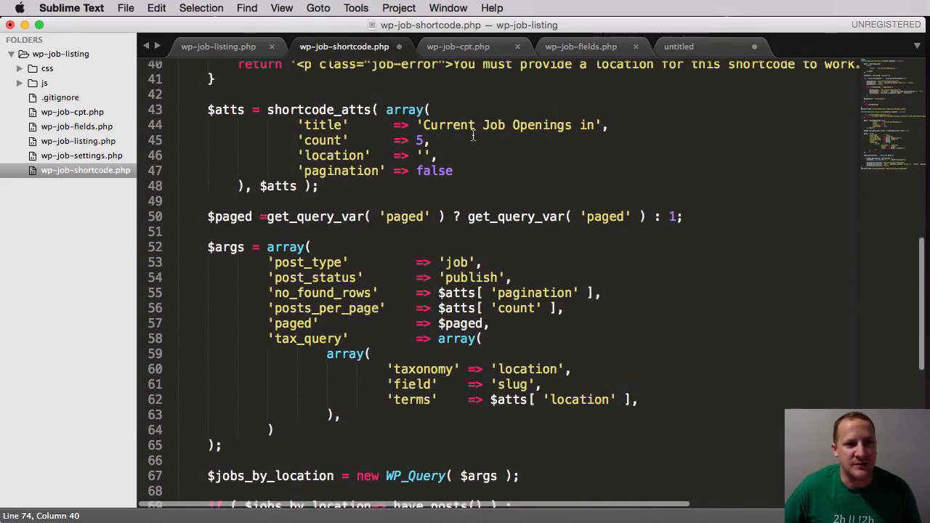
scroll("down", 3)
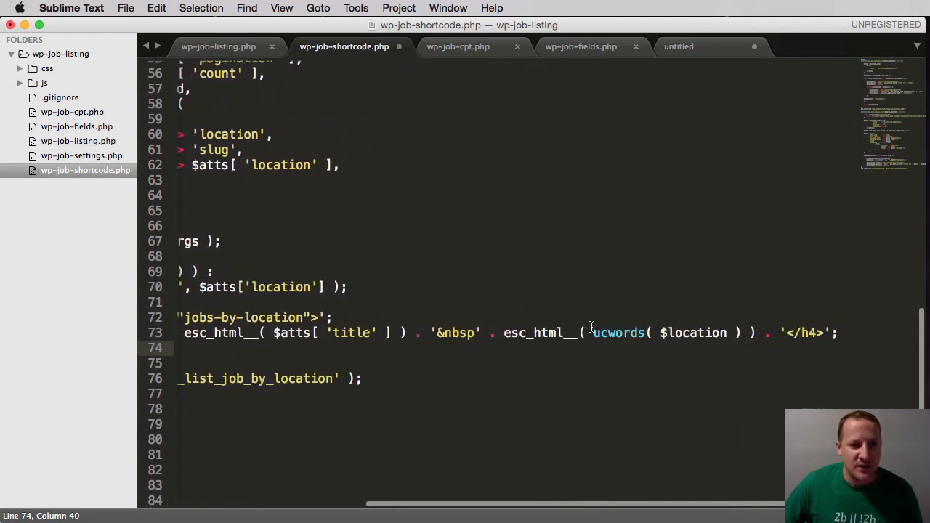
double_click(618, 333)
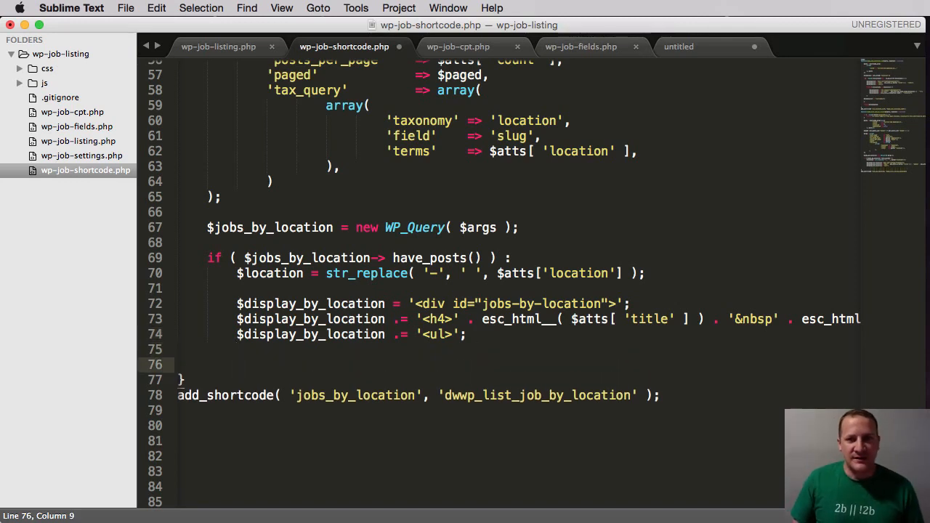
Step: Open `while ( $jobs_by_location->have_posts() ) :` calling the_post() each iteration
type("while")
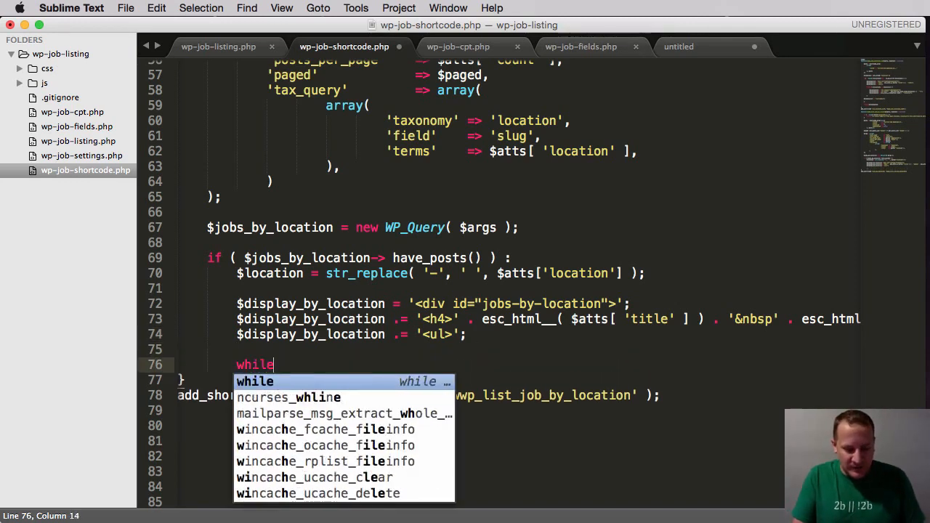
type("()")
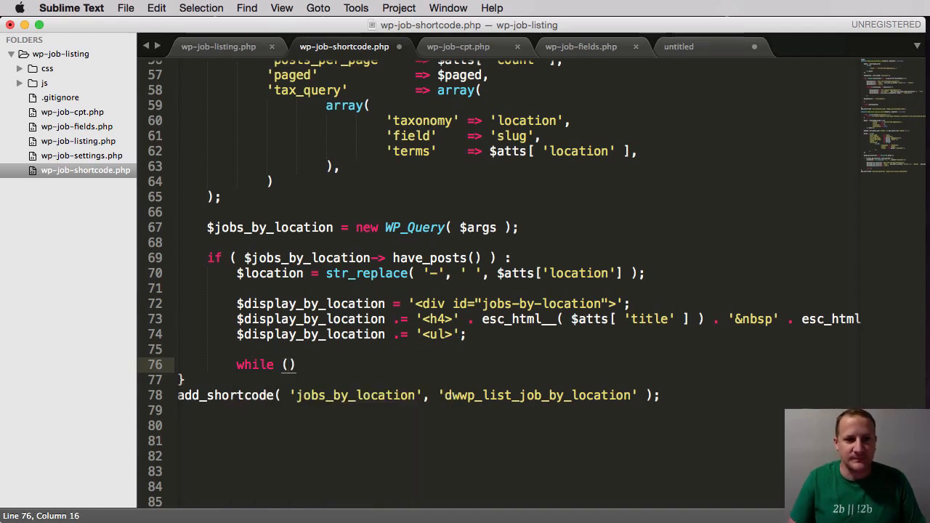
type("$jobs_by_location")
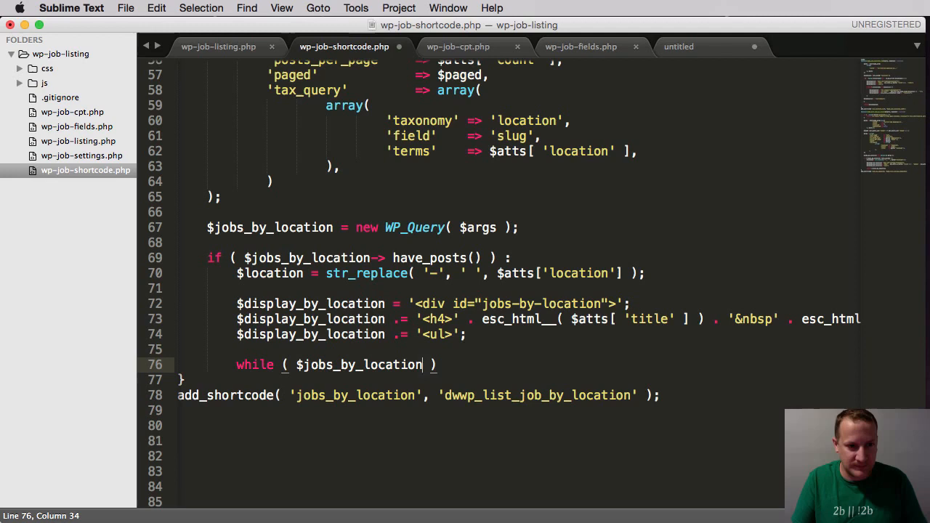
type("->")
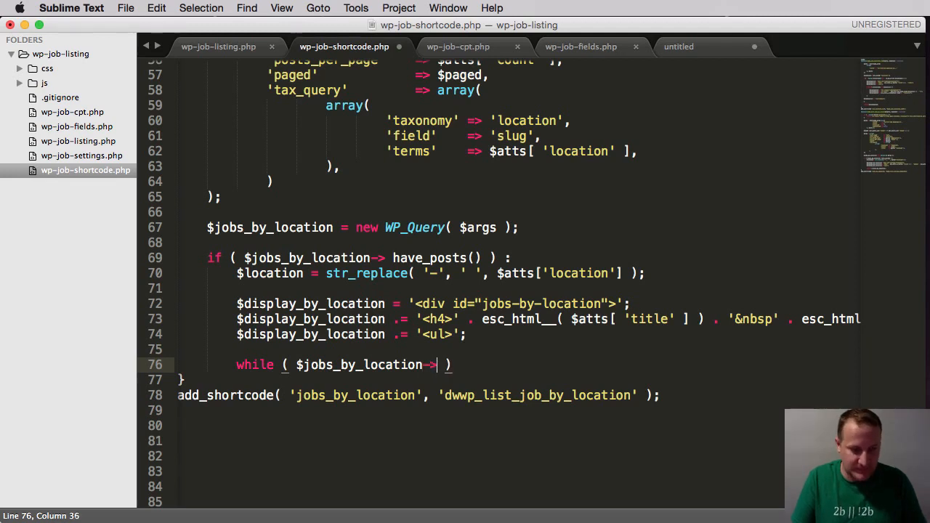
type("have_posts")
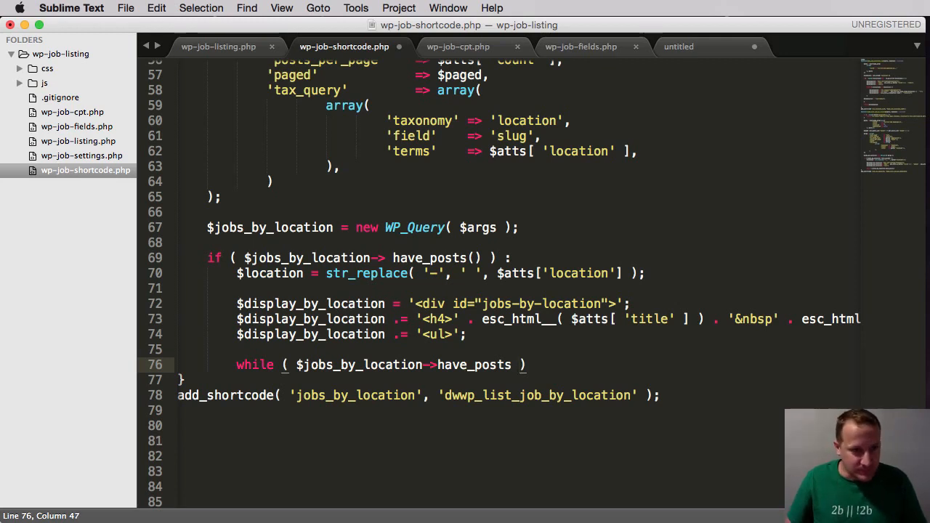
type(")")
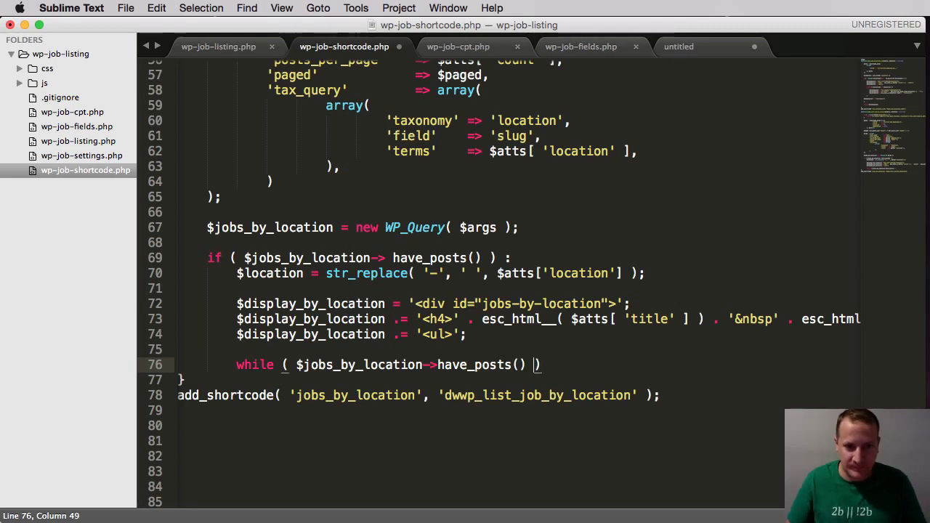
type(":")
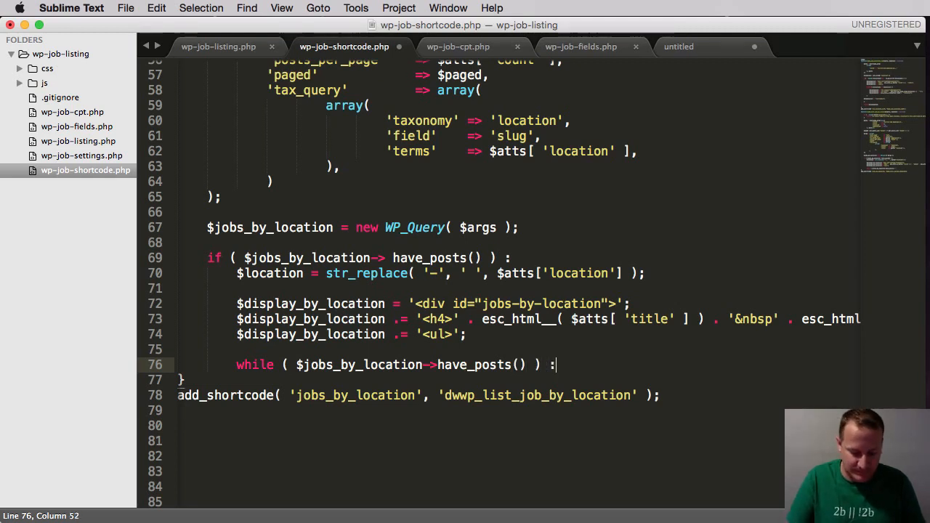
type("jobs_by_location->the_")
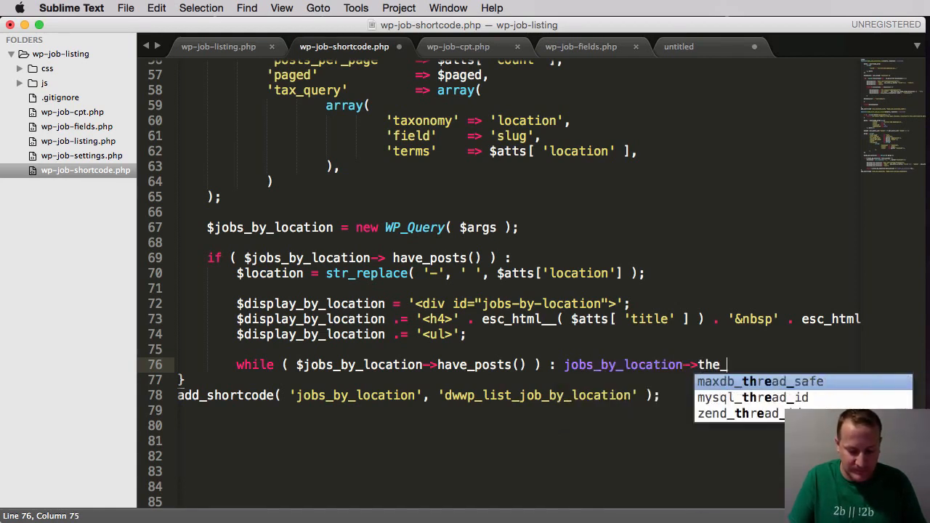
type("post")
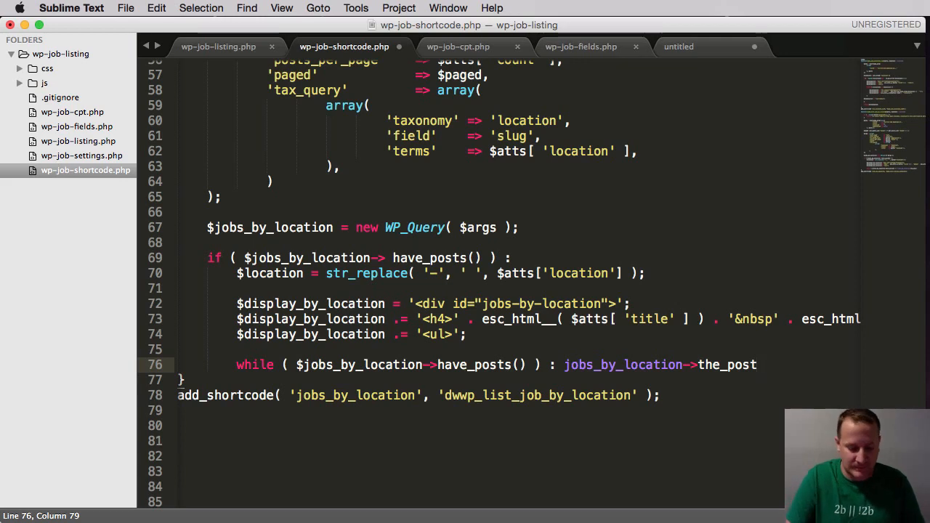
type("();")
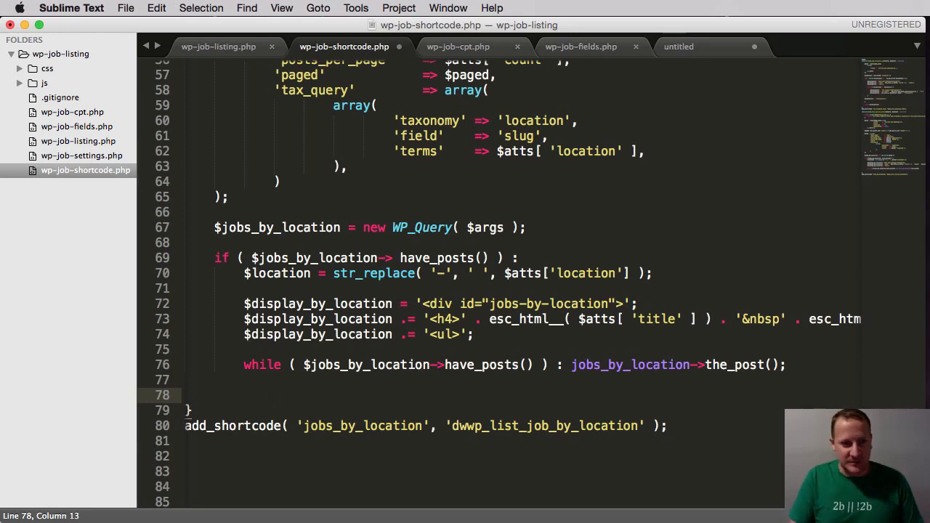
Step: Declare `global $post;` inside the while loop
type("glob")
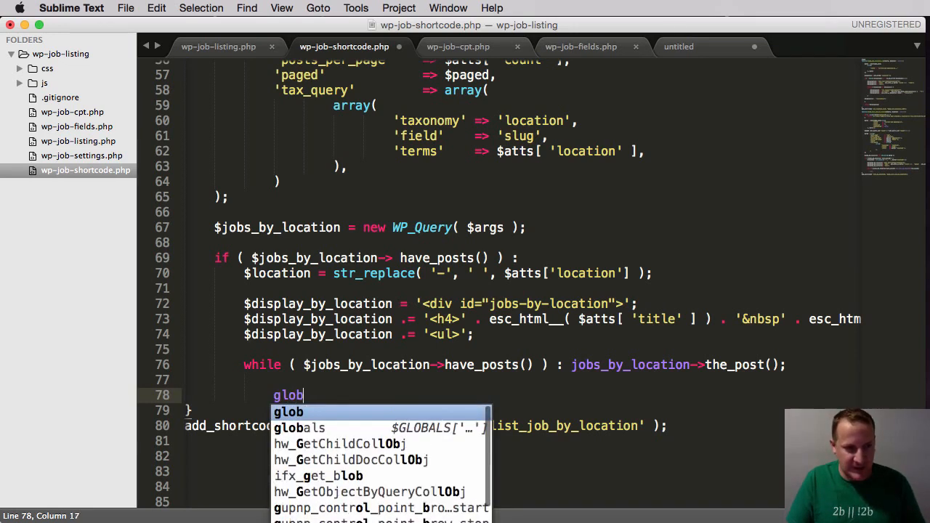
type("al")
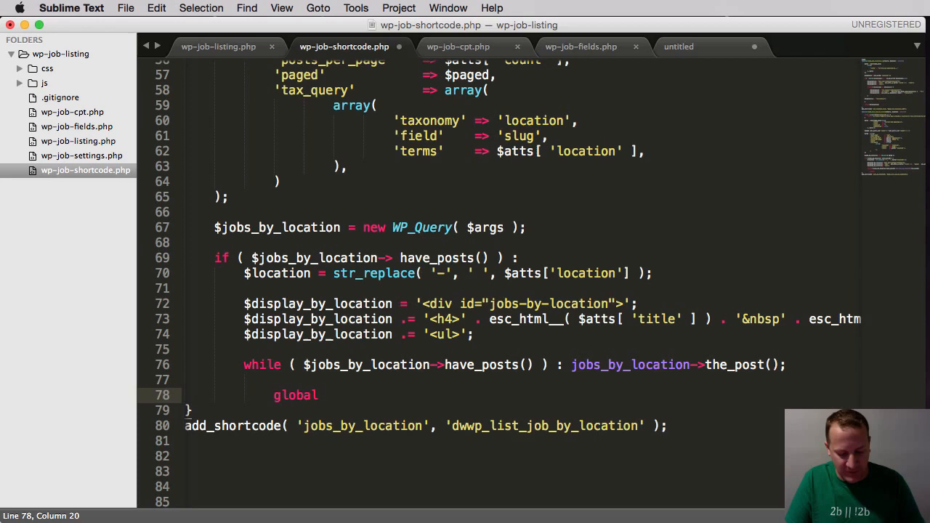
type("$post;")
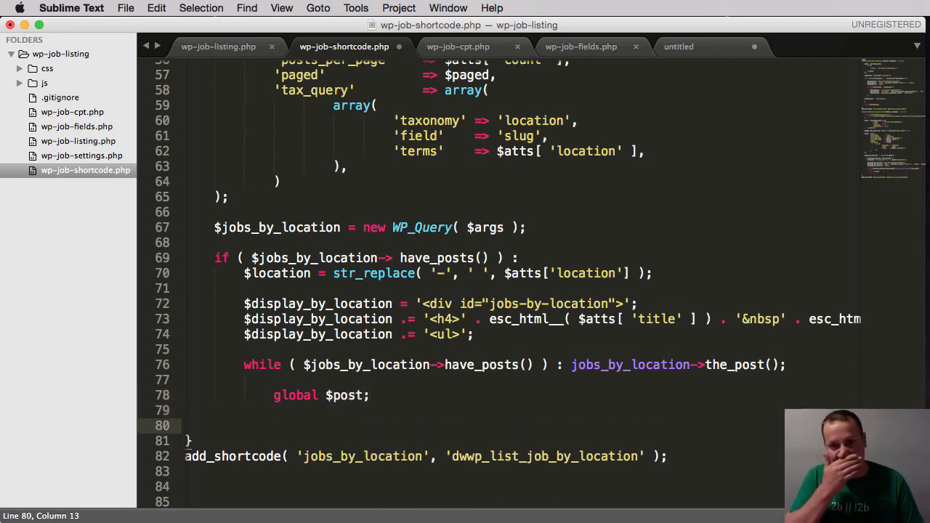
scroll("down", 3)
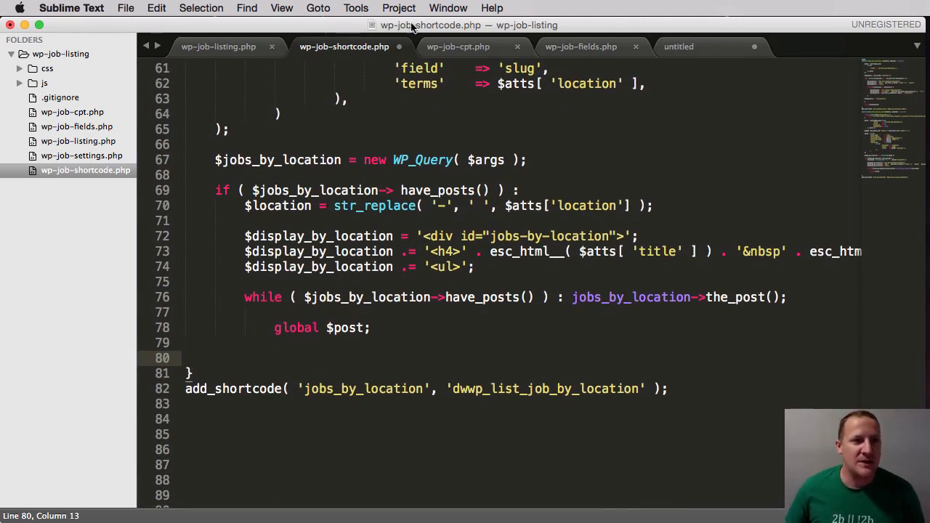
left_click(581, 46)
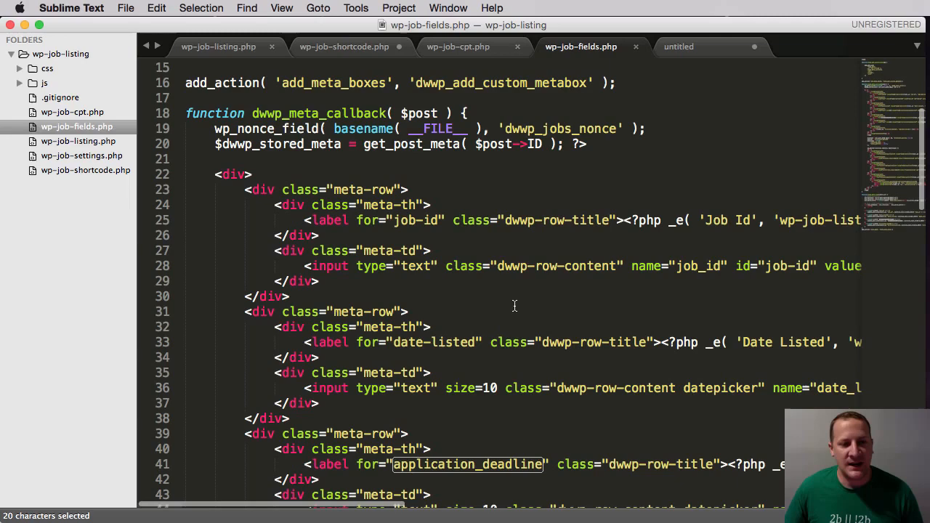
scroll("down", 3)
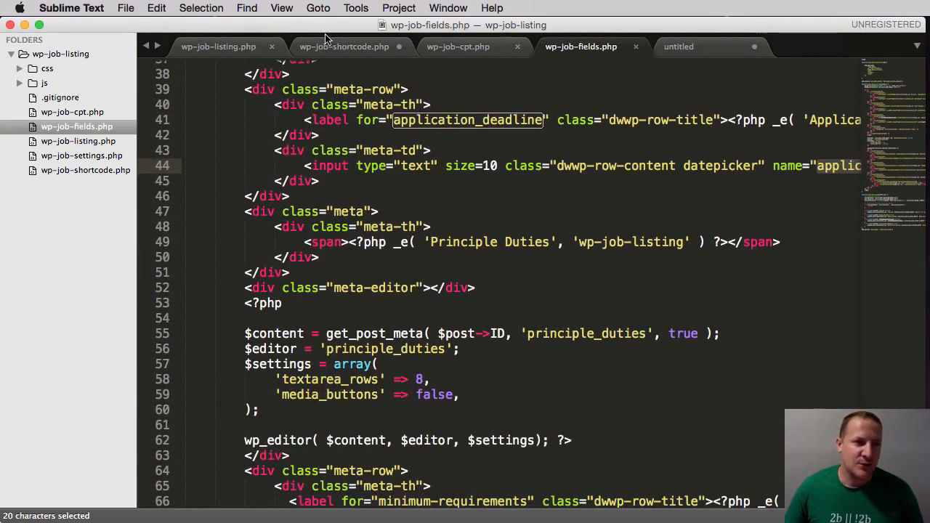
left_click(343, 46)
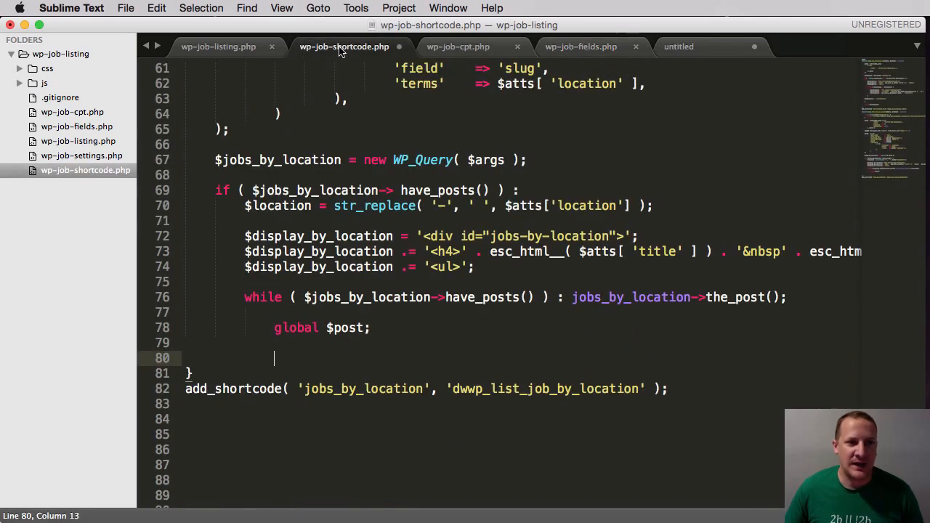
mouse_move(404, 365)
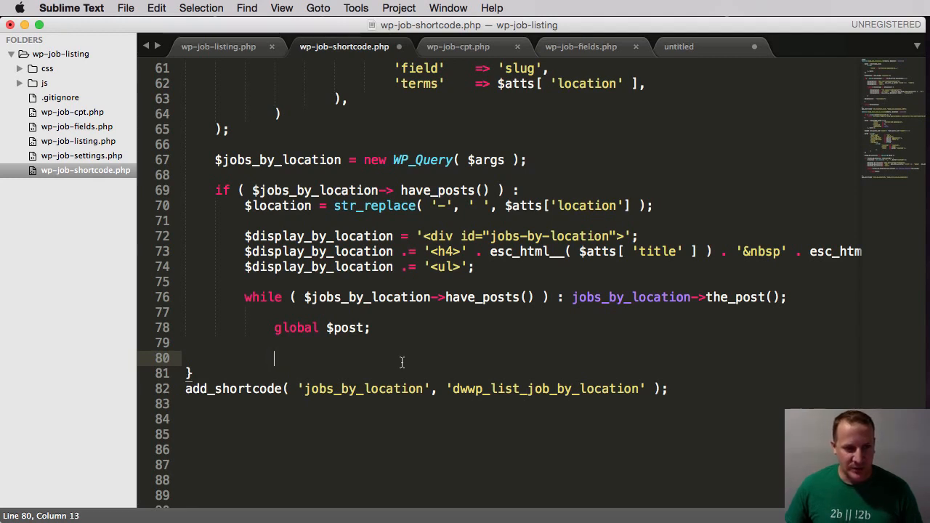
Step: Begin a `$deadline = get_post_meta(` line in the loop
type("#d")
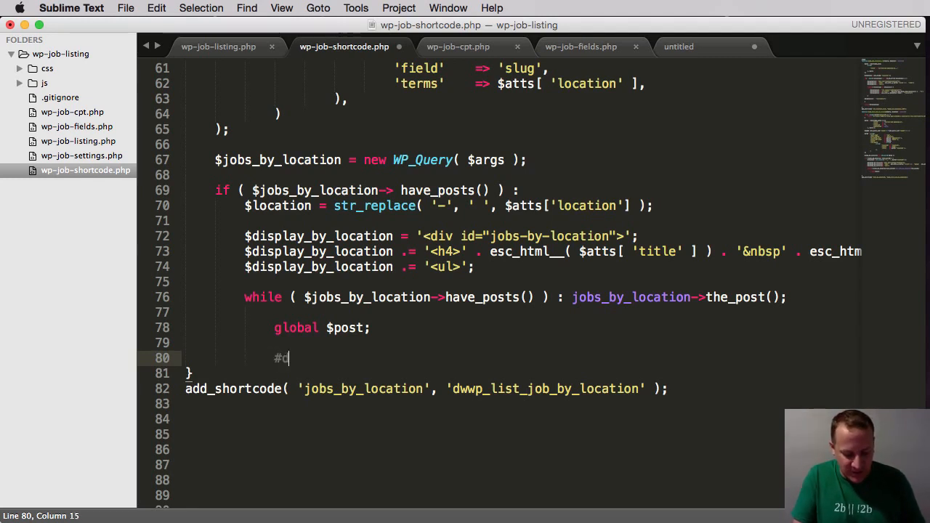
type("deadlin")
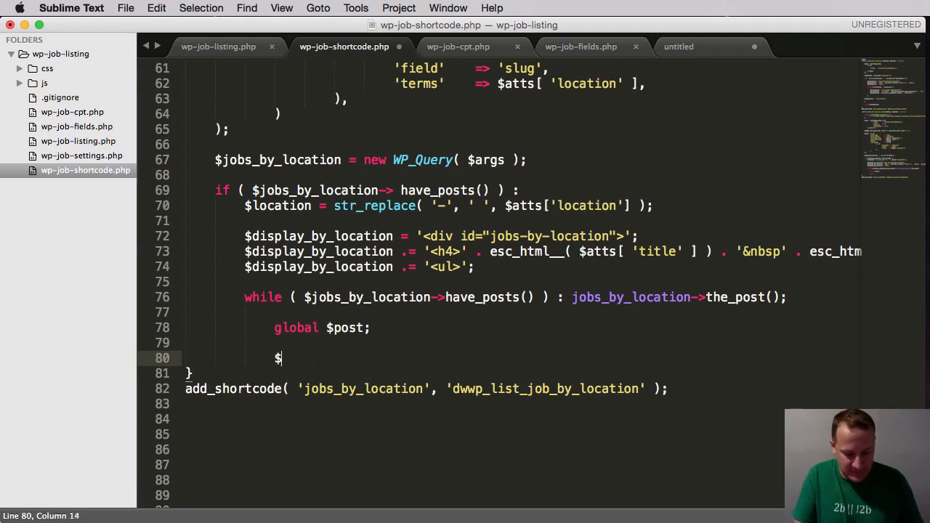
type("deadline =")
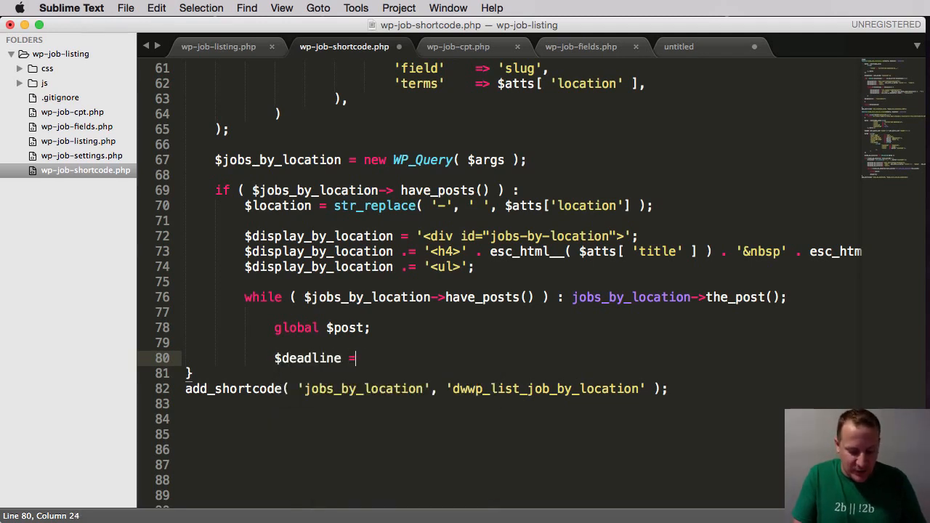
type("get_post_meta(  );")
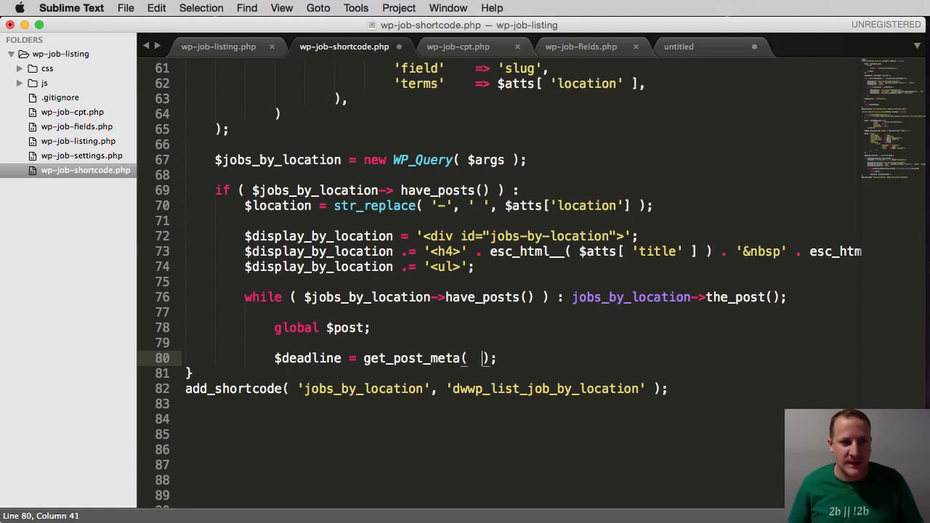
type("'")
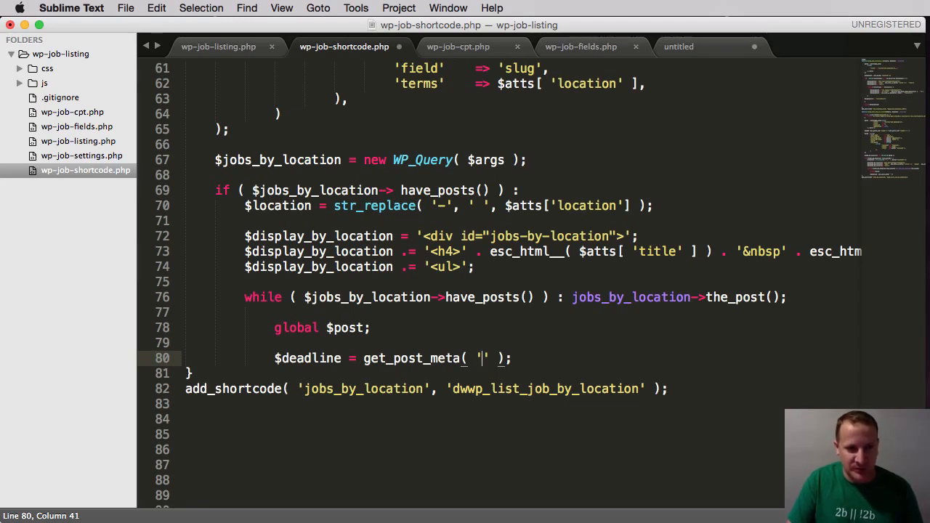
key("backspace")
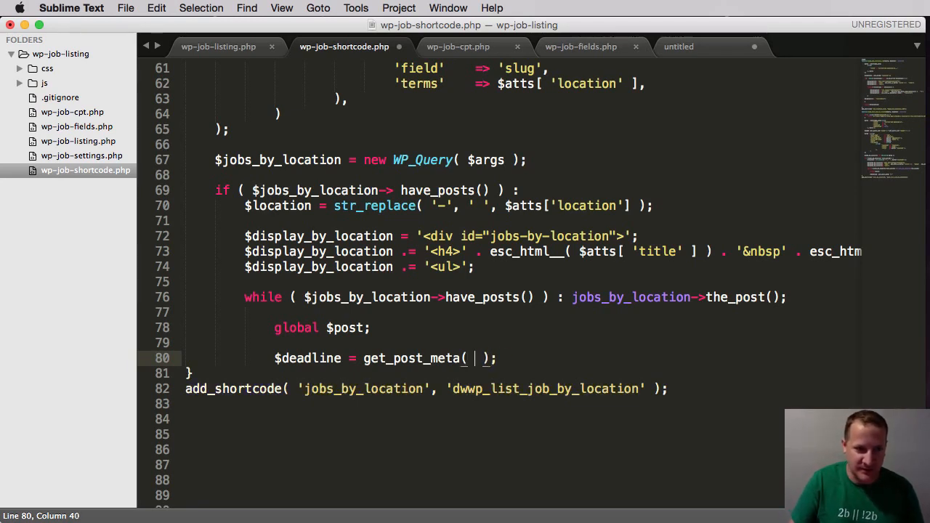
Step: Pass get_the_ID(), 'application_deadline' and true to get_post_meta
type("get_the_")
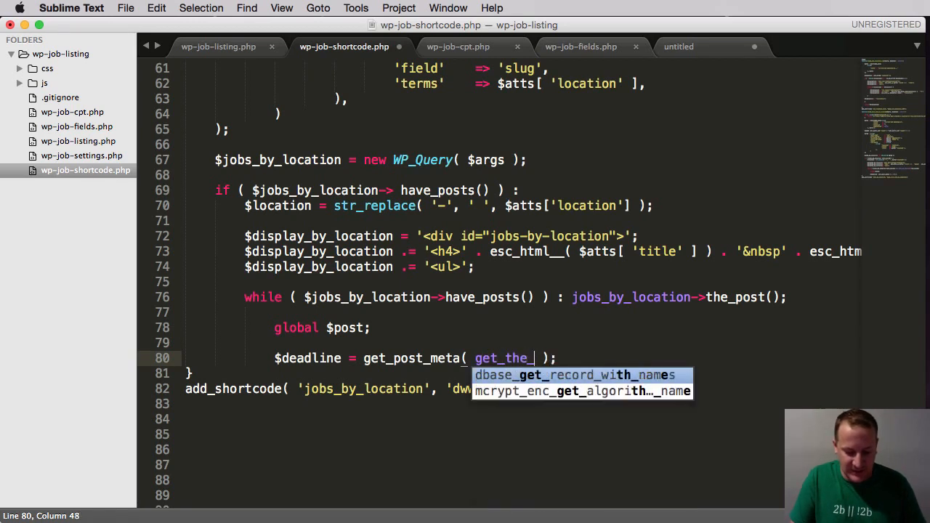
type("IT()")
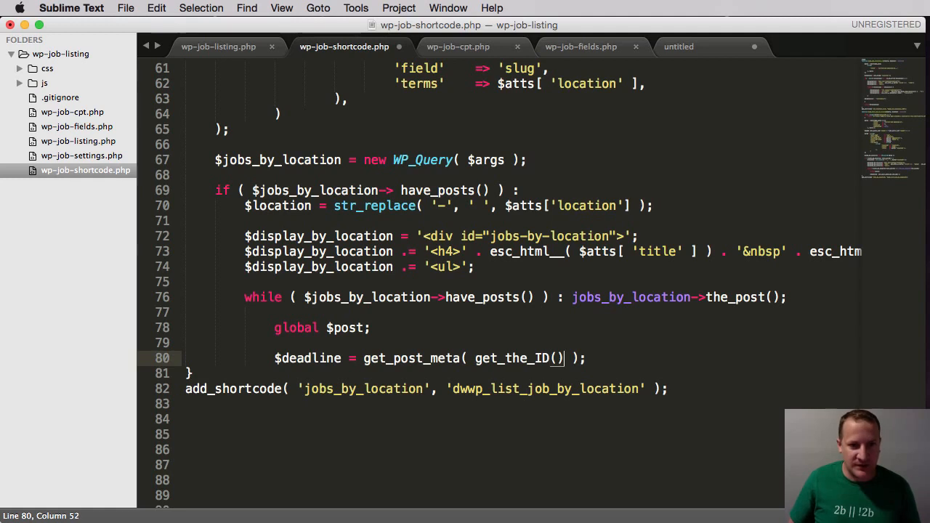
type(",")
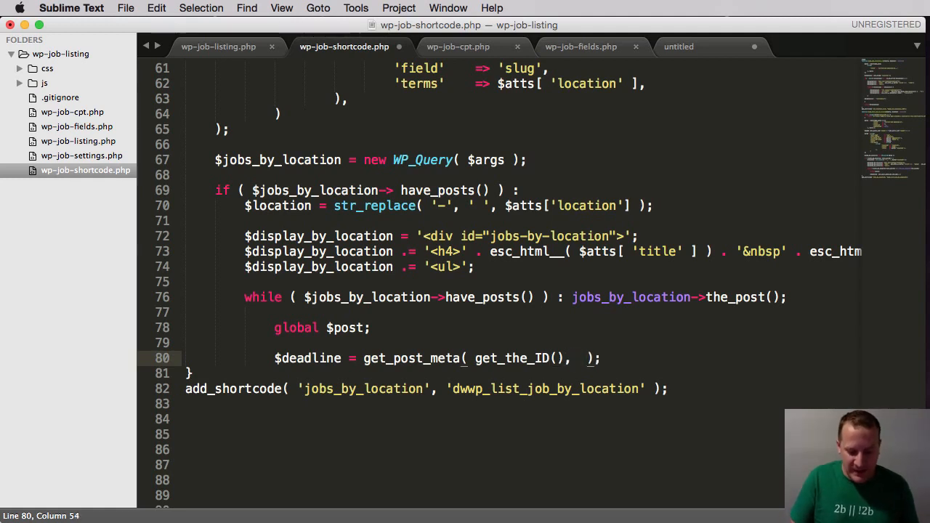
type("'")
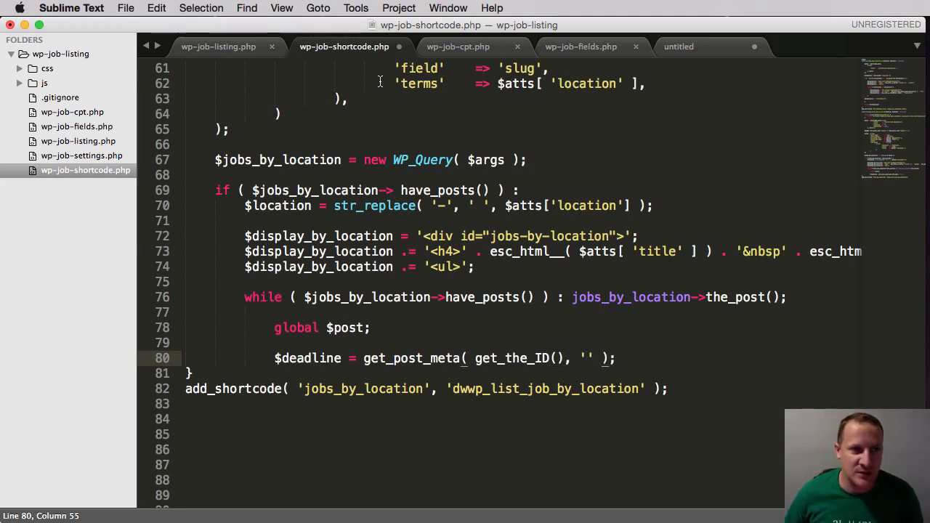
mouse_move(581, 46)
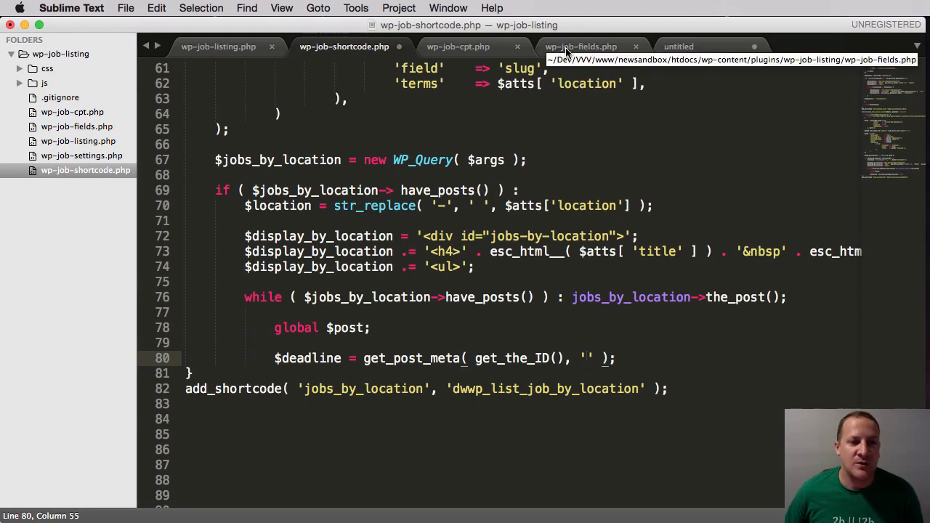
left_click(581, 45)
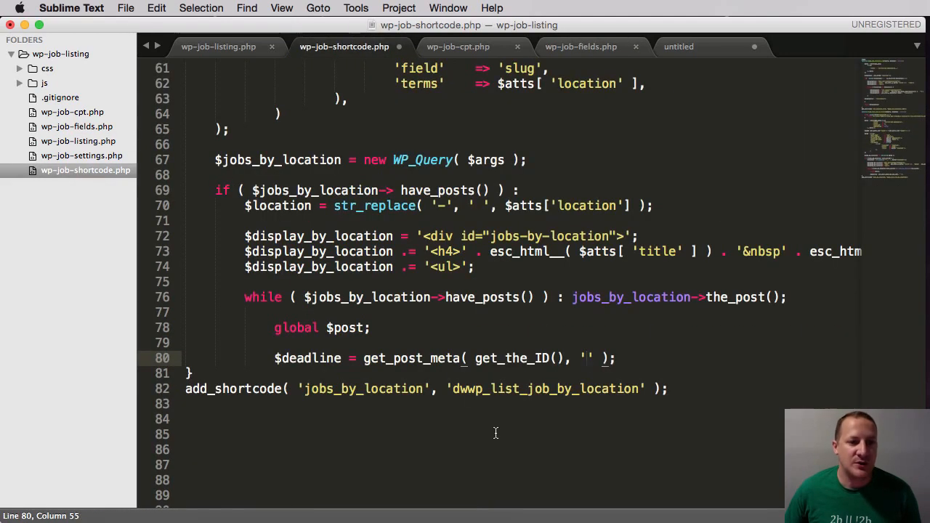
type("application_deadline")
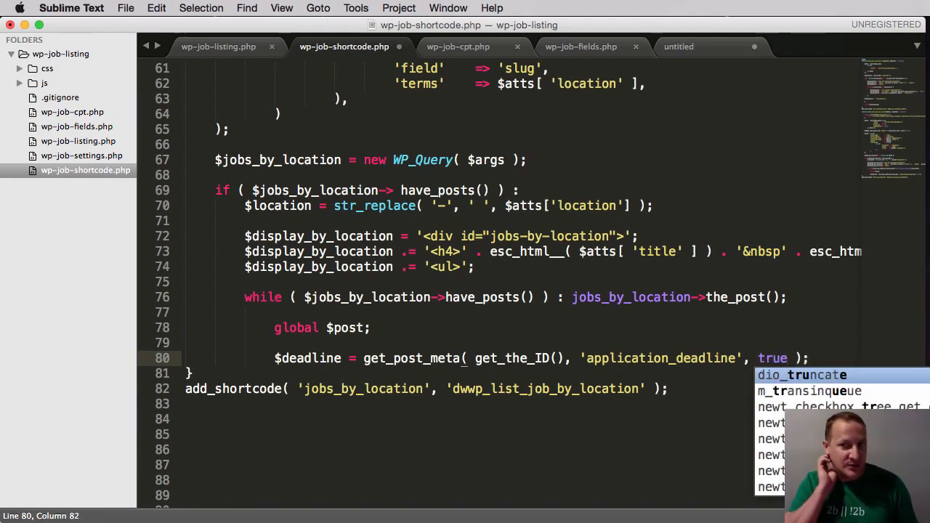
mouse_move(811, 346)
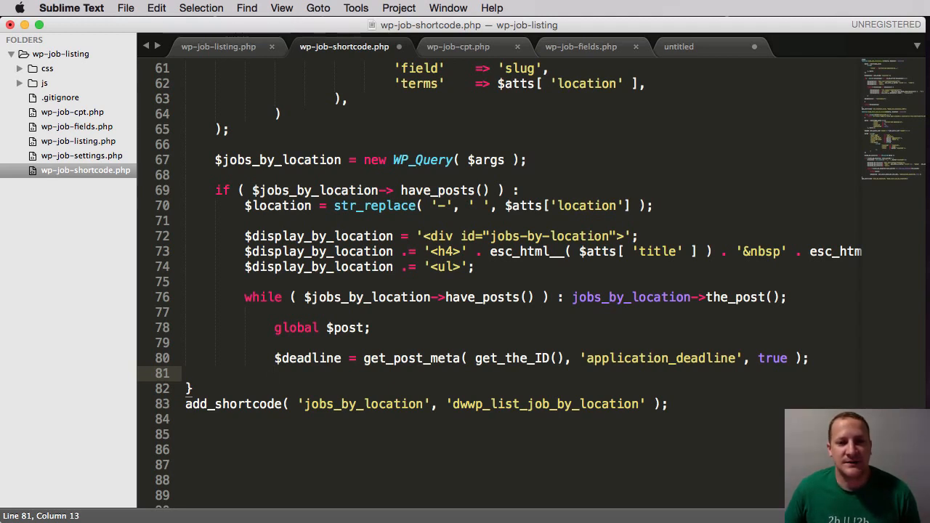
Step: Add `$title = get_the_title();` below the deadline line
key("enter")
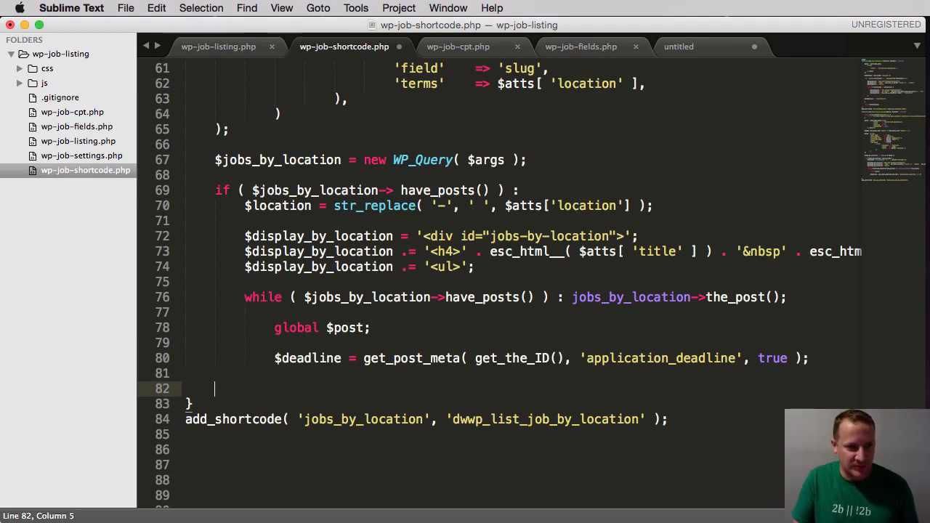
key("backspace")
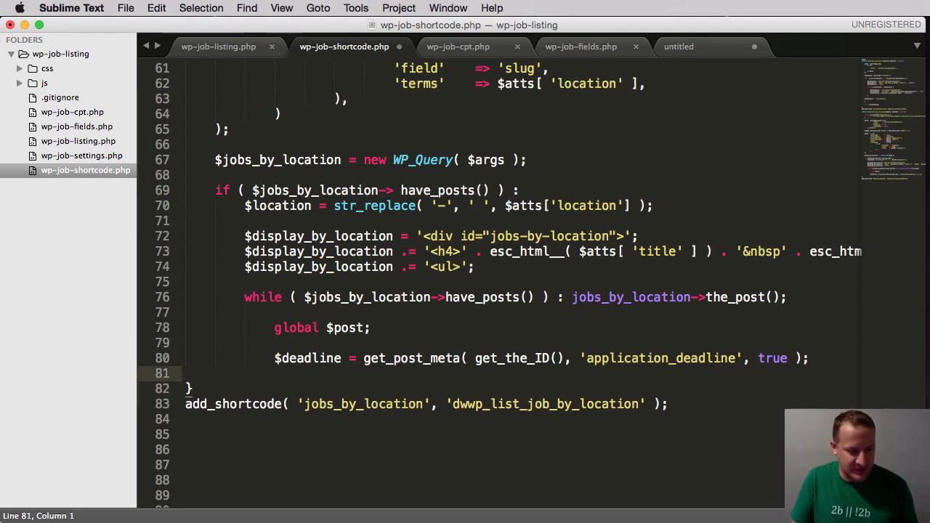
type("$")
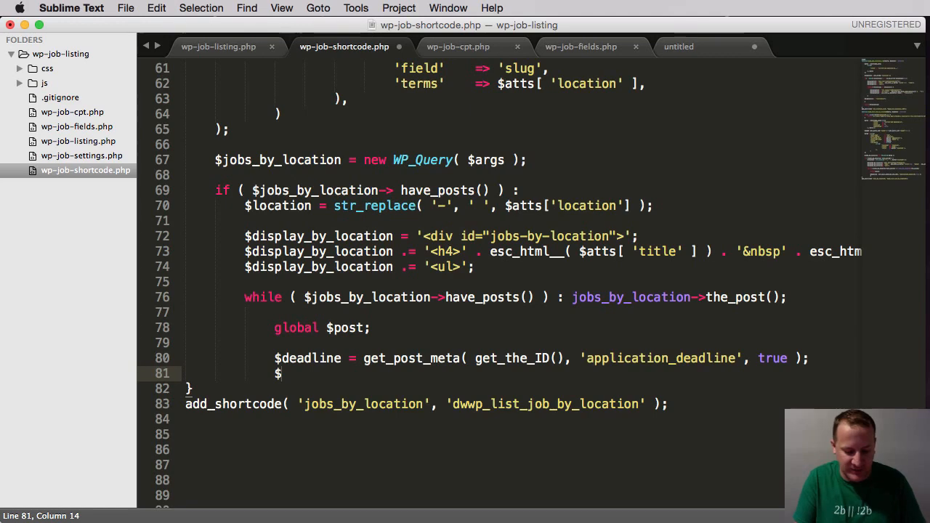
type("title =")
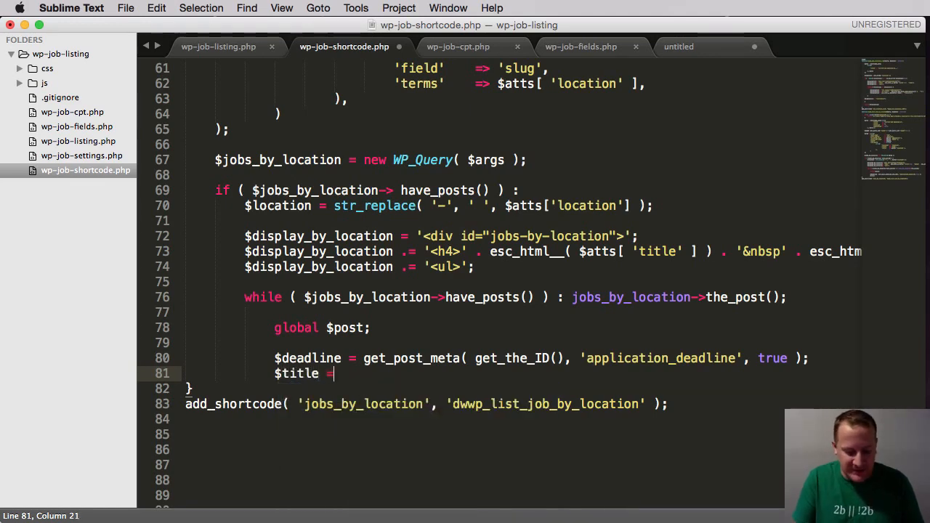
type("g")
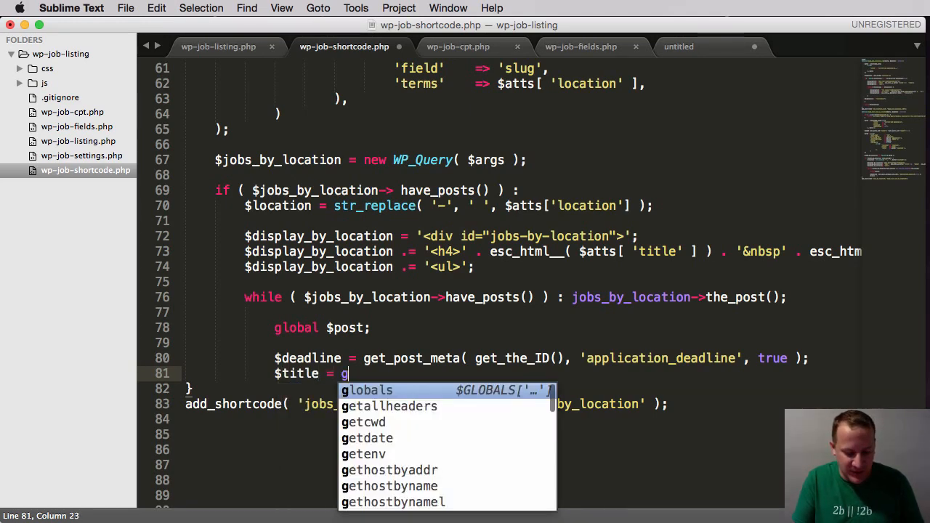
type("et_the_title")
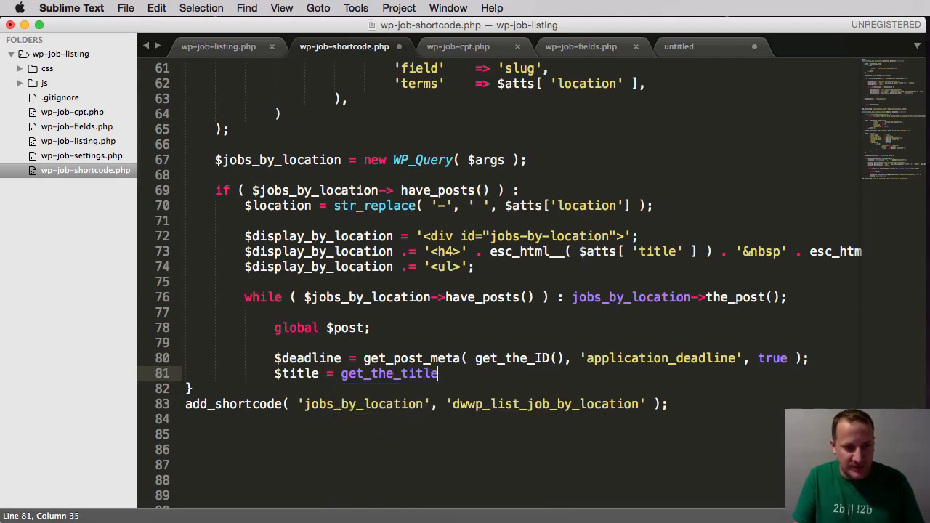
type("();")
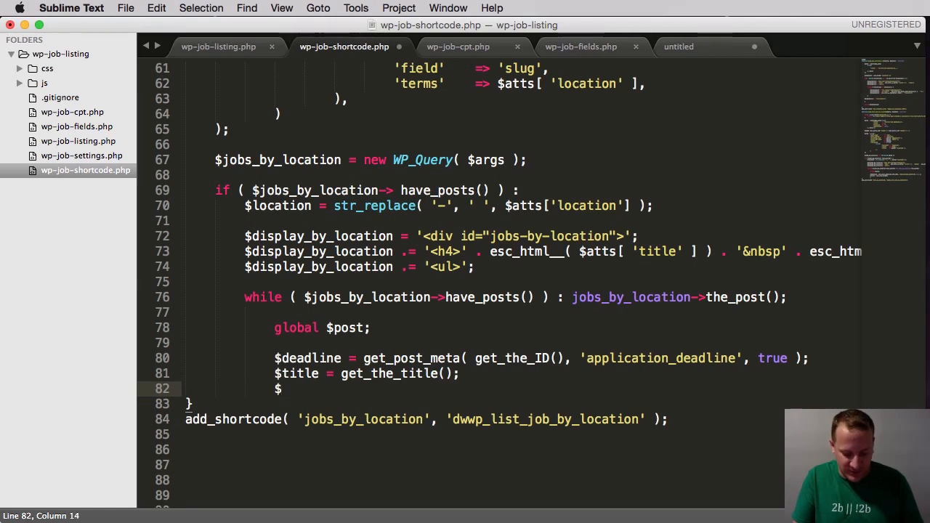
Step: Add `$slug = get_permalink()` on the next line
type("$slug =")
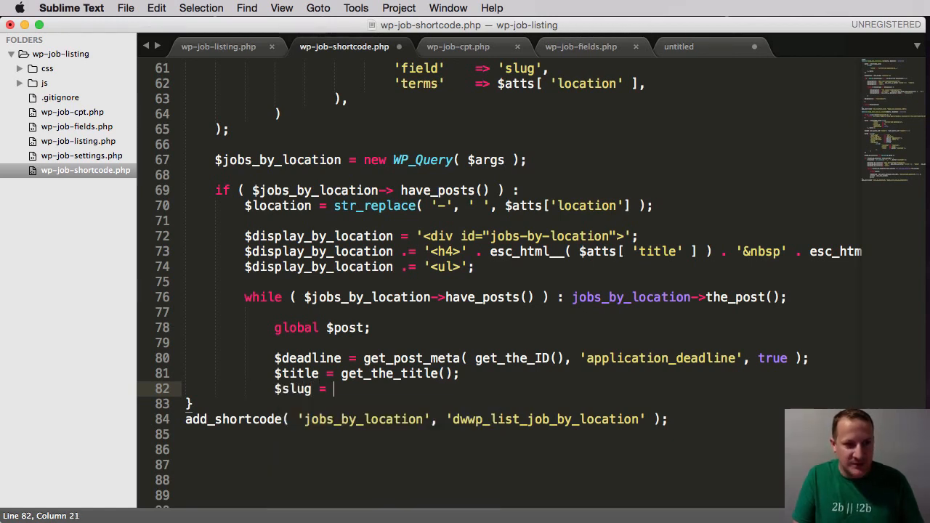
type("get_")
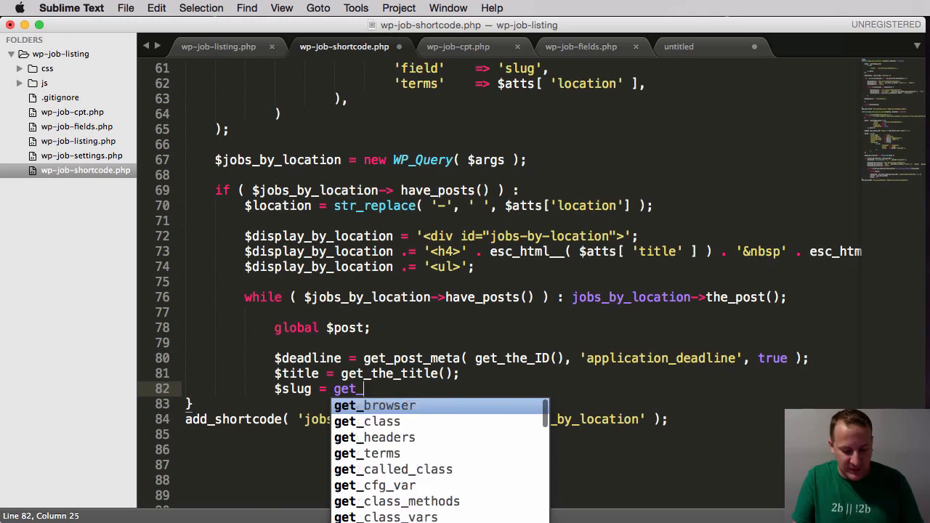
type("per")
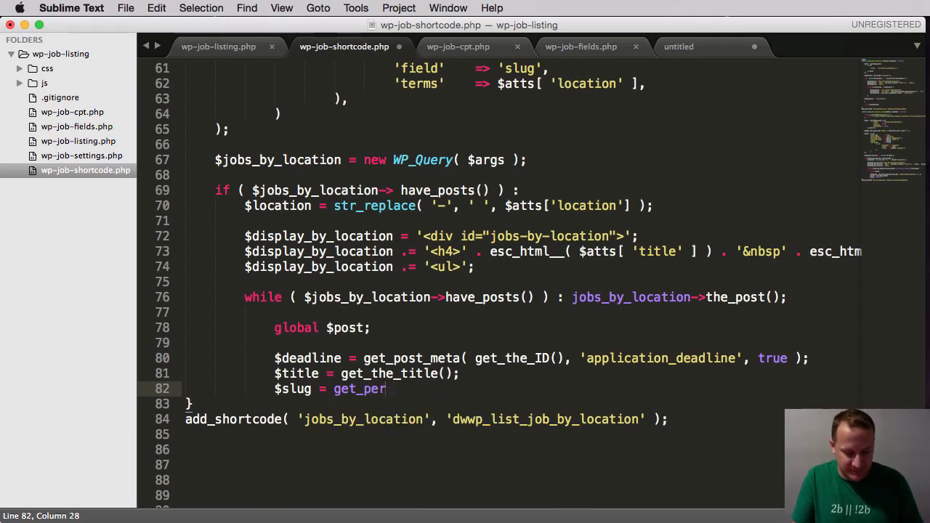
type("malink();")
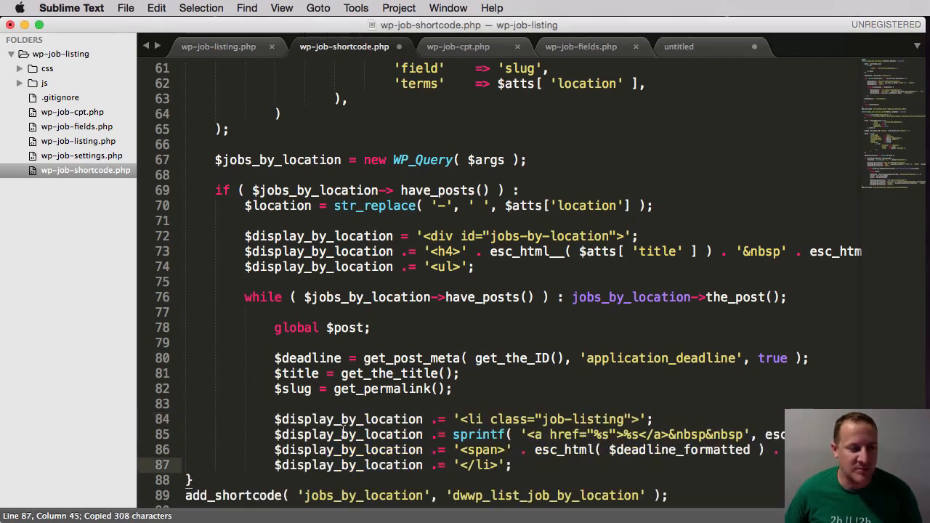
Step: Insert the li link and span lines using esc_url( $slug ), esc_html( $title ) and $deadline
scroll("down", 3)
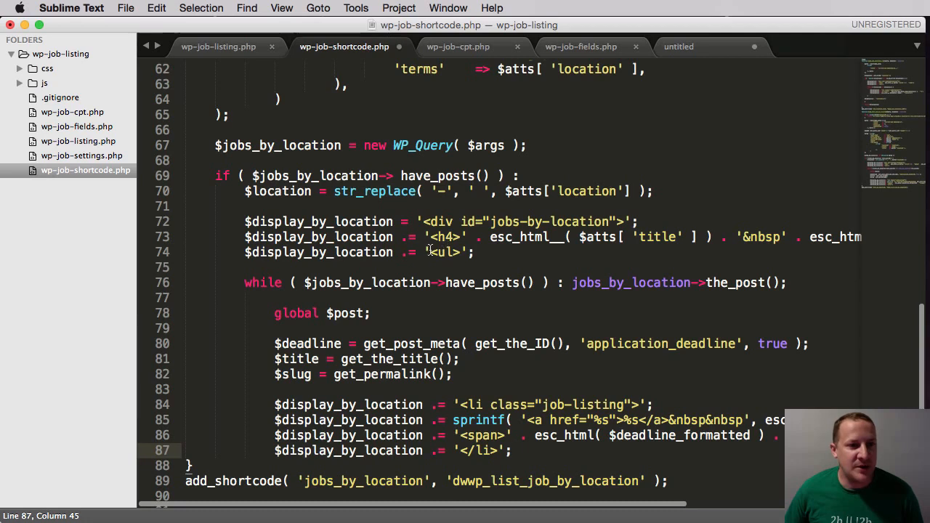
double_click(444, 252)
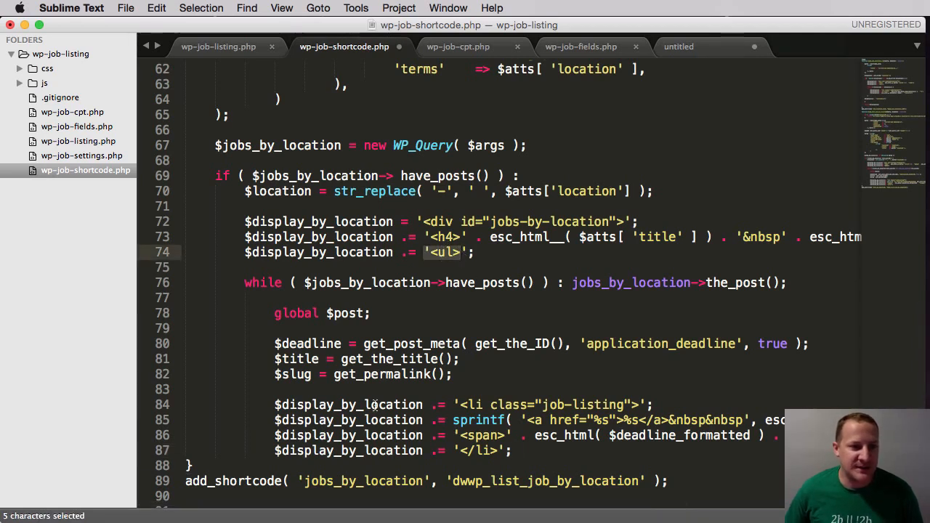
mouse_move(271, 338)
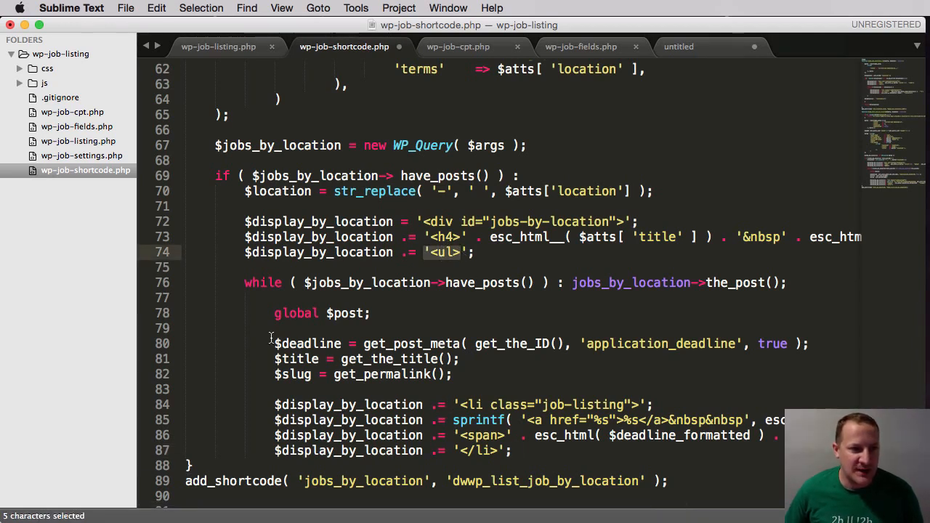
left_click_drag(275, 338, 452, 374)
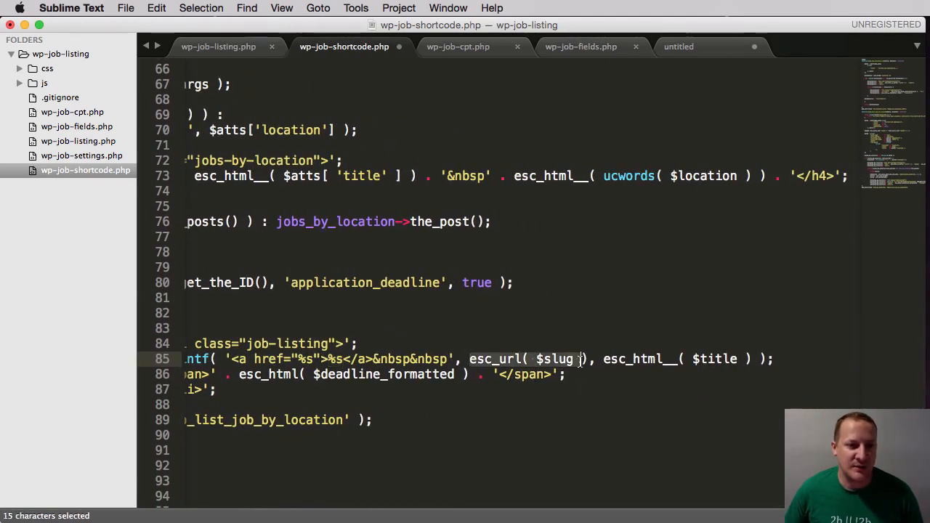
left_click(603, 359)
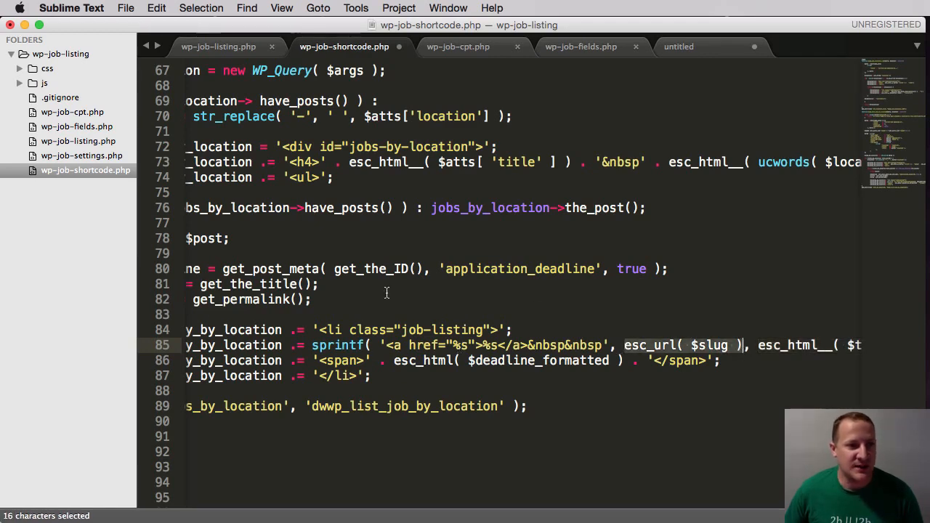
scroll("left", 3)
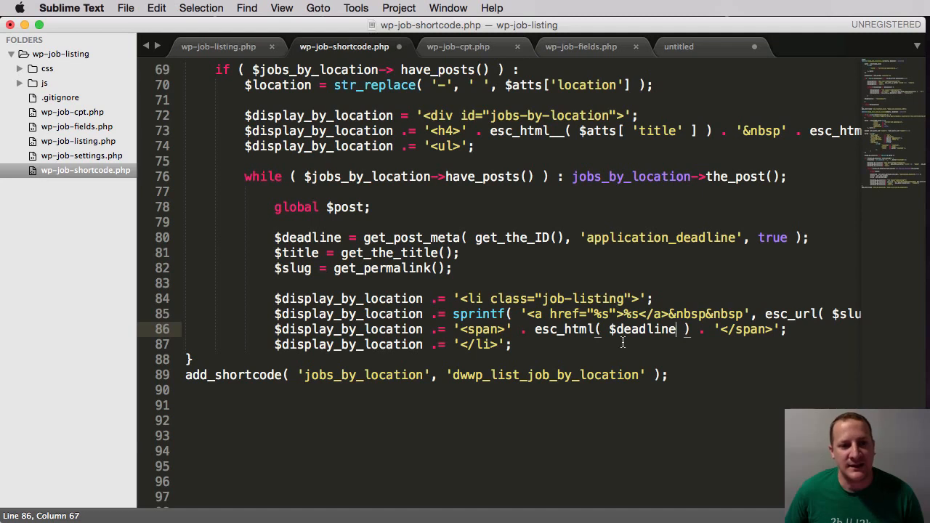
mouse_move(632, 349)
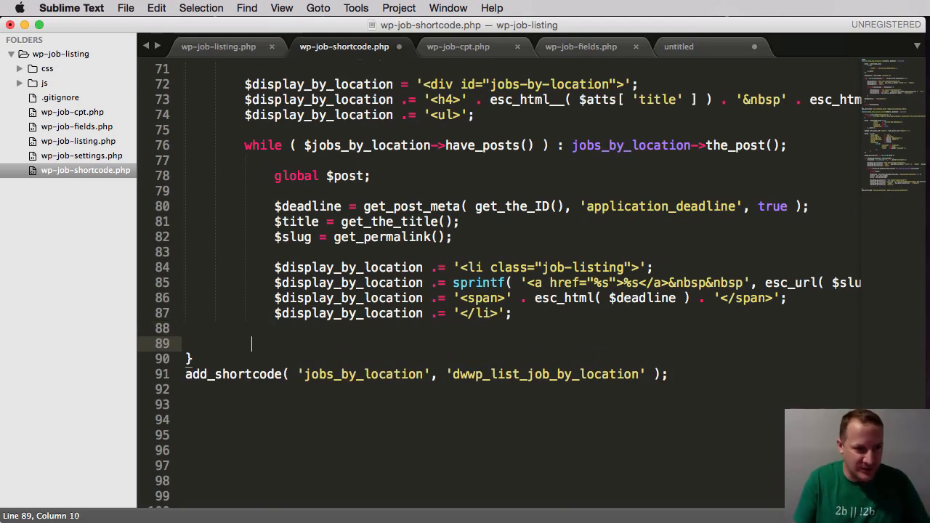
Step: Close the while loop with endwhile; and add a new line after it
type("endwhi")
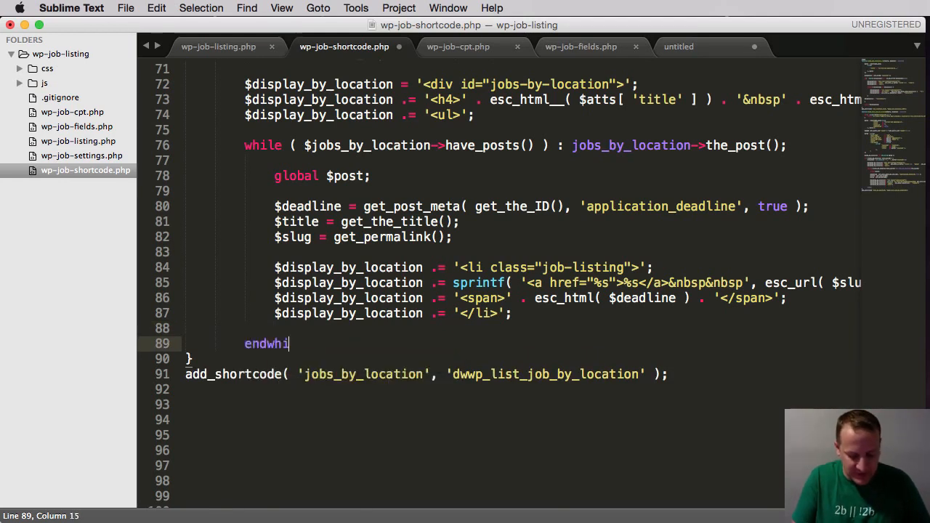
type("le;")
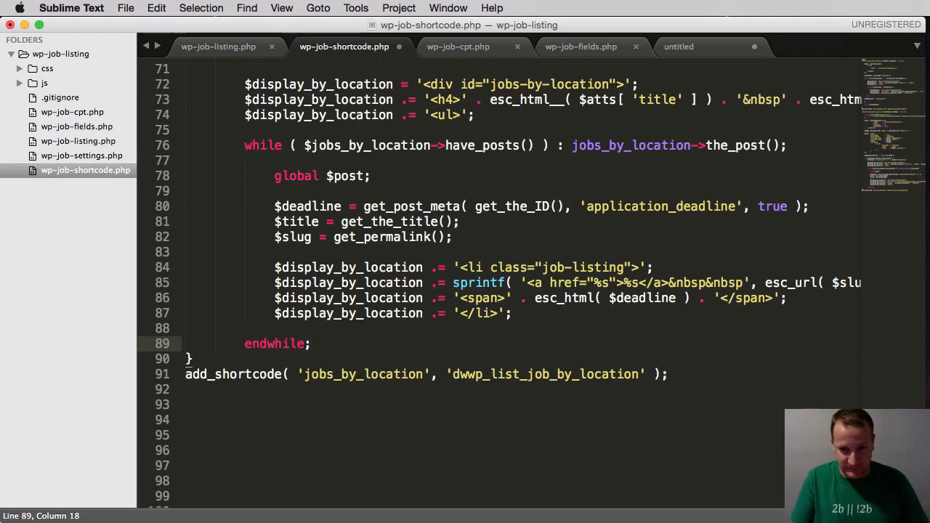
key("enter")
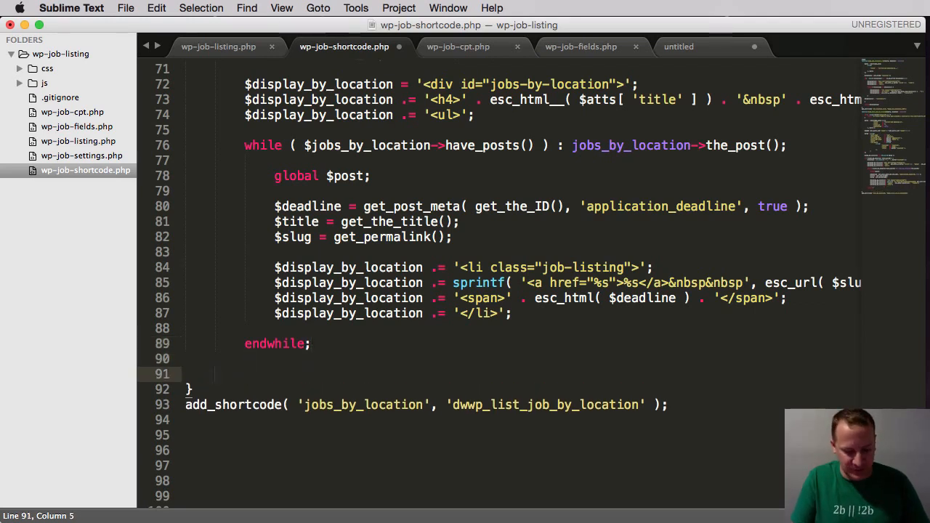
Step: Append a closing '</div>' to $display_by_location, using the variable's autocomplete
type("$display_by_location")
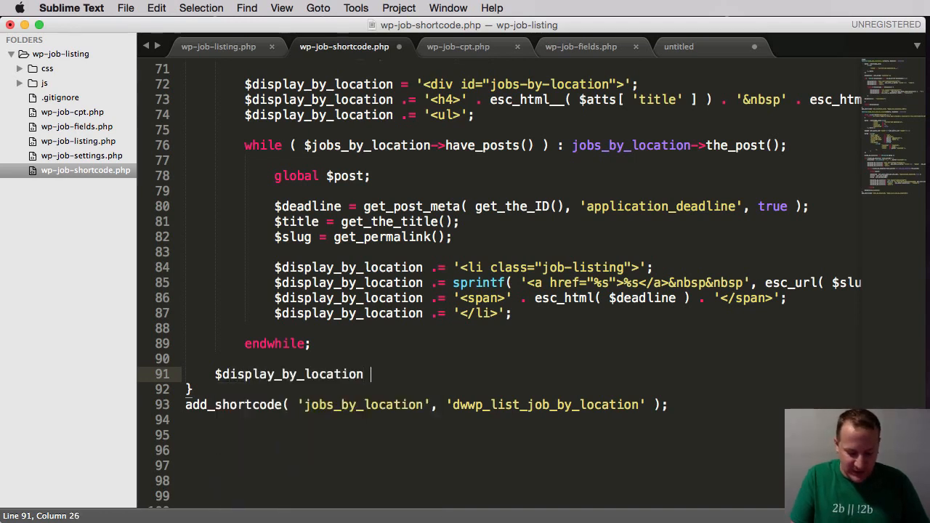
type(".=")
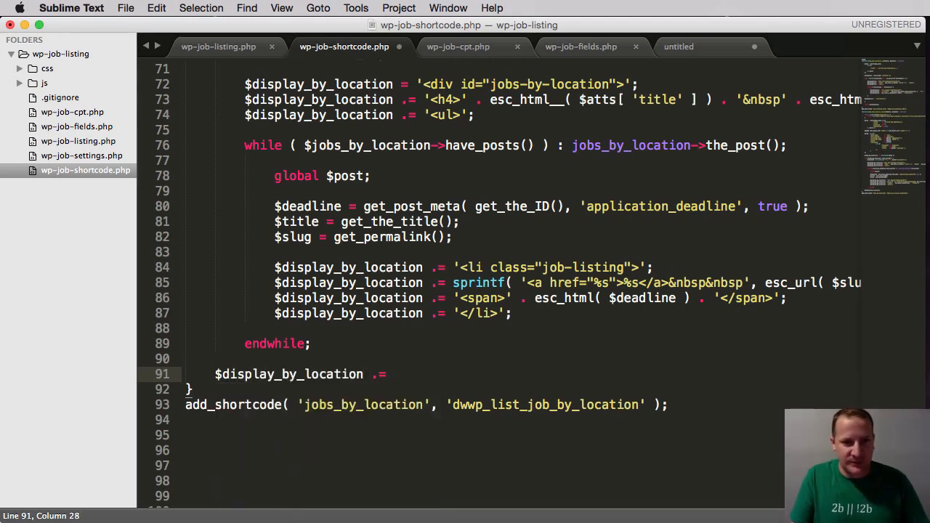
type("<")
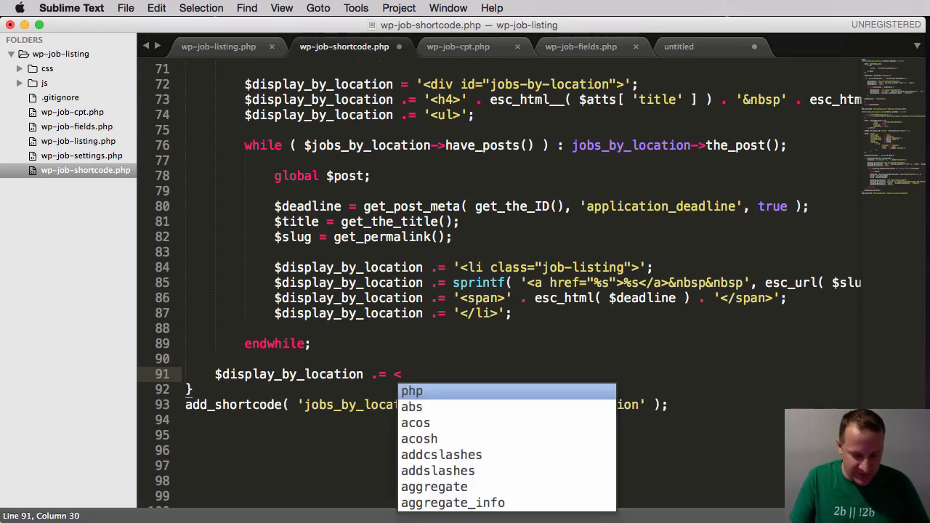
type("<")
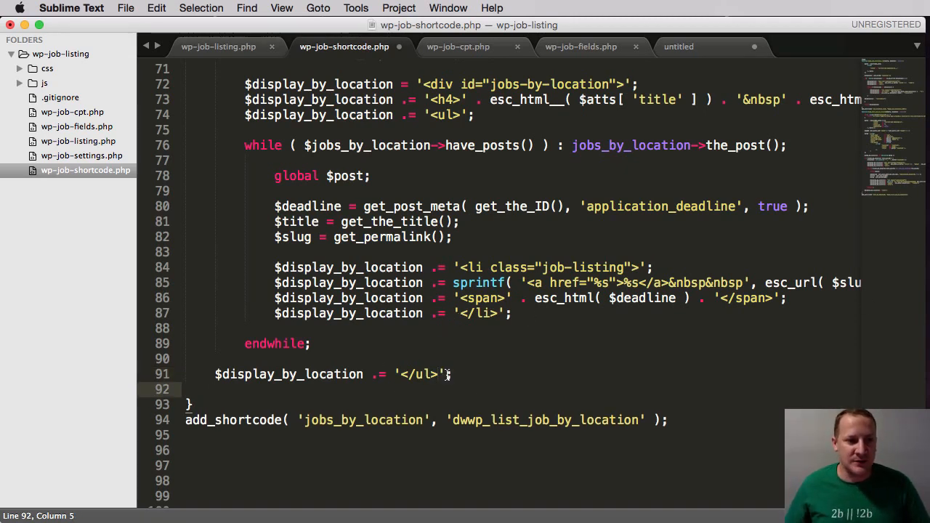
type("$dis")
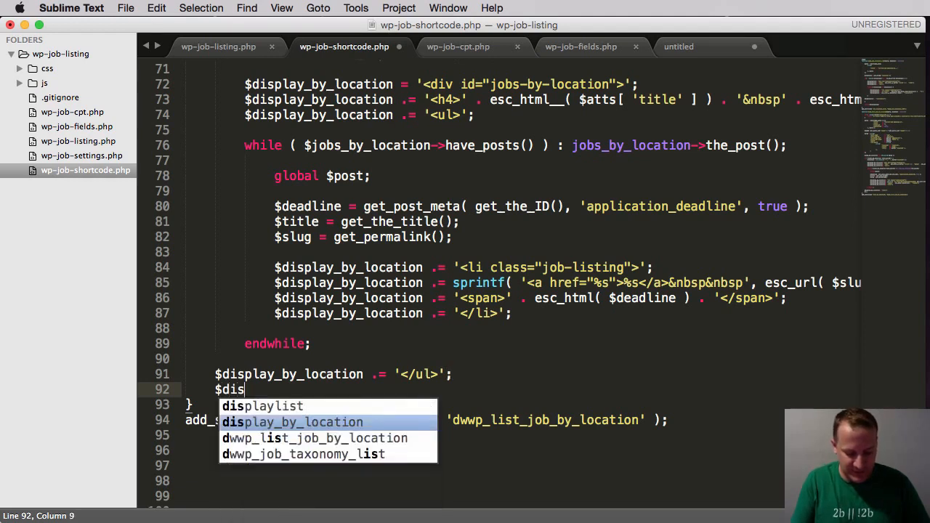
type("play")
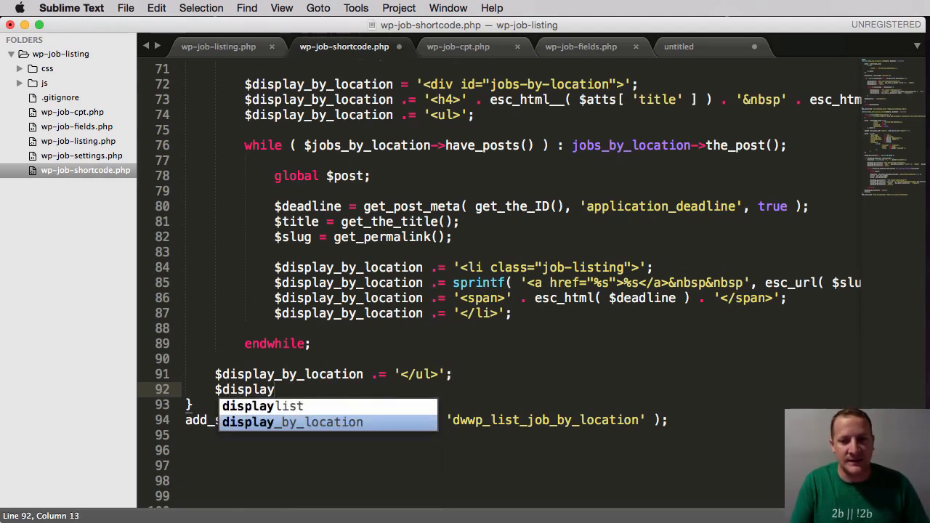
key("tab")
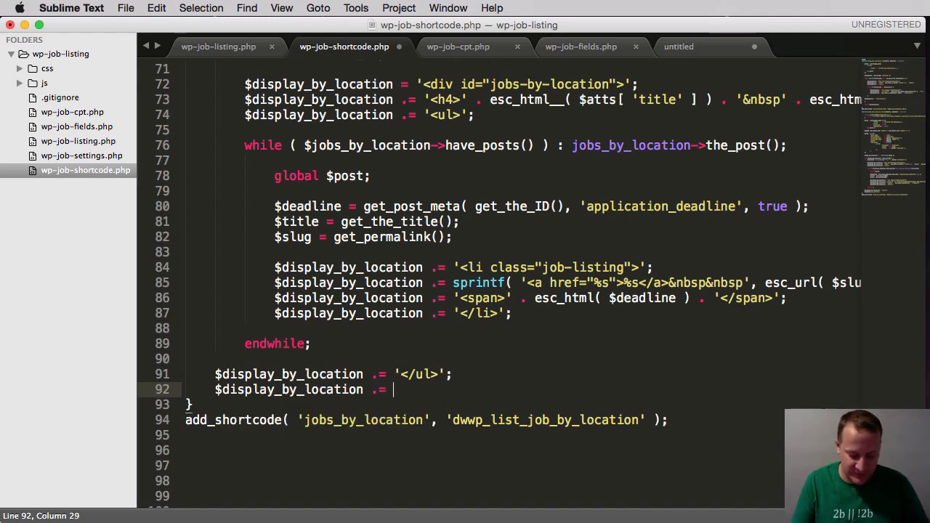
type("'</div>';")
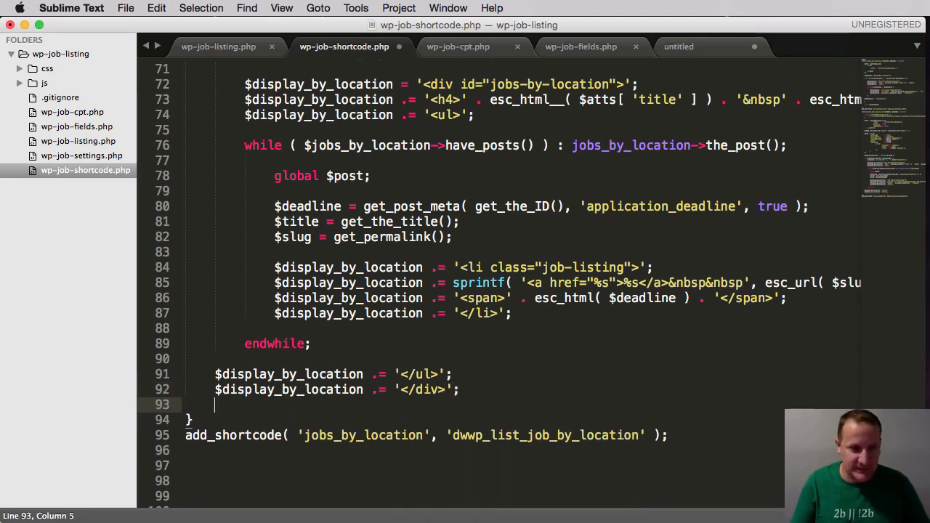
key("enter")
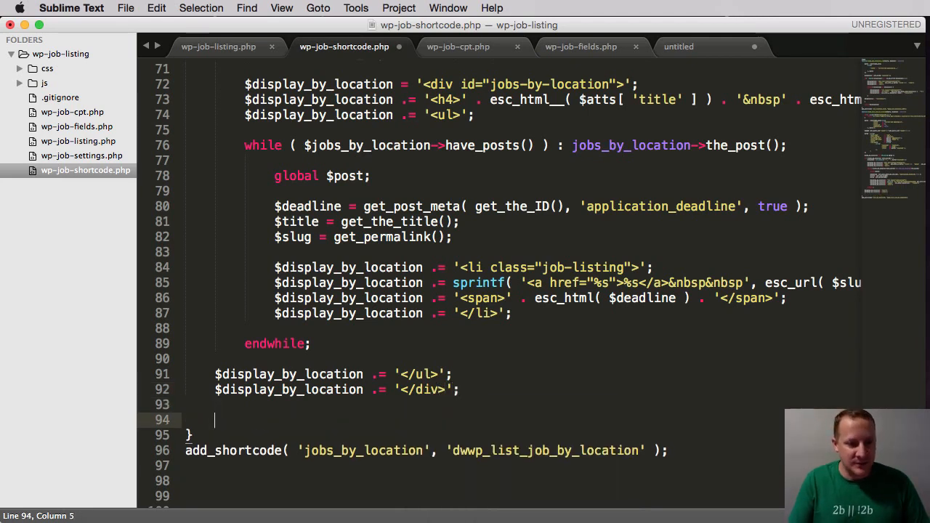
Step: Add the wp_reset_postdata(); call and close the if block with endif;
type("wp_")
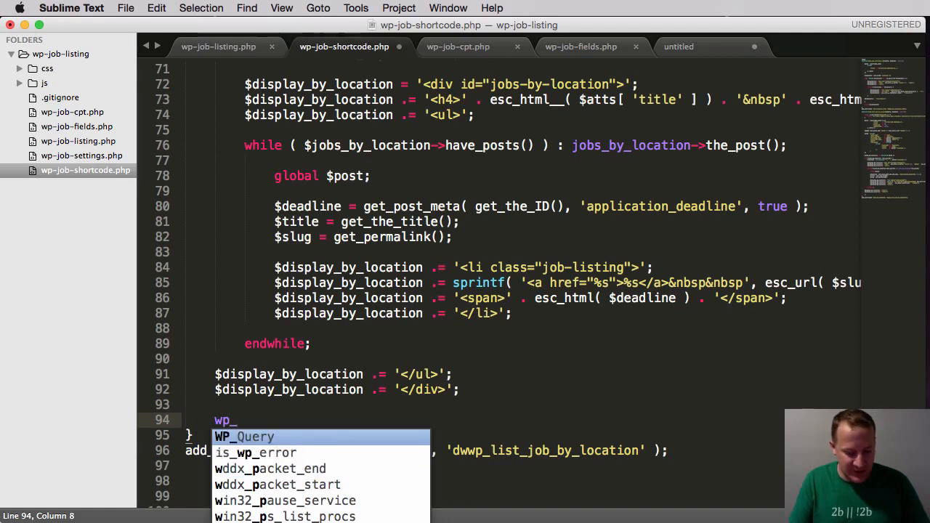
type("rest_po")
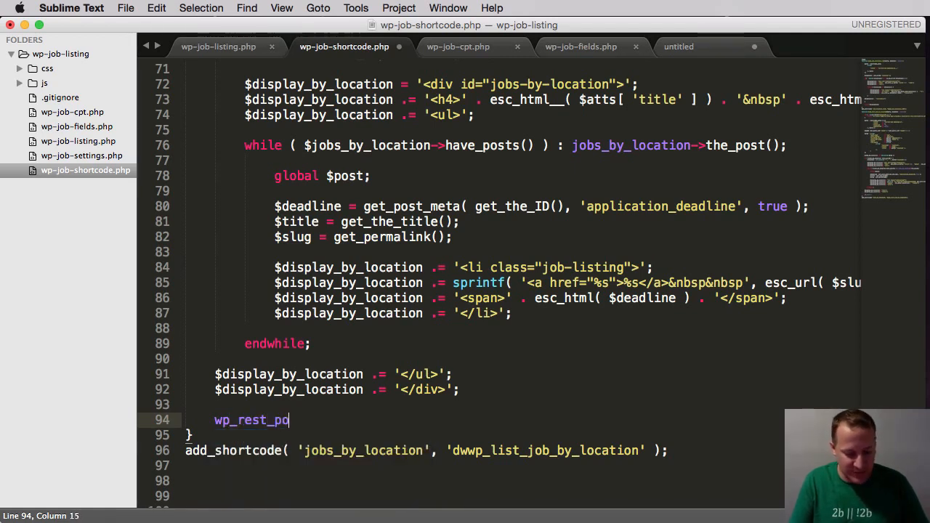
type("stdata")
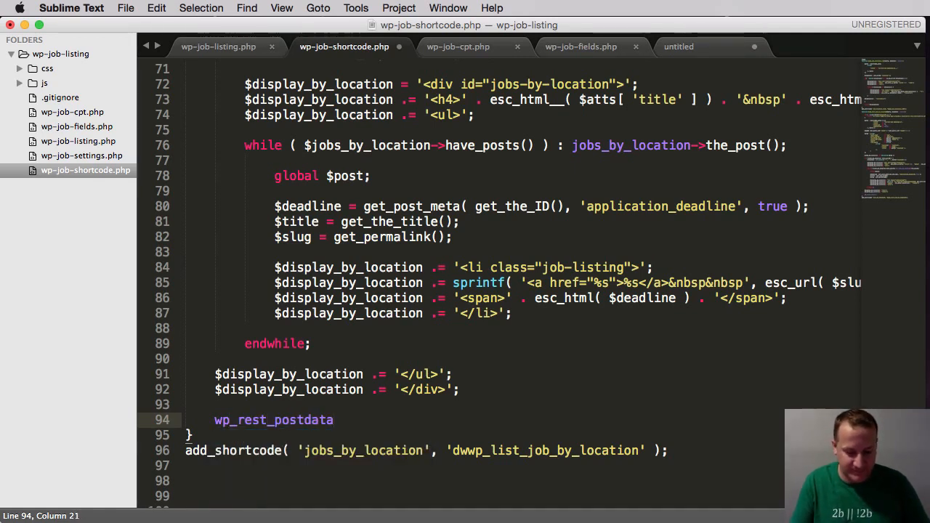
type("();")
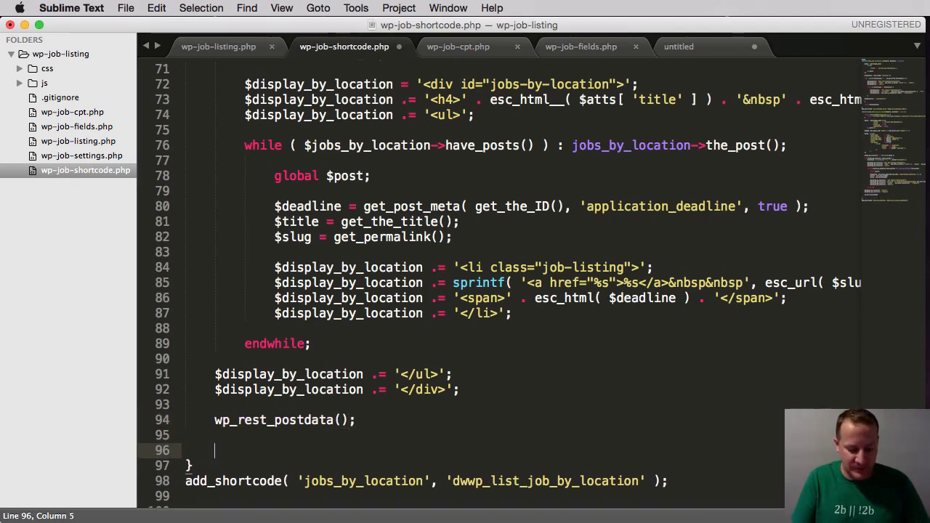
type("endif")
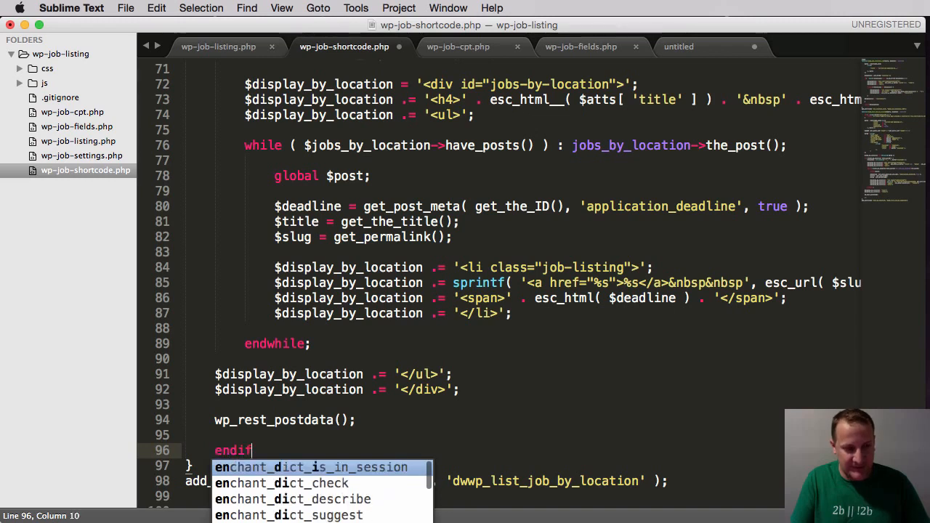
type(";")
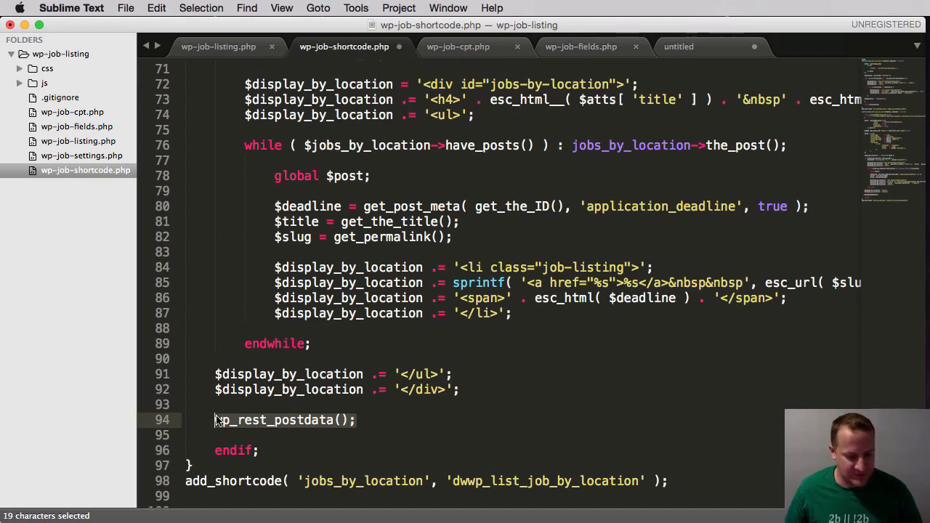
Step: Move wp_reset_postdata(); below endif and add return $display_by_location
key("cmd+x")
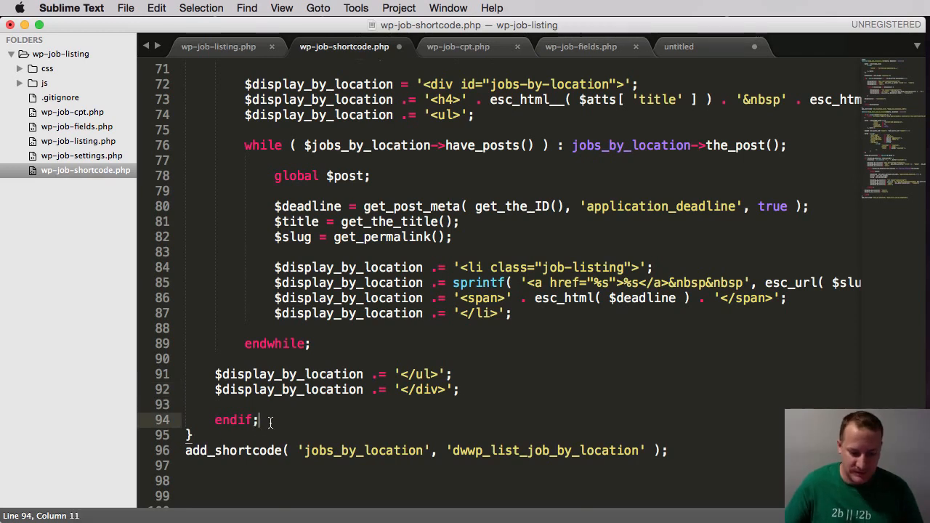
type("wp_rest_postdata();")
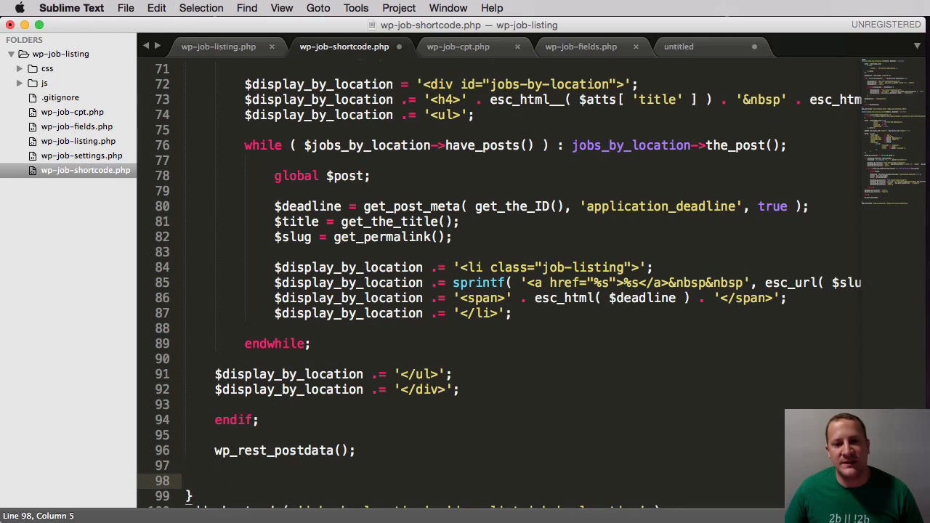
type("ret")
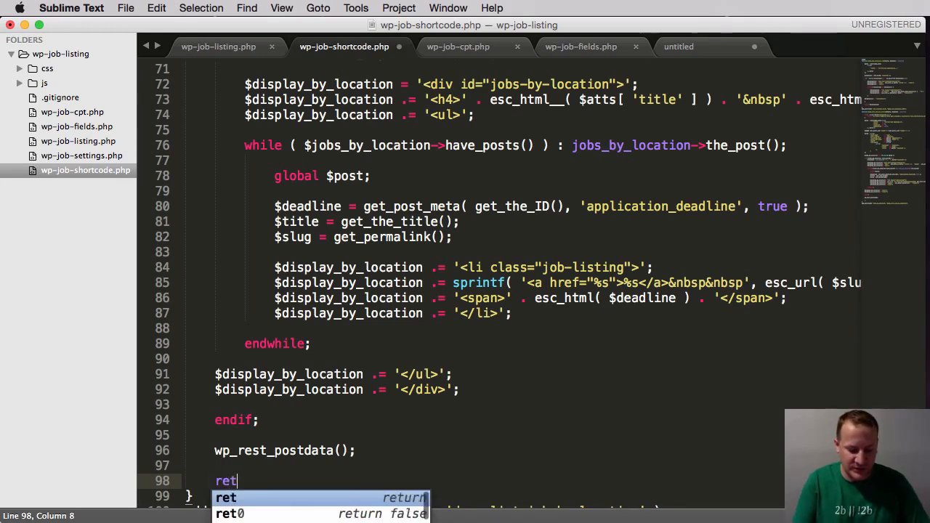
key("Tab")
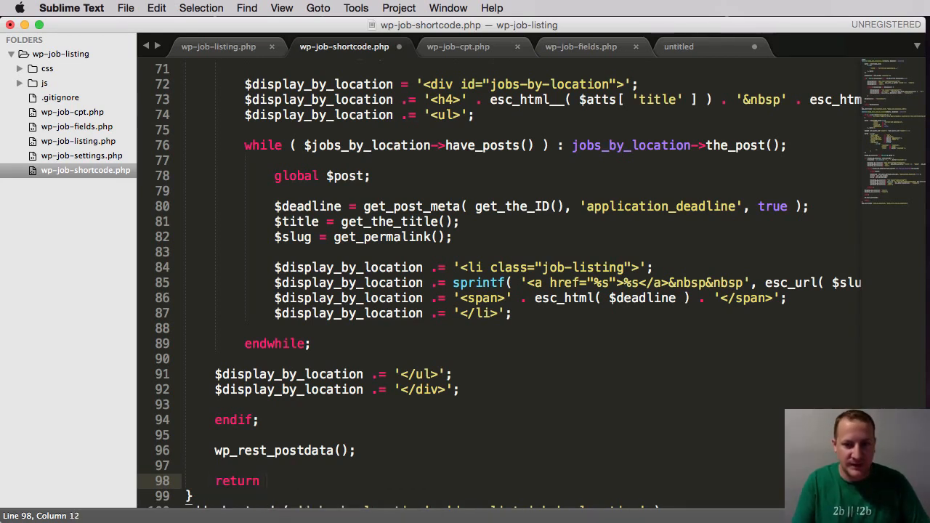
type("$display_by_location")
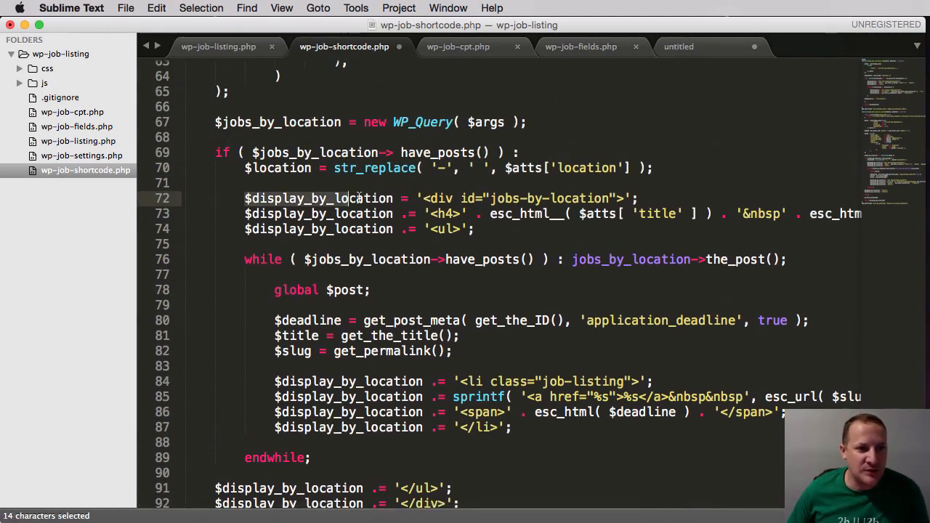
scroll("down", 3)
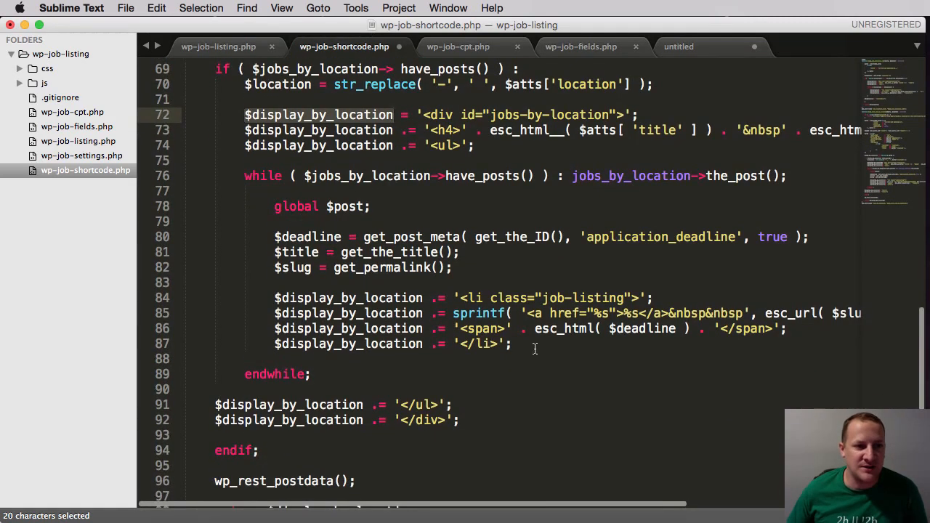
Step: Fix the broken object call on line 76 and reload the shortcodes page
scroll("down", 3)
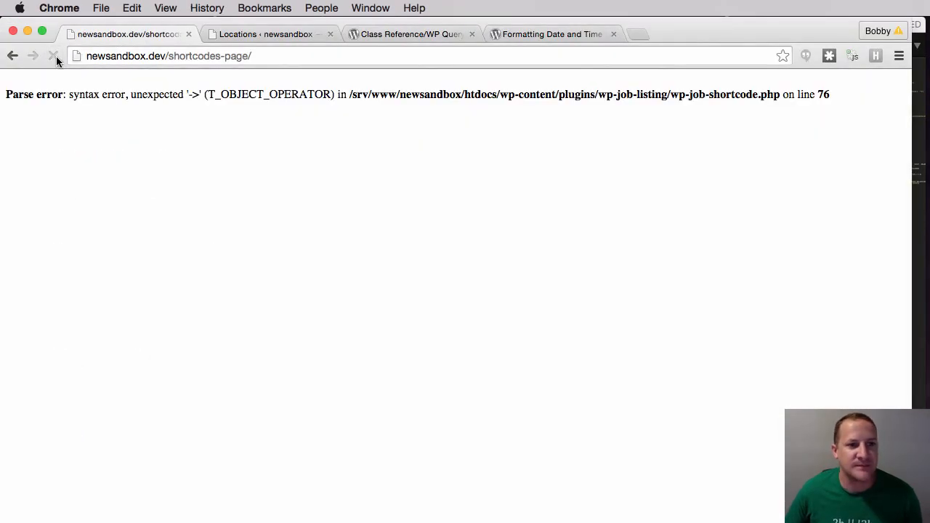
left_click(53, 56)
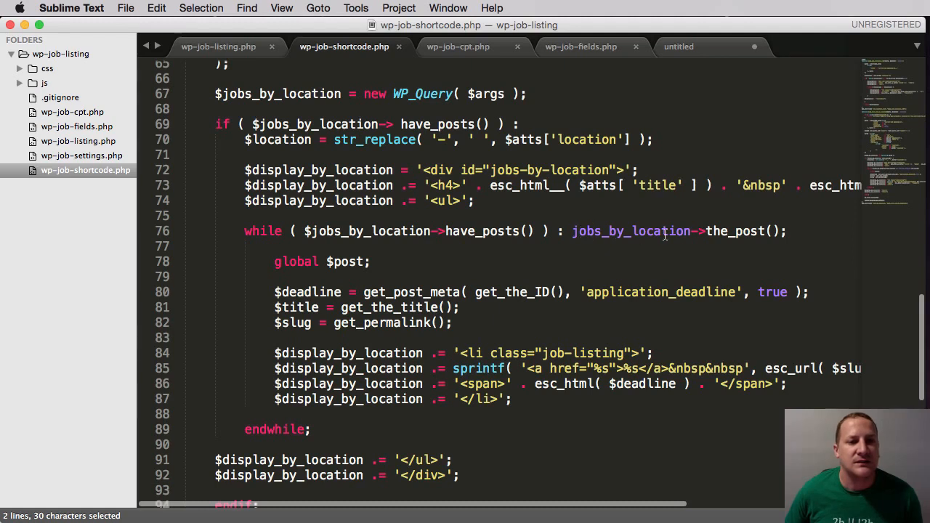
left_click(573, 231)
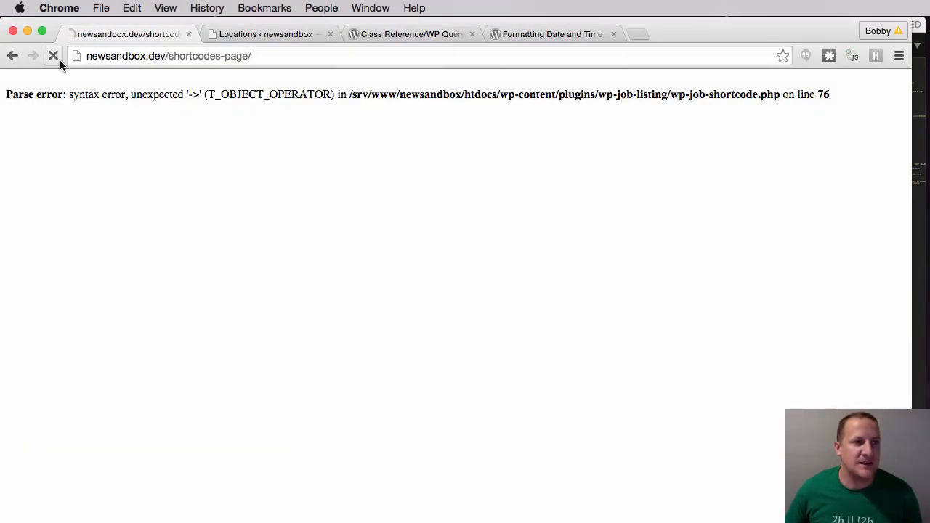
left_click(53, 55)
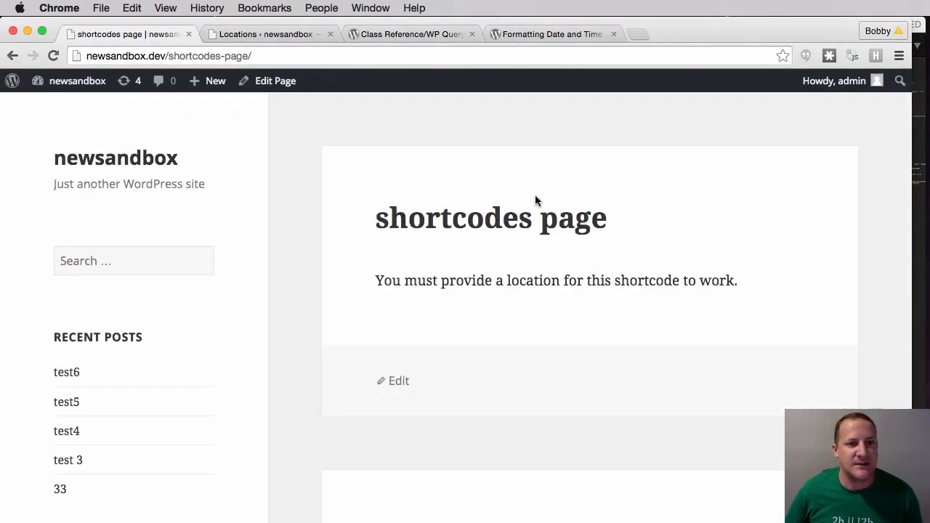
Step: Add location="virginia" to the [jobs_by_location] shortcode, update, and view the page
left_click(399, 381)
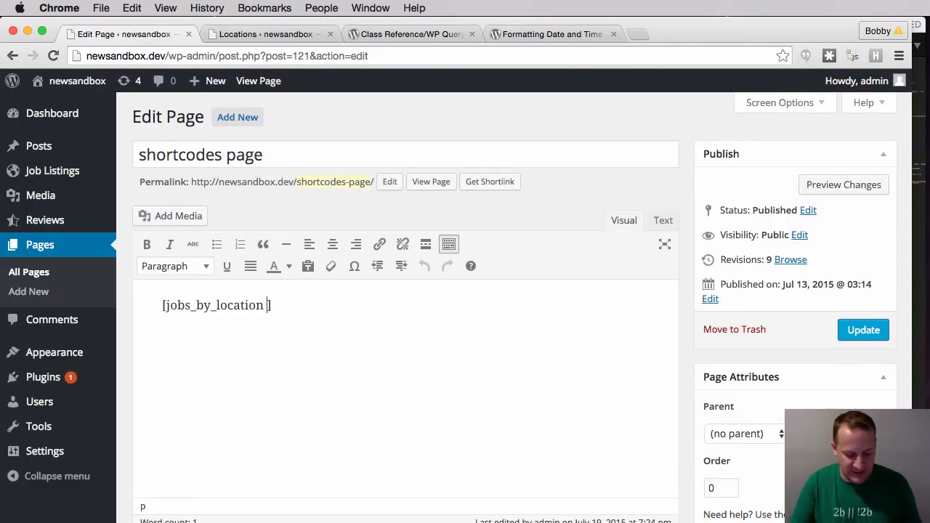
type("wp_rest_postdata();")
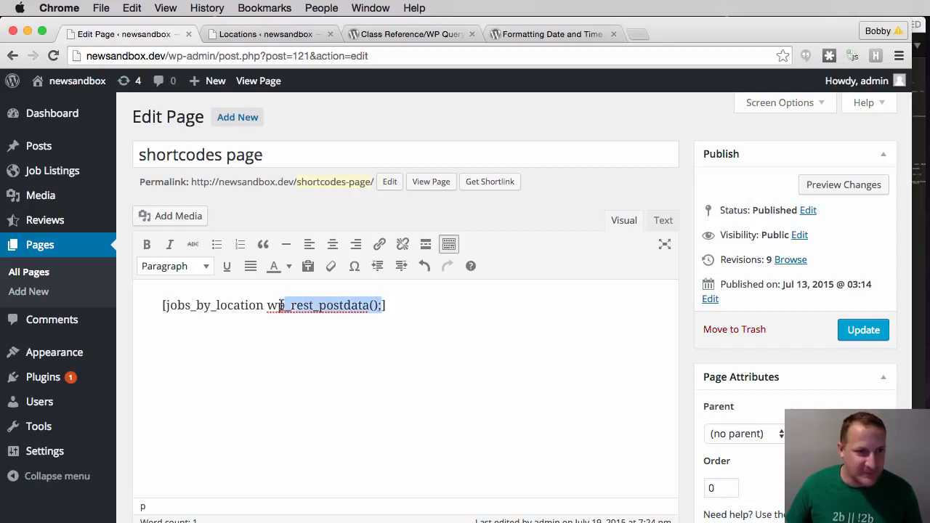
type("locati")
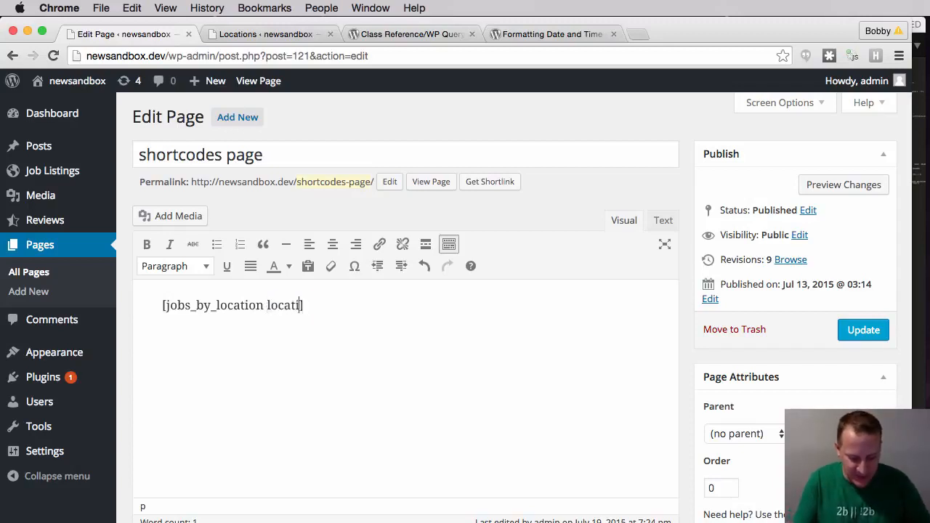
type("on=")
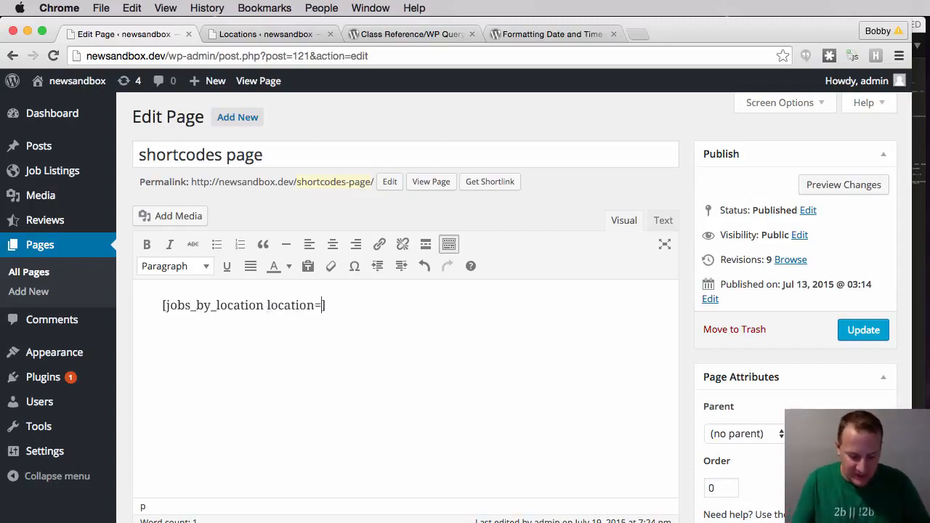
type("\"\"")
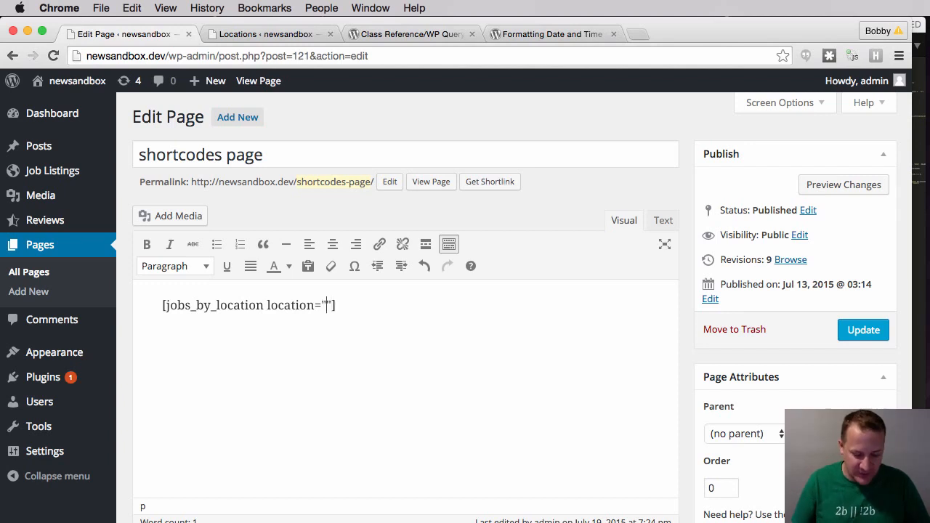
type("virginia")
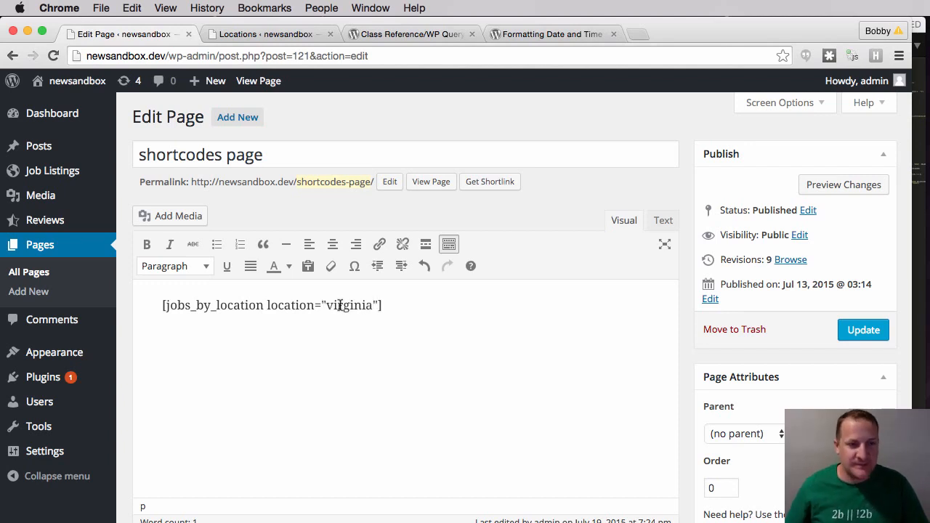
left_click(863, 329)
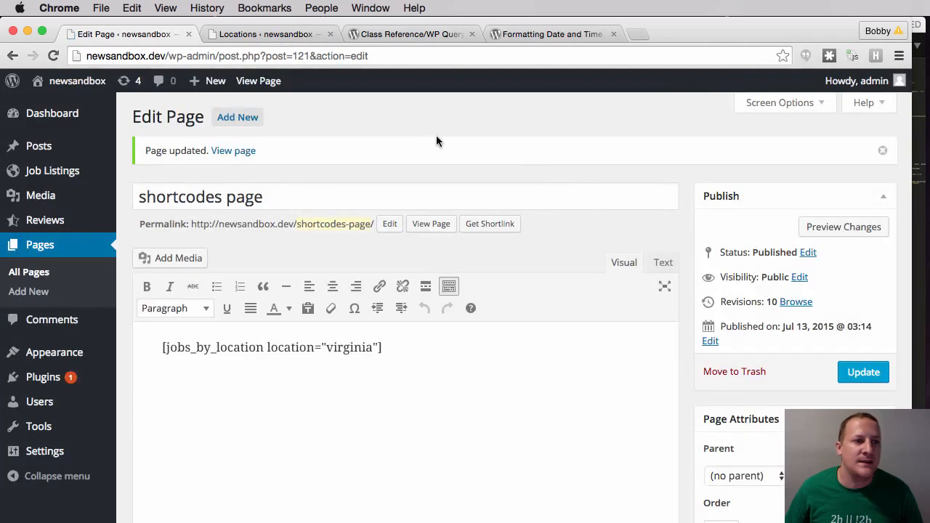
left_click(233, 150)
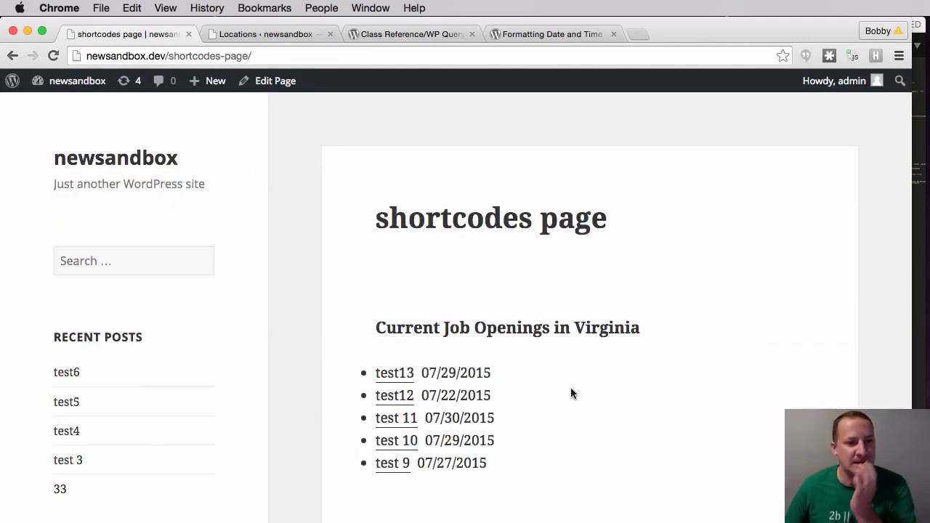
scroll("down", 3)
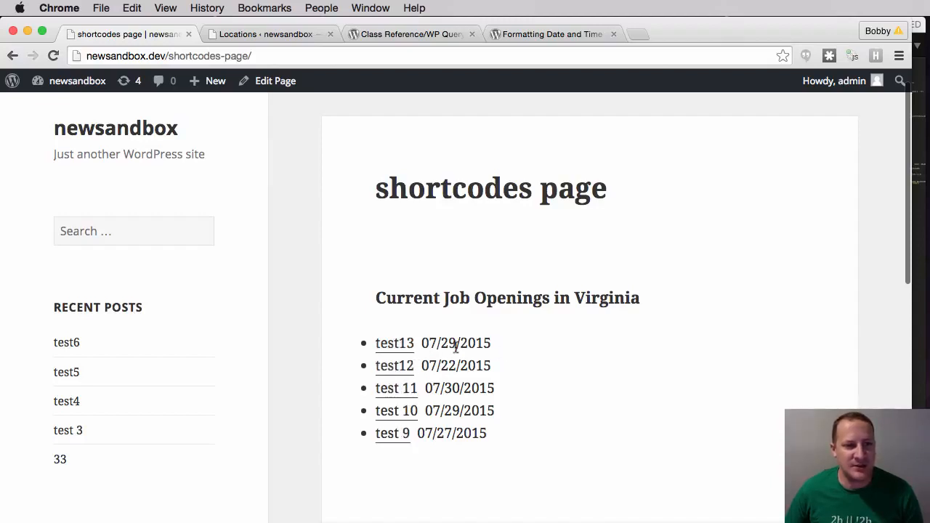
mouse_move(394, 343)
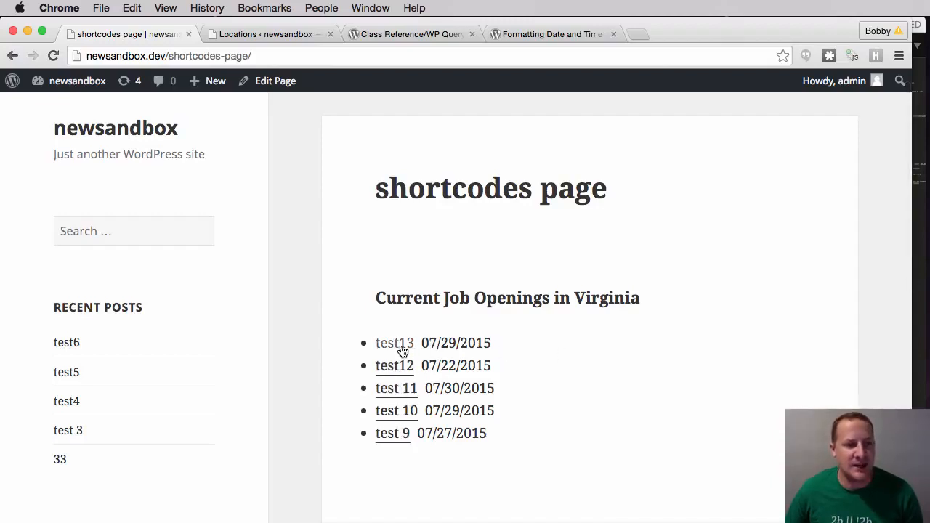
left_click(395, 343)
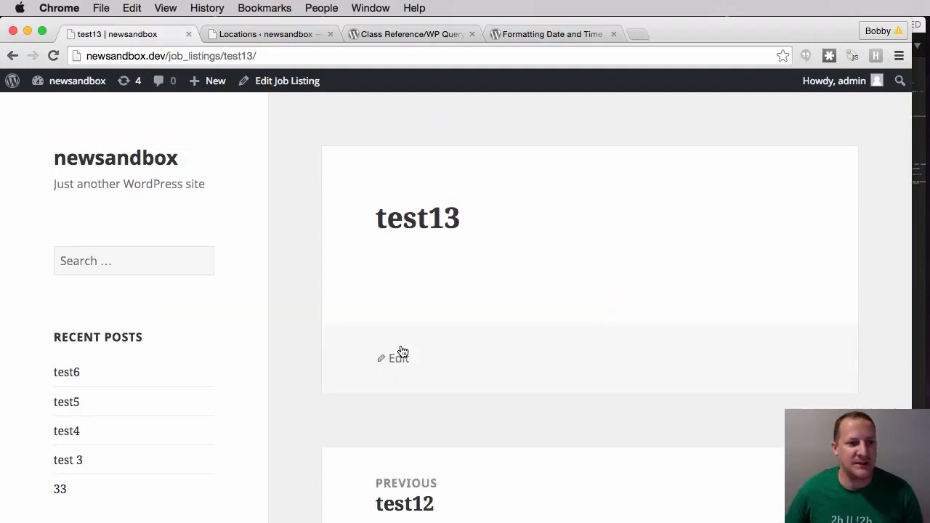
left_click(12, 56)
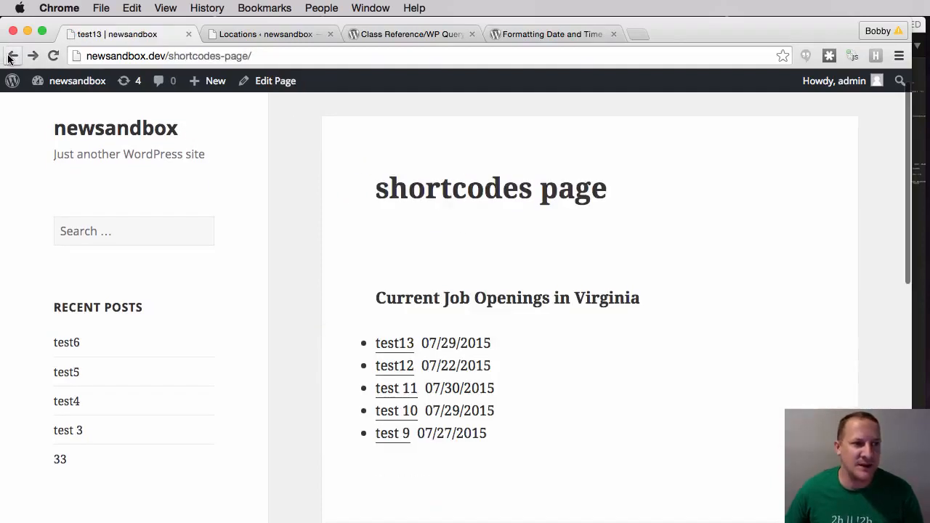
left_click(11, 56)
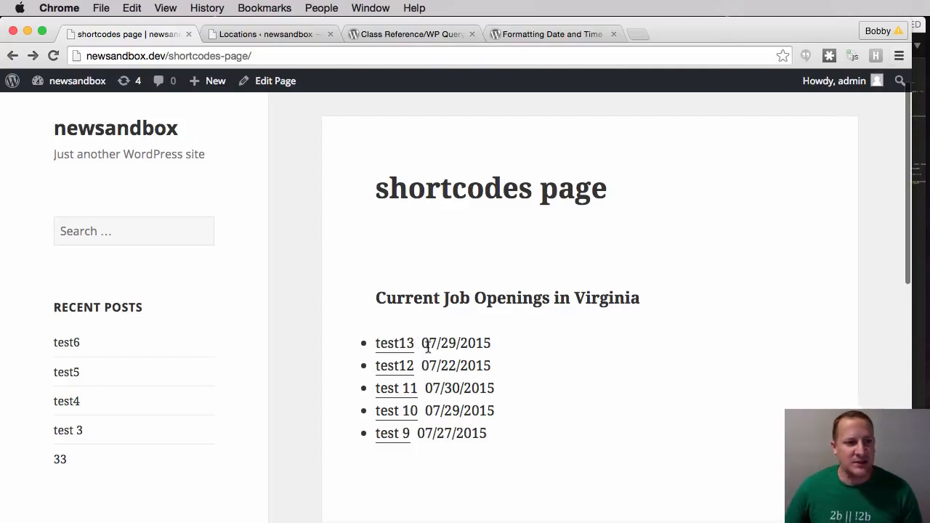
double_click(455, 343)
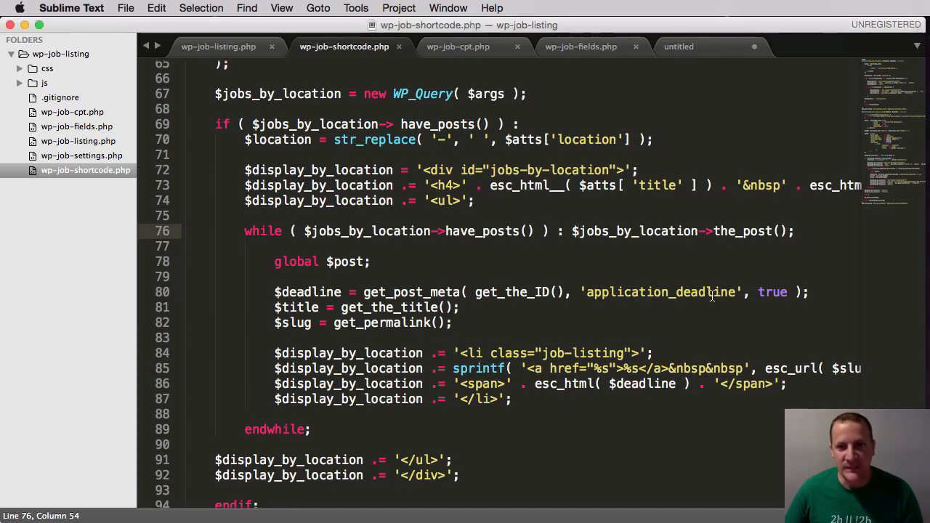
Step: Look over the WP_Query args in wp-job-shortcode.php, then return to Chrome's page editor
scroll("down", 3)
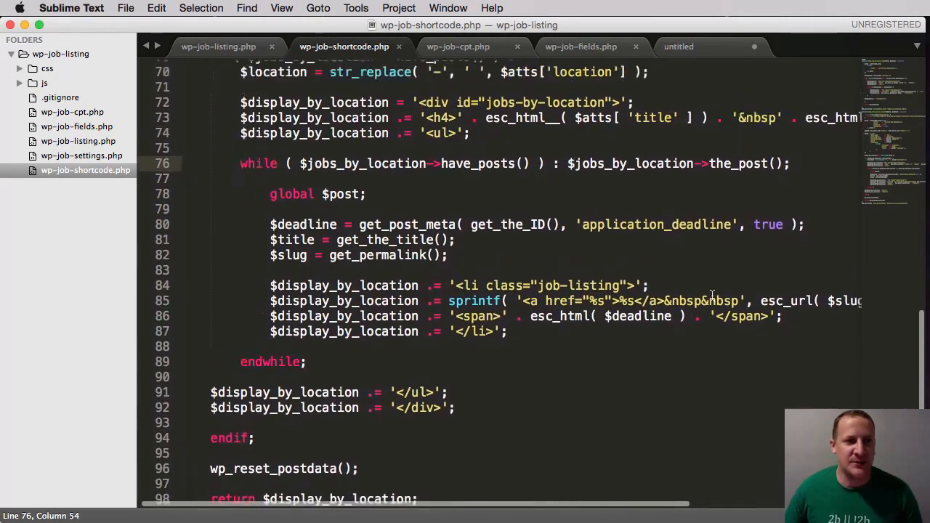
scroll("up", 3)
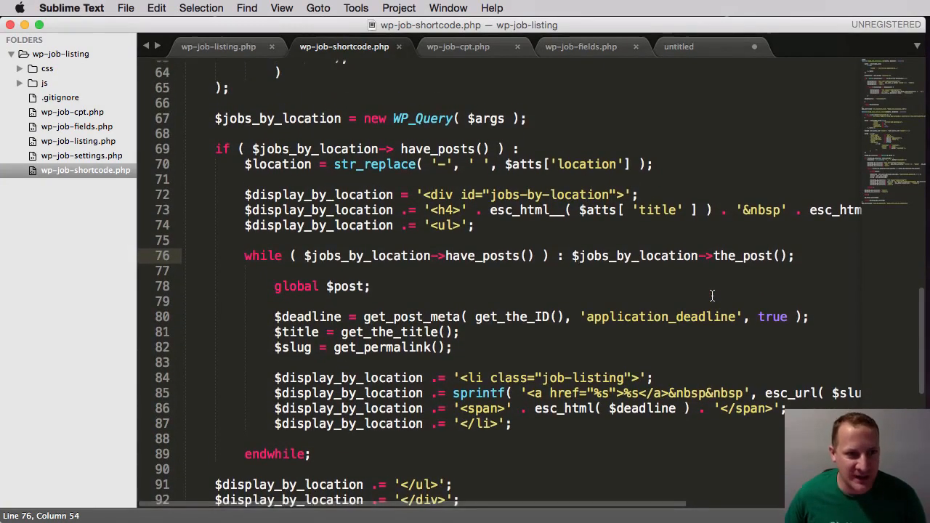
scroll("down", 3)
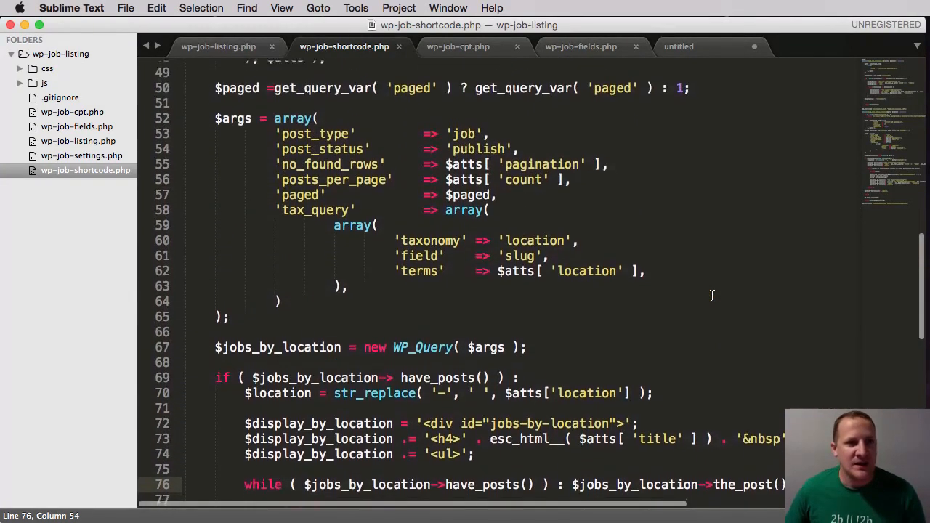
scroll("down", 3)
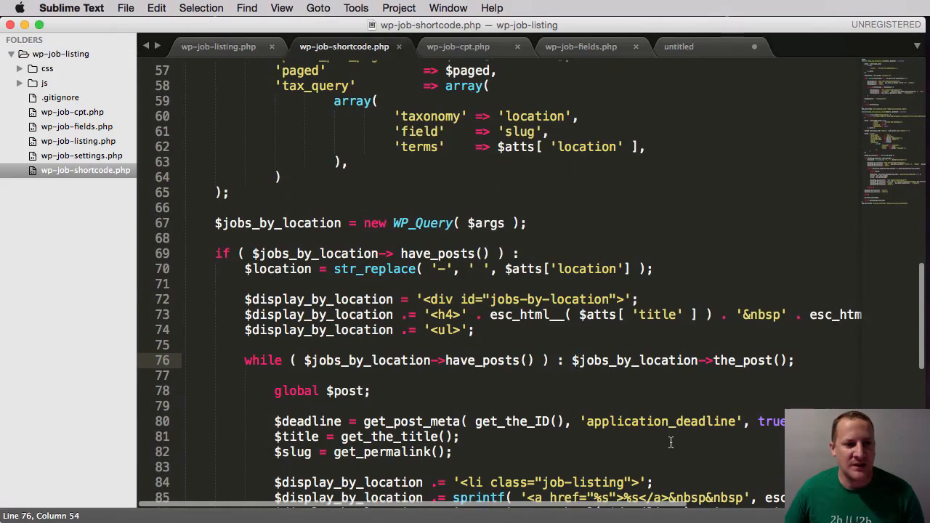
key("cmd+tab")
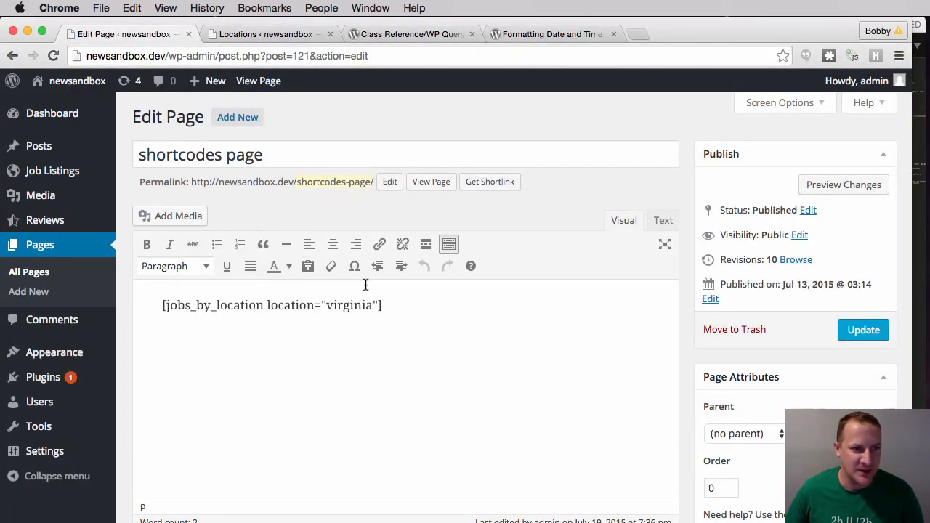
Step: Add count="7" to the shortcode, update the page, and confirm seven listings appear
type("cou")
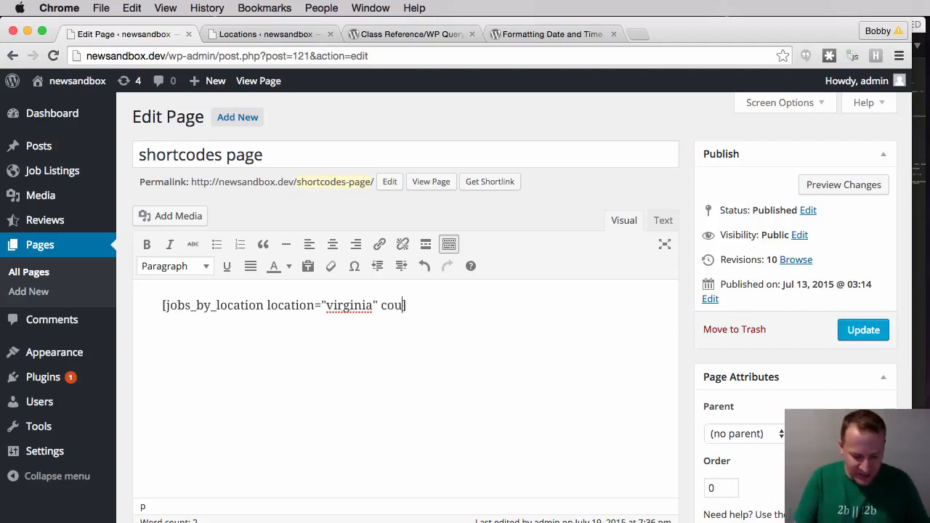
type("nt=\"]")
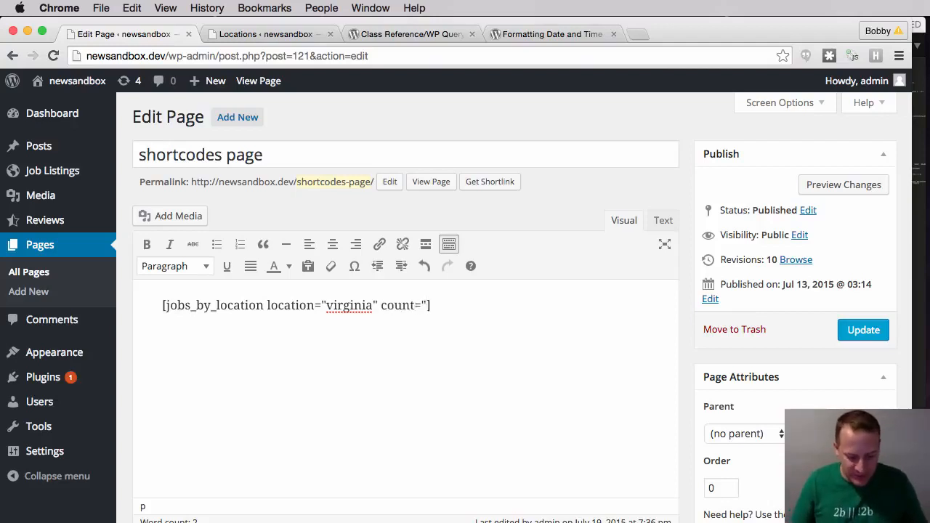
type("7\"")
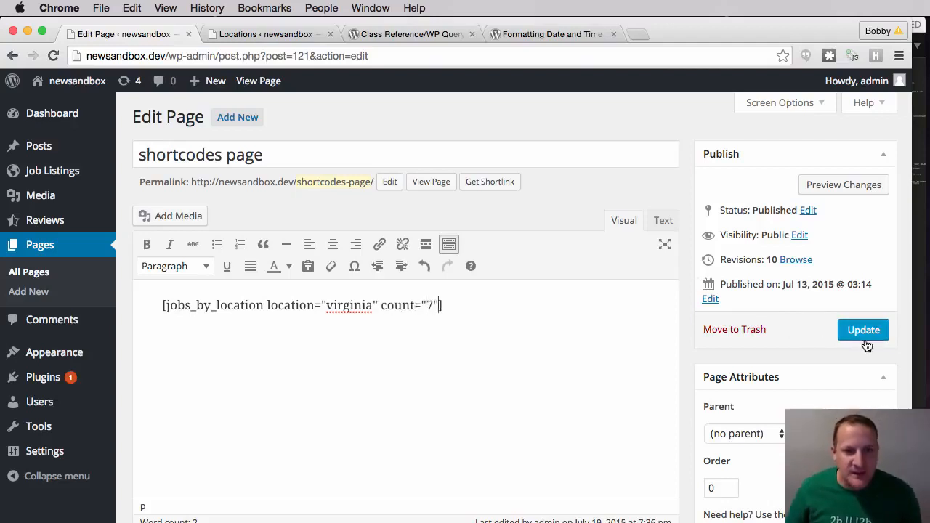
left_click(864, 329)
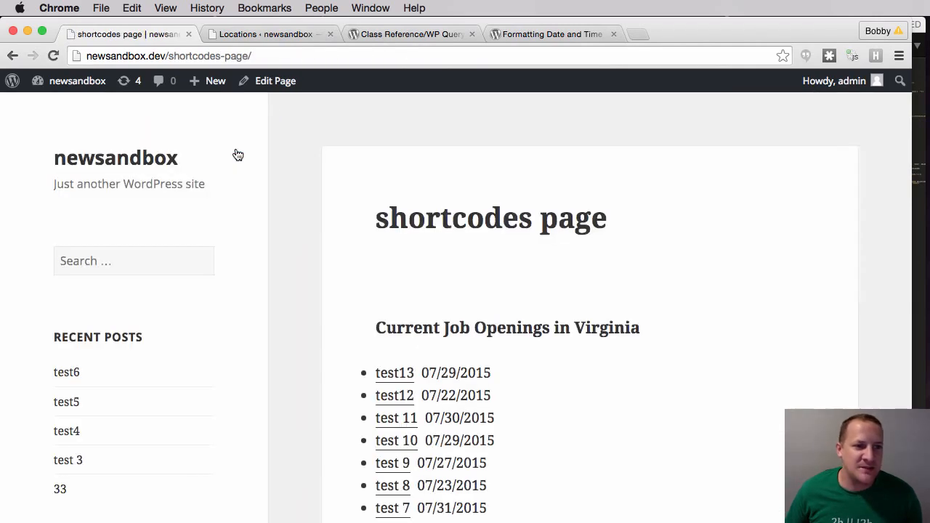
scroll("down", 3)
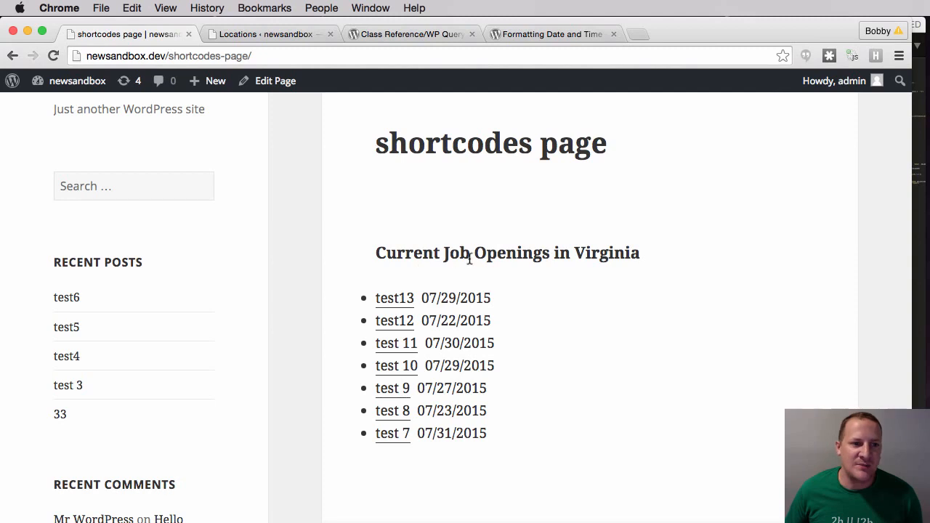
left_click(275, 81)
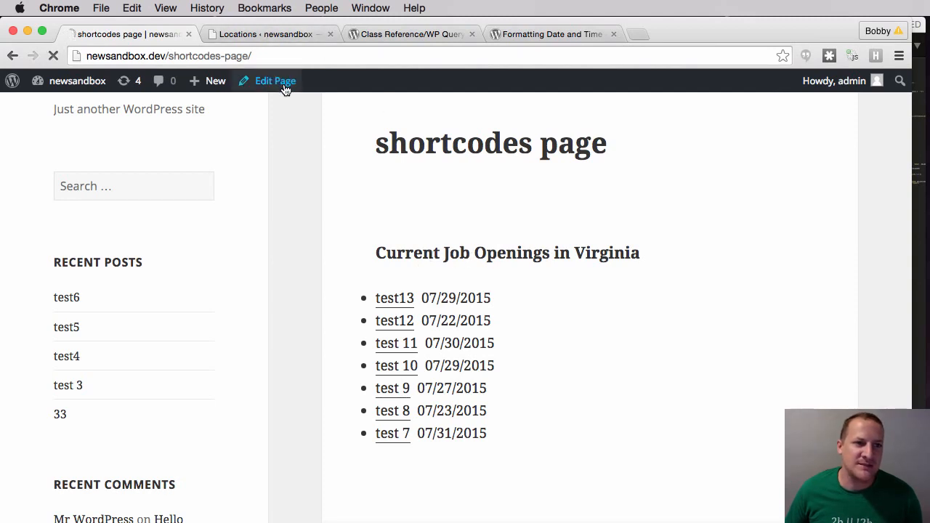
left_click(275, 81)
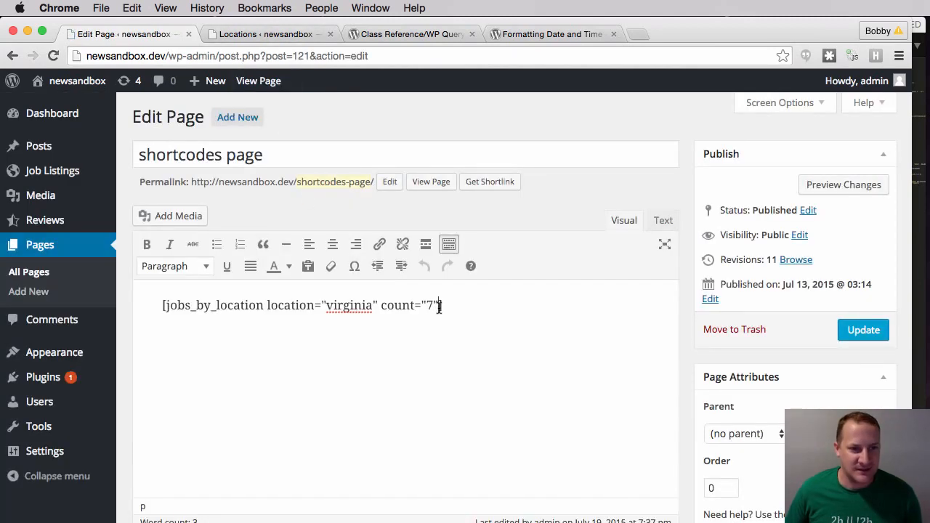
Step: Add title="My jobs" to the shortcode, update, and view the retitled page
type("title")
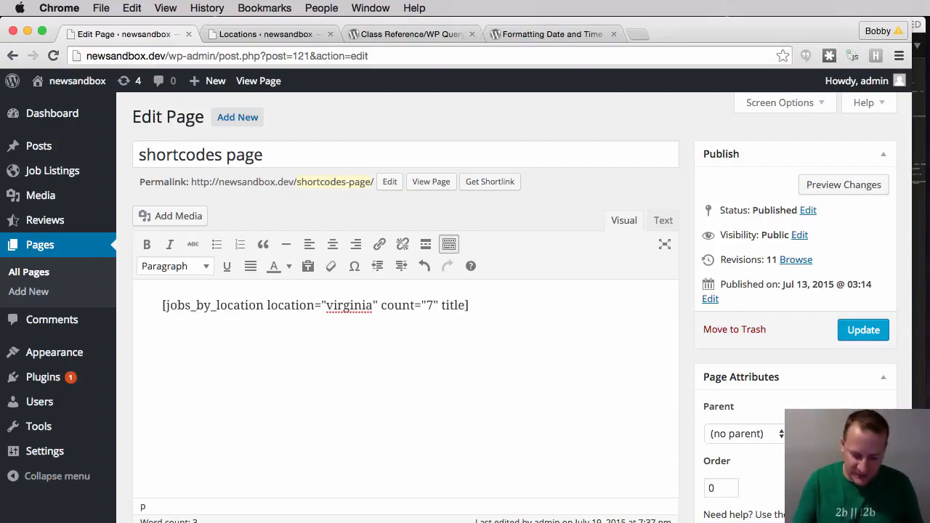
type("\"My")
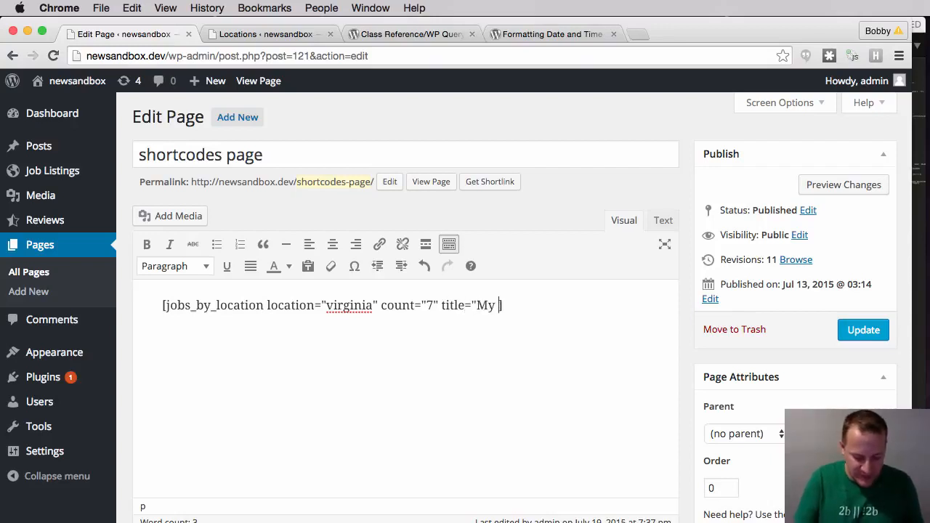
type("jobs\"]")
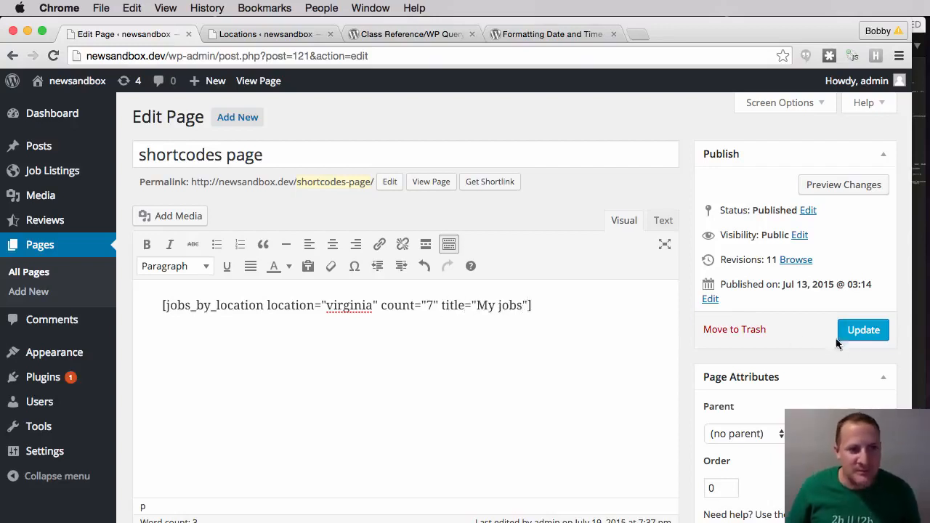
left_click(863, 329)
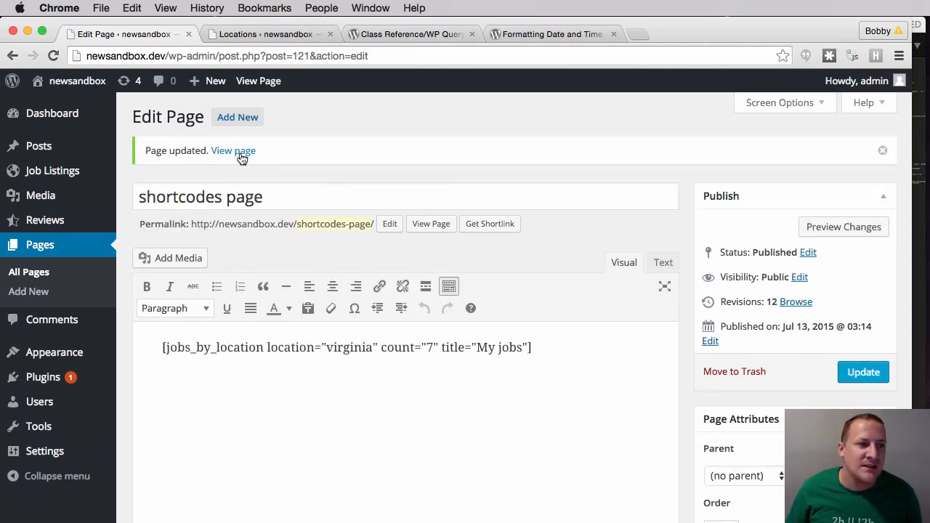
left_click(233, 151)
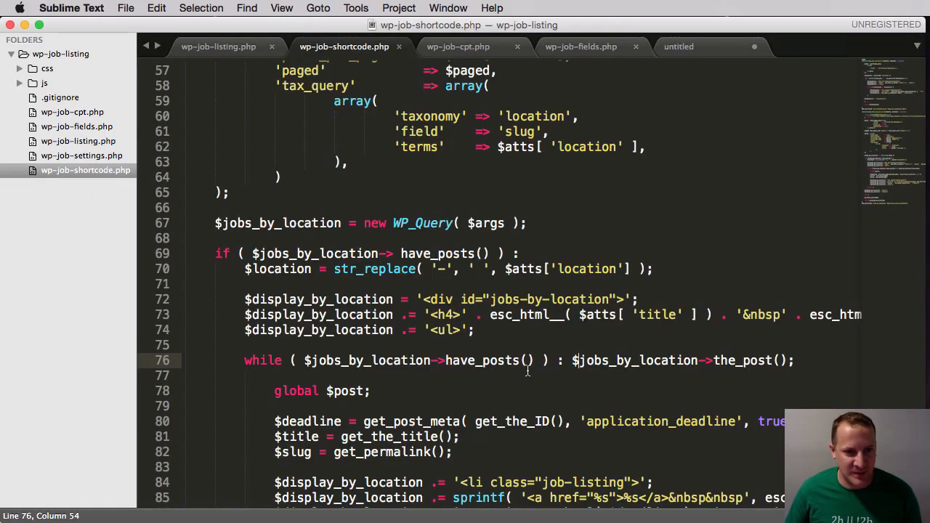
scroll("right", 3)
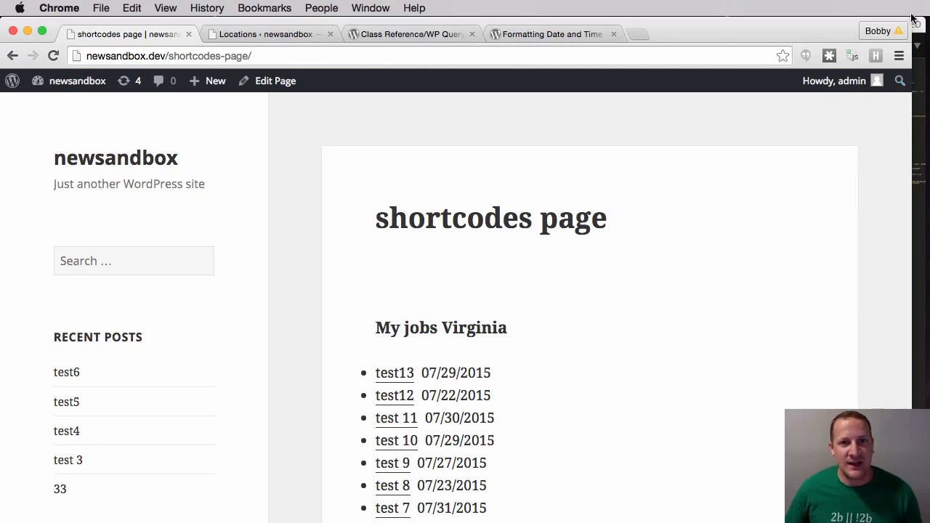
key("cmd+tab")
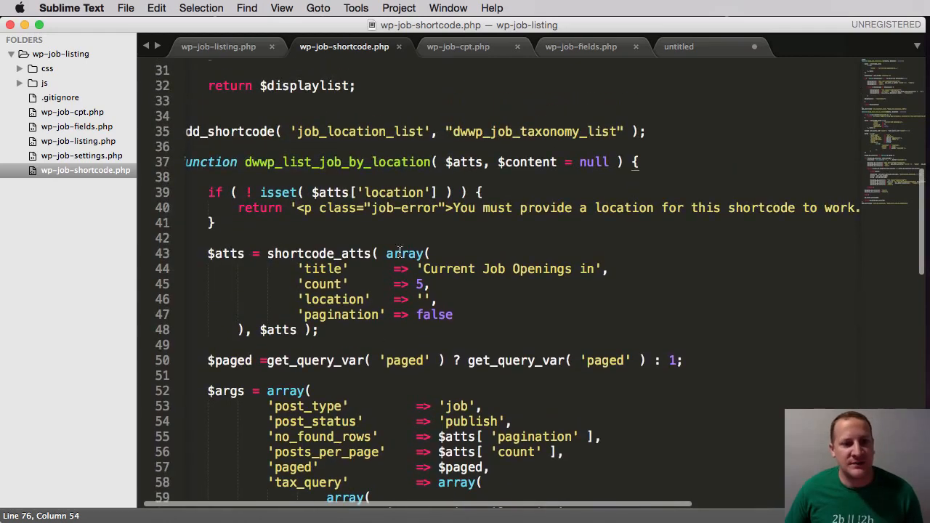
scroll("down", 3)
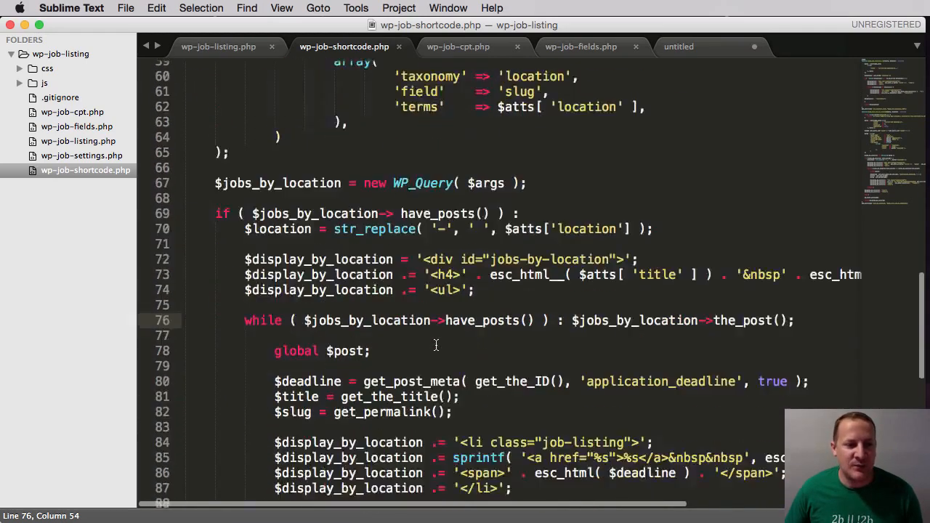
scroll("down", 3)
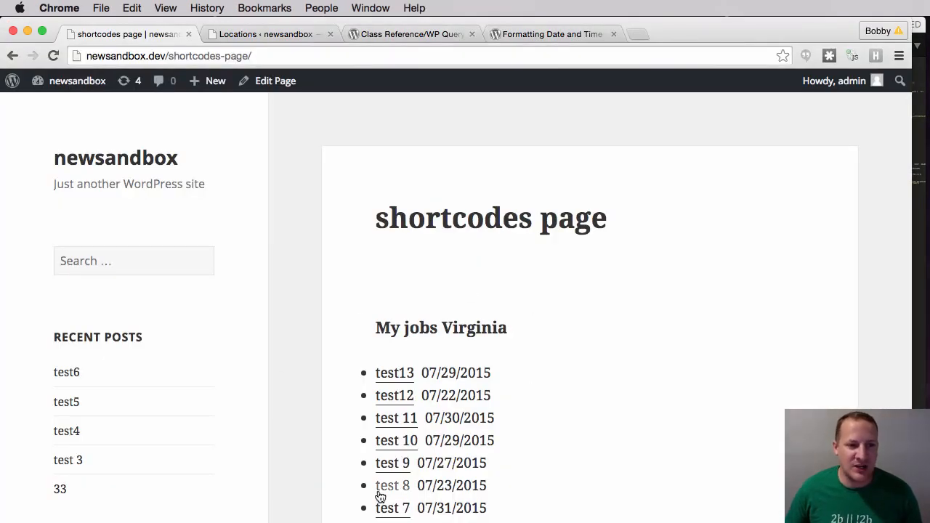
mouse_move(525, 450)
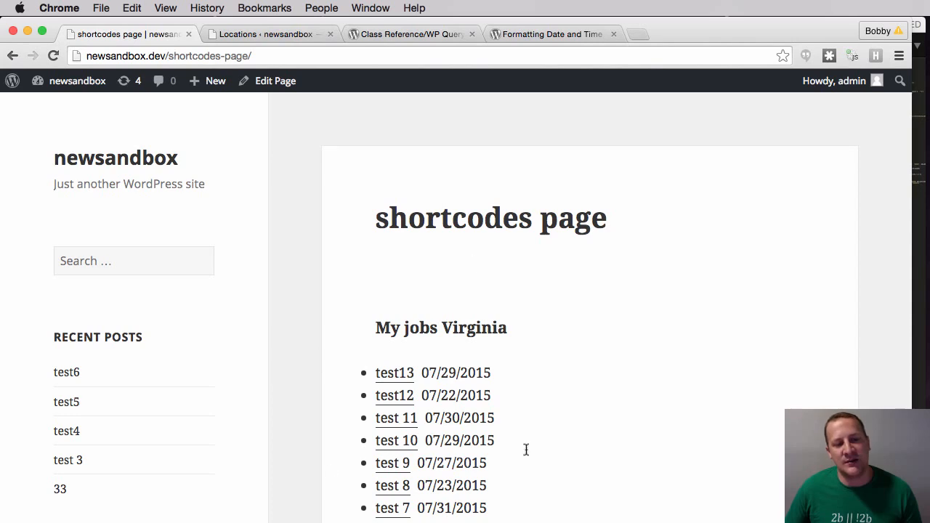